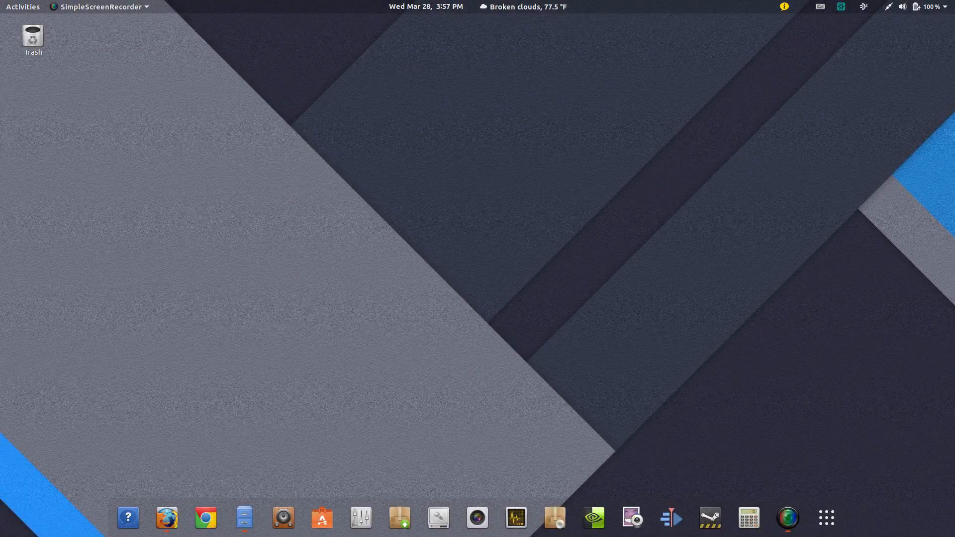
pyautogui.moveTo(613, 298)
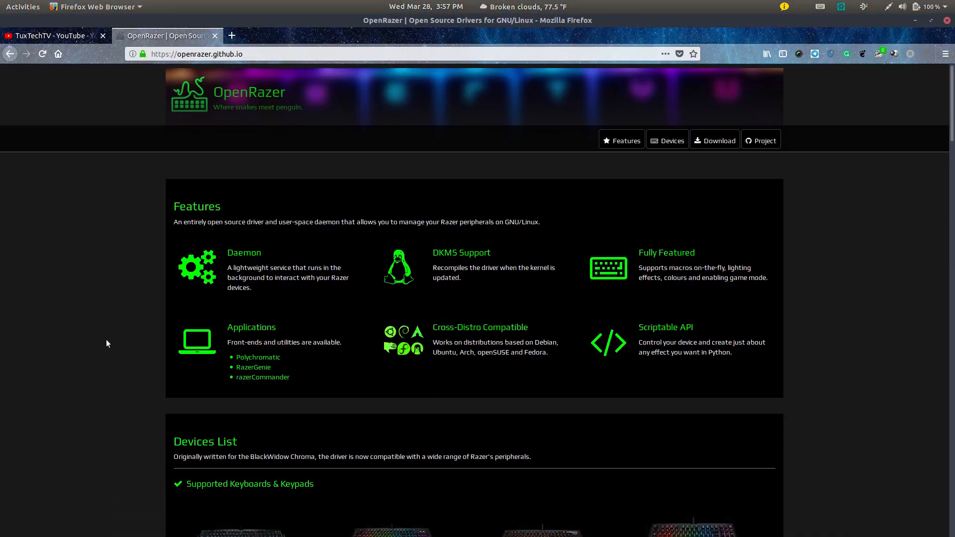
pyautogui.moveTo(112, 385)
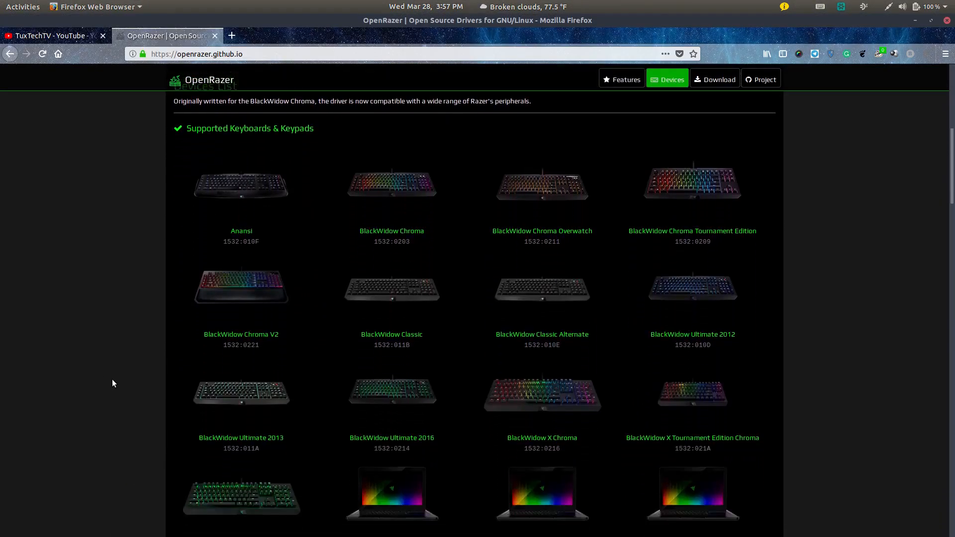
# Step: Scroll through OpenRazer's supported keyboards, keypads and mice lists
pyautogui.scroll(-3)
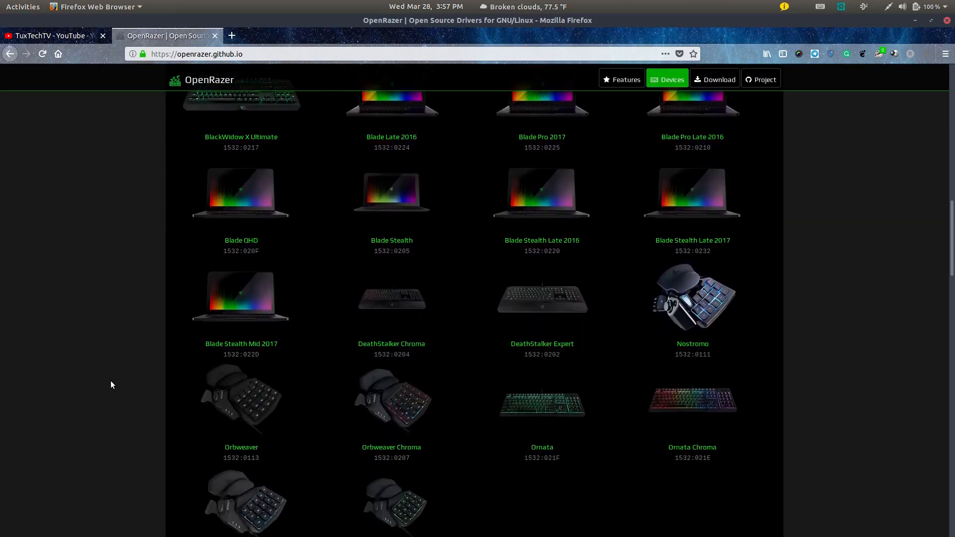
pyautogui.scroll(-3)
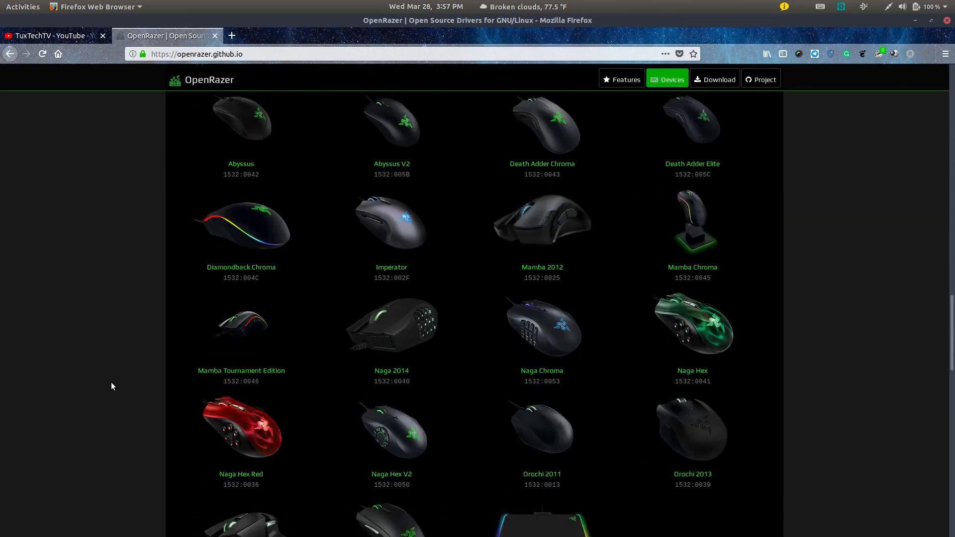
pyautogui.scroll(-3)
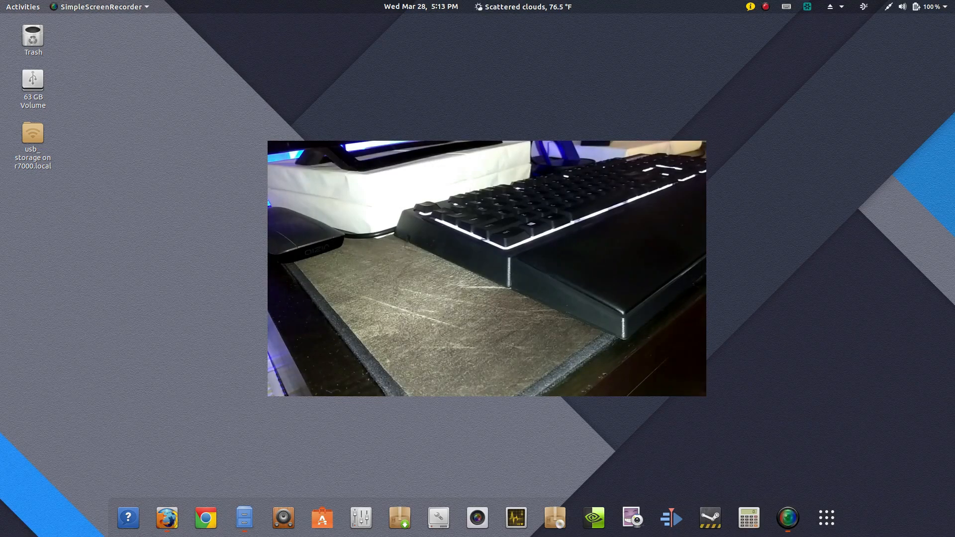
pyautogui.moveTo(801, 31)
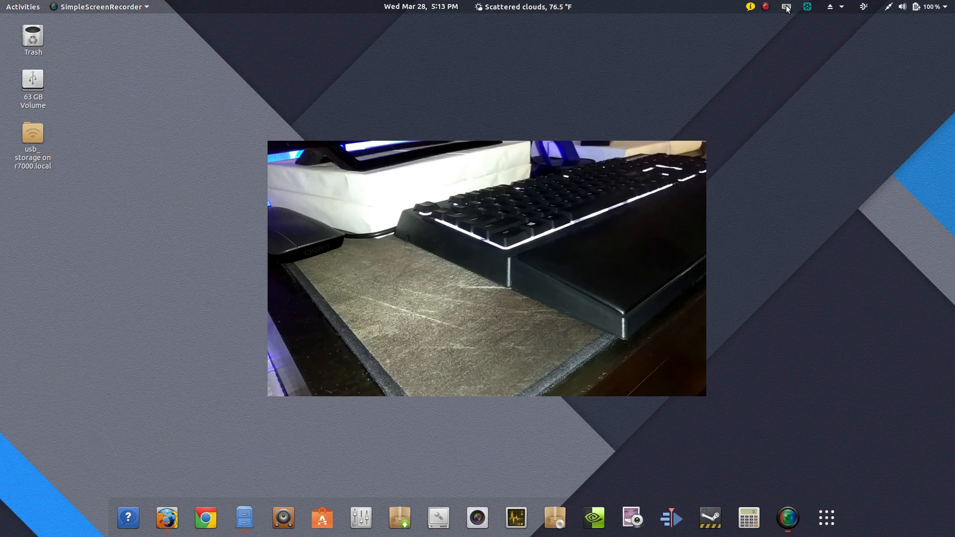
# Step: Set the Razer Ornata Chroma colour to Signature Green from the tray applet
pyautogui.click(782, 7)
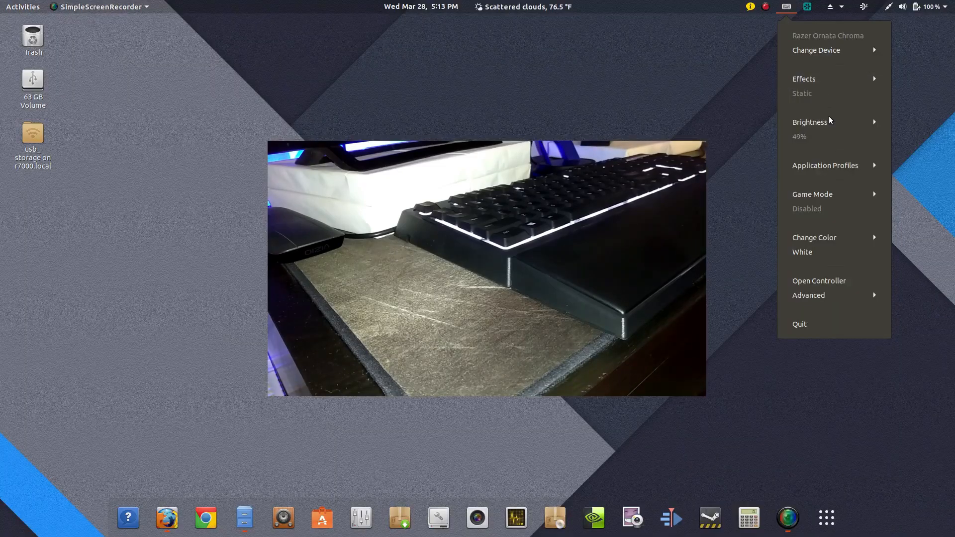
pyautogui.moveTo(828, 168)
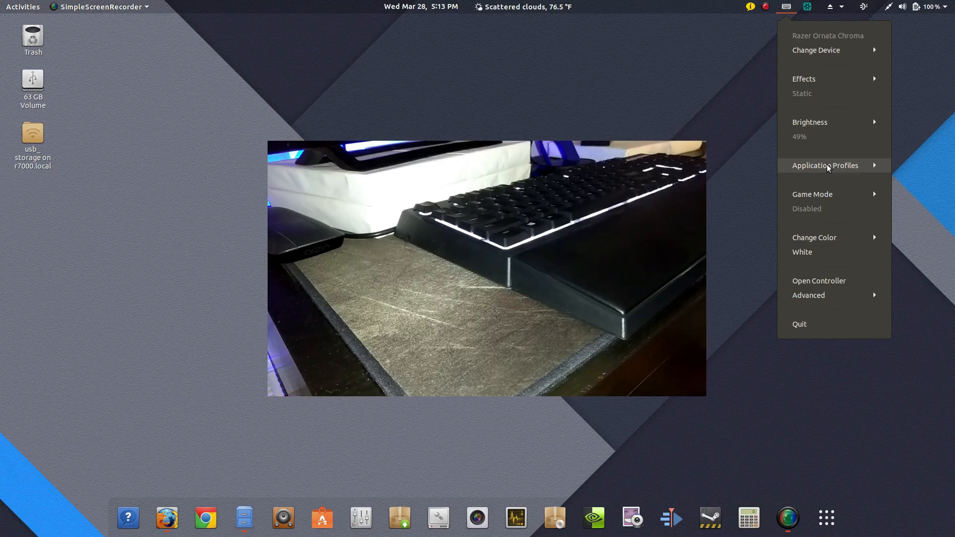
pyautogui.moveTo(809, 243)
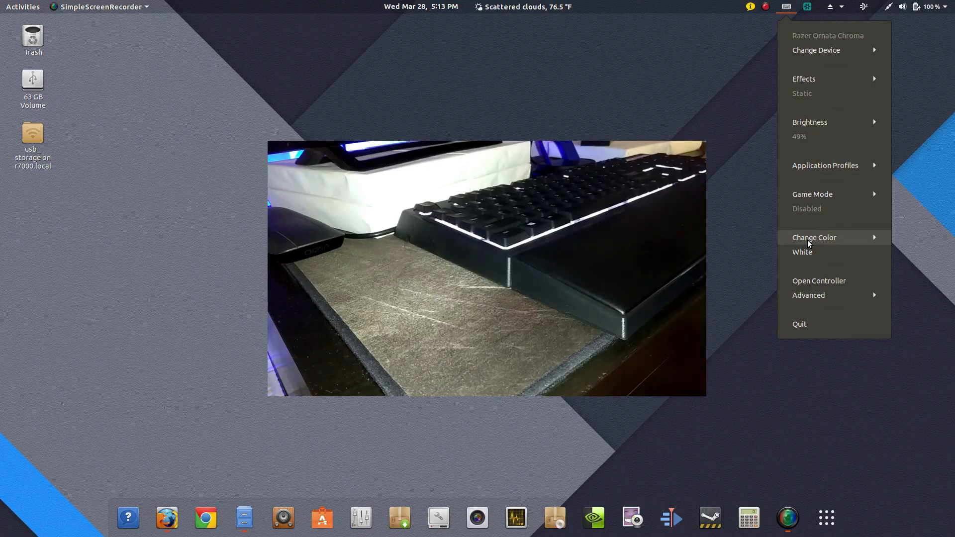
pyautogui.click(814, 238)
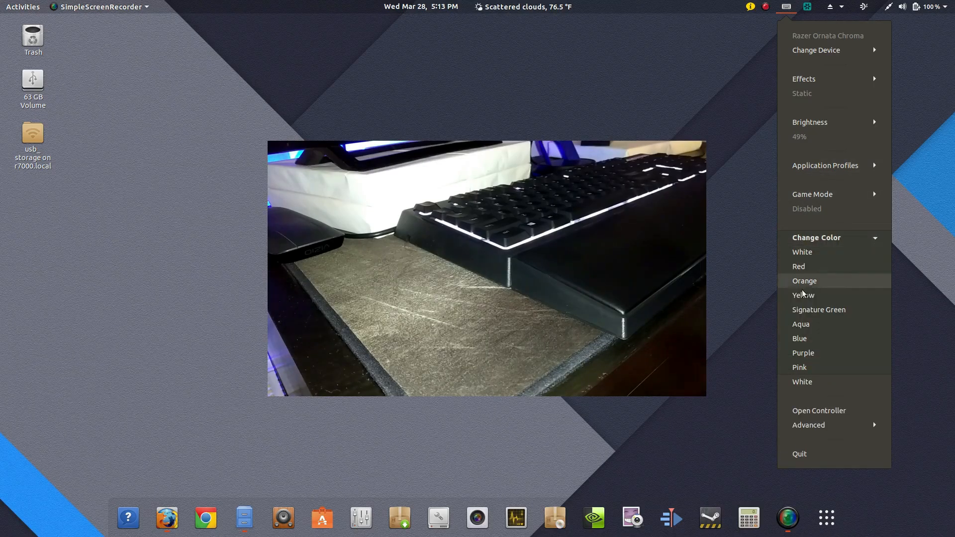
pyautogui.click(804, 281)
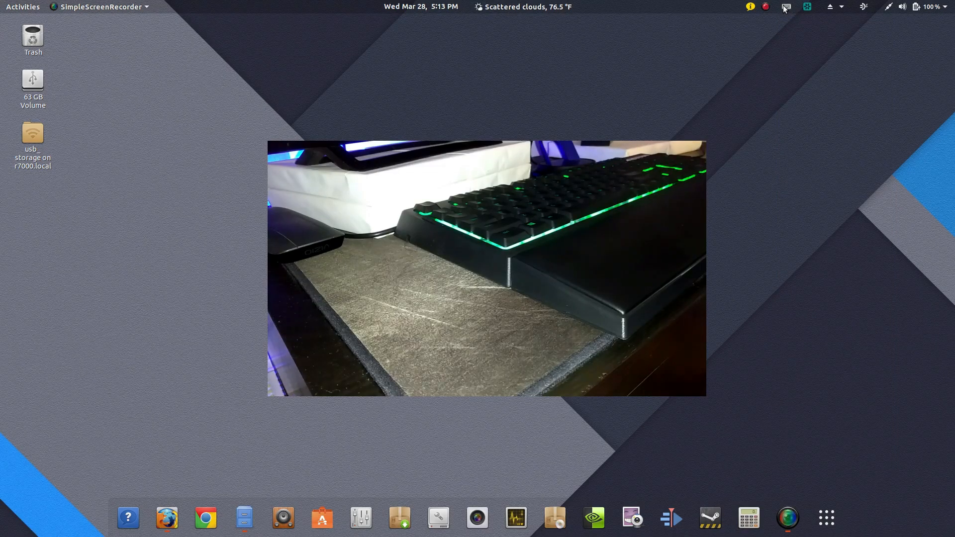
# Step: Change the keyboard colour to Purple via Change Color
pyautogui.click(782, 6)
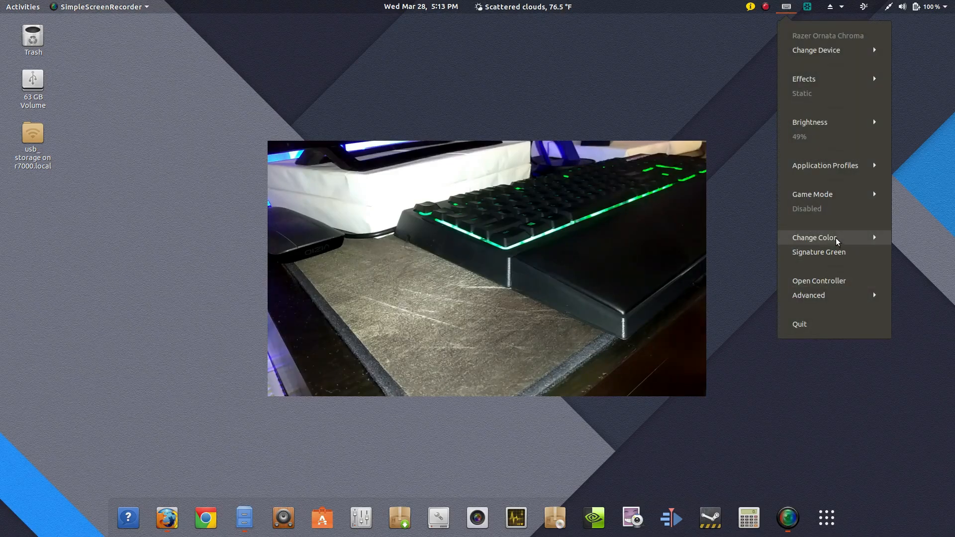
pyautogui.click(815, 237)
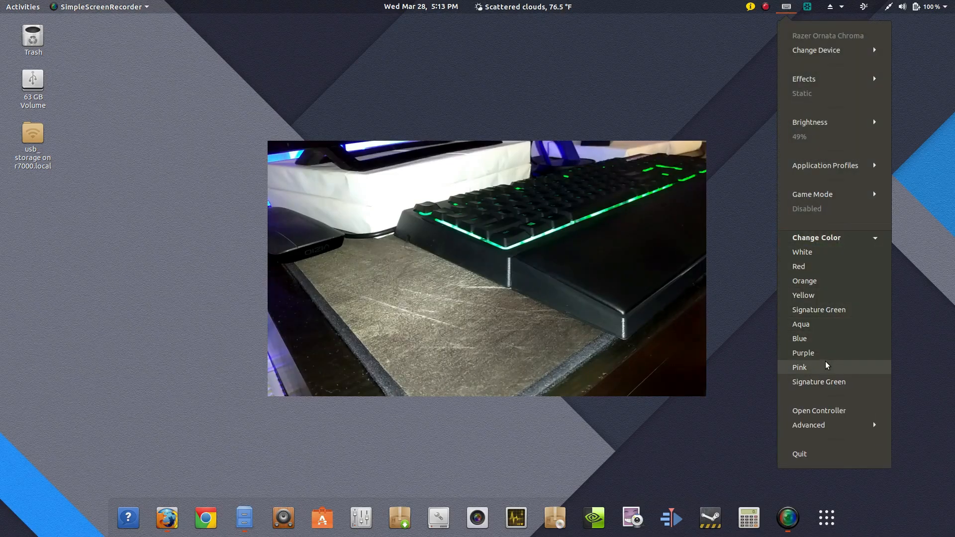
pyautogui.moveTo(828, 359)
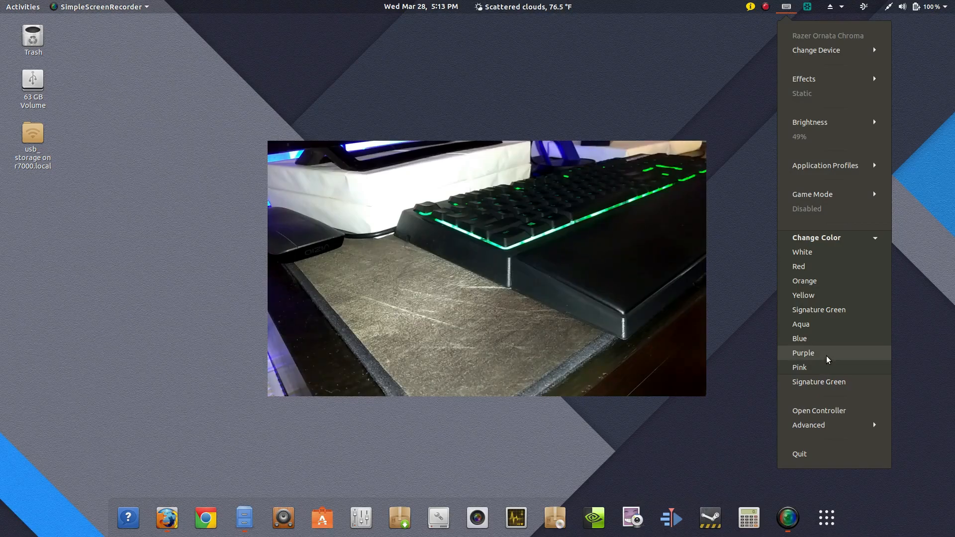
pyautogui.click(803, 352)
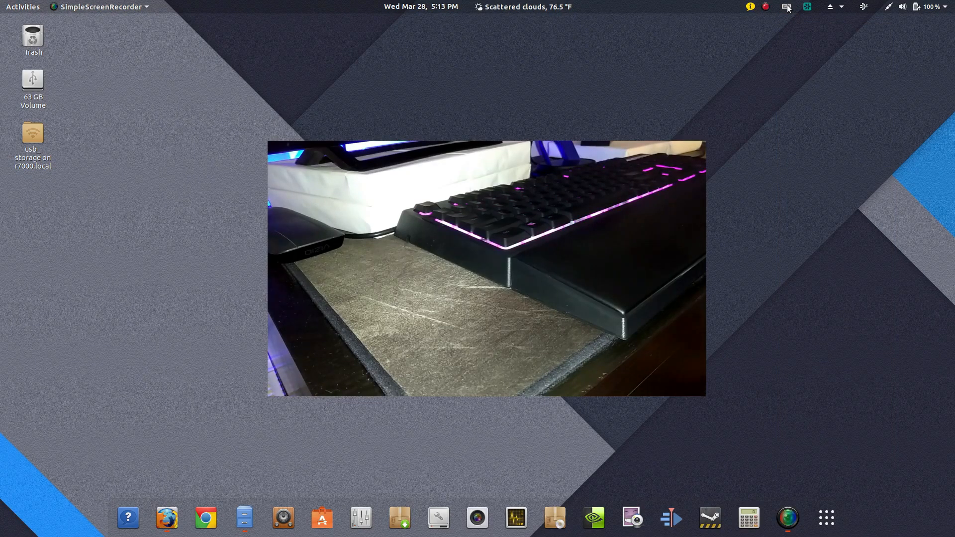
# Step: Reopen the tray menu and bring up the keyboard's effects list
pyautogui.click(783, 6)
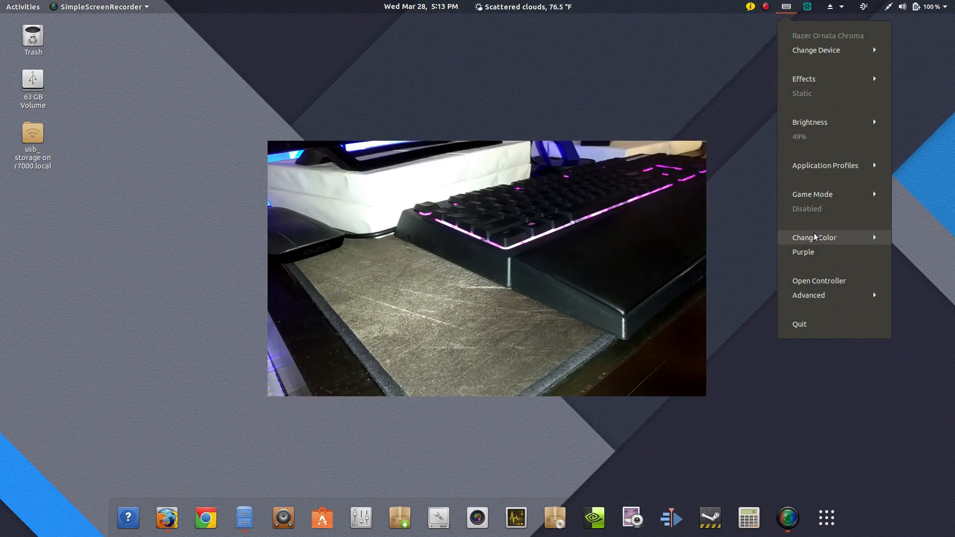
pyautogui.click(813, 237)
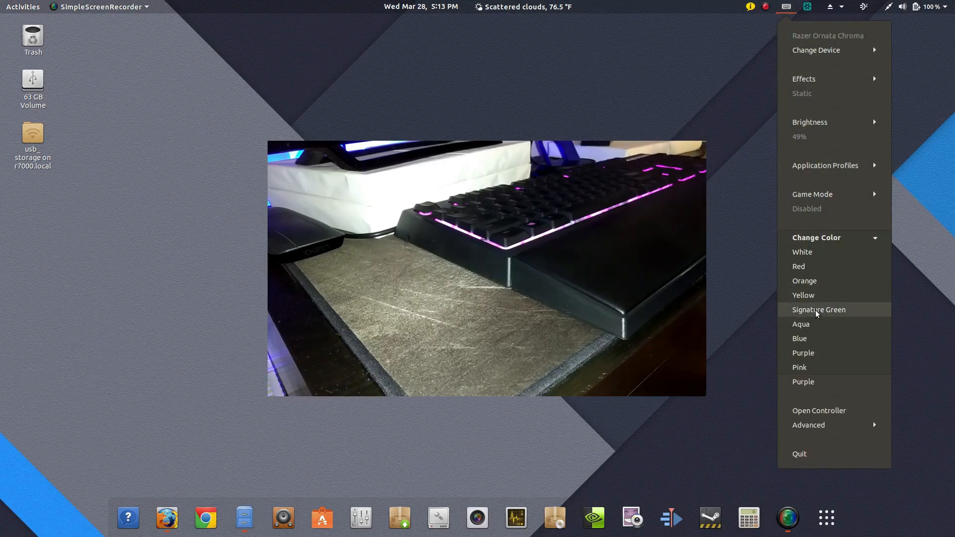
pyautogui.click(803, 78)
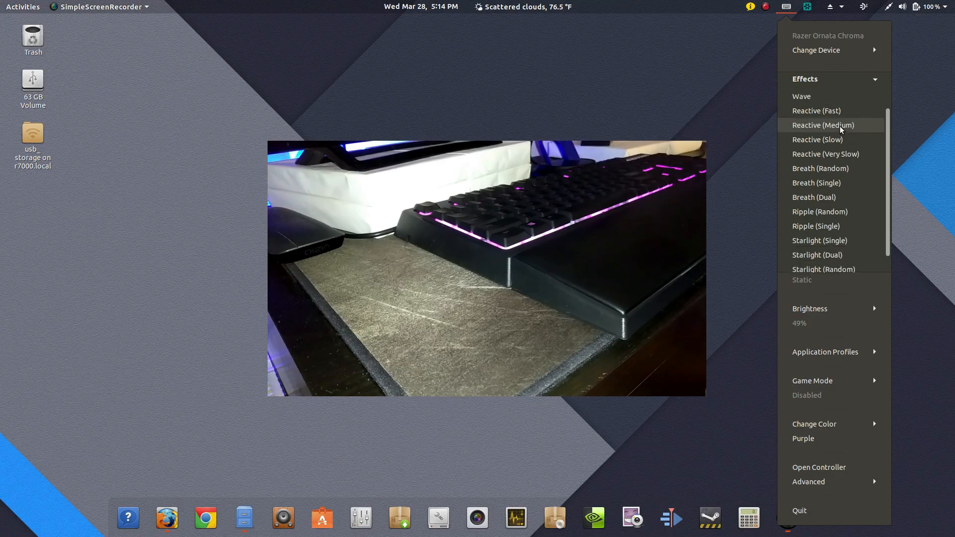
pyautogui.moveTo(829, 139)
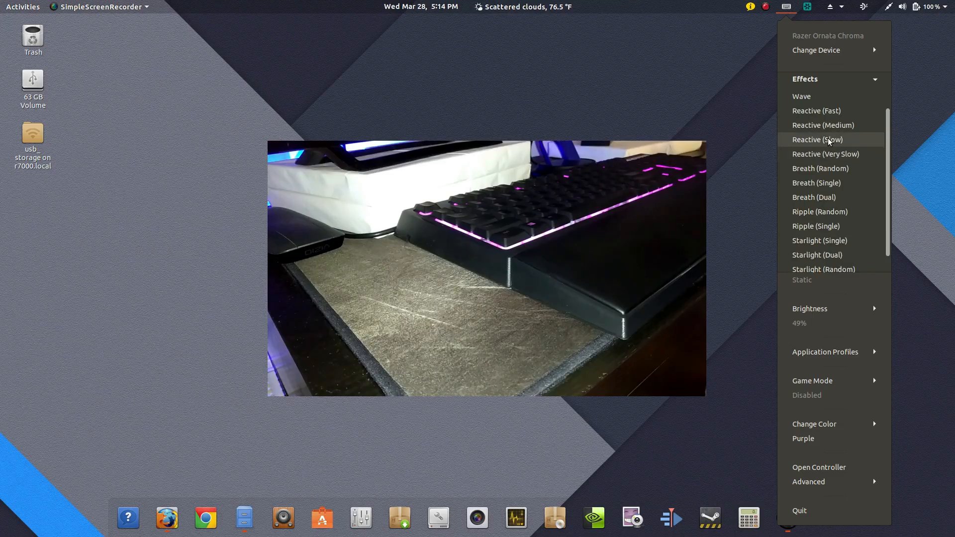
pyautogui.moveTo(818, 126)
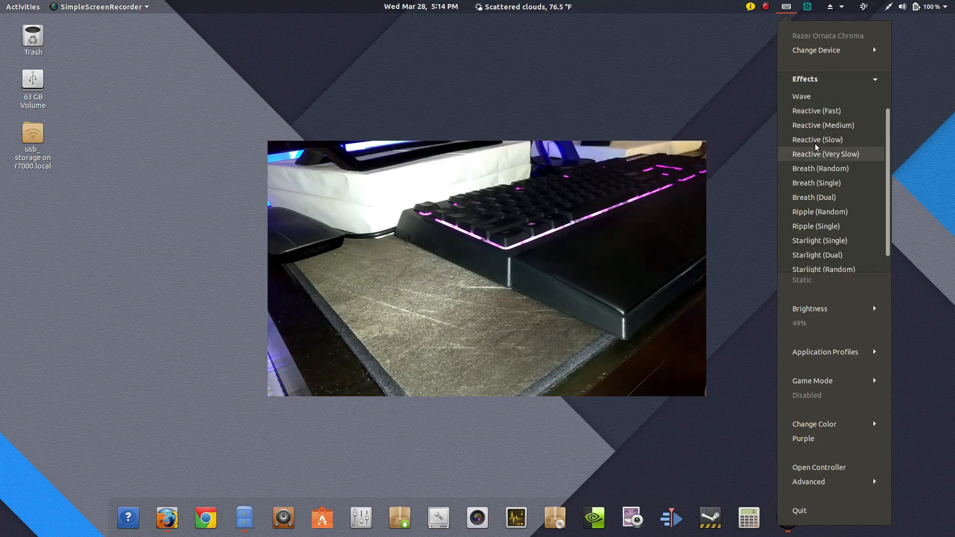
pyautogui.moveTo(809, 127)
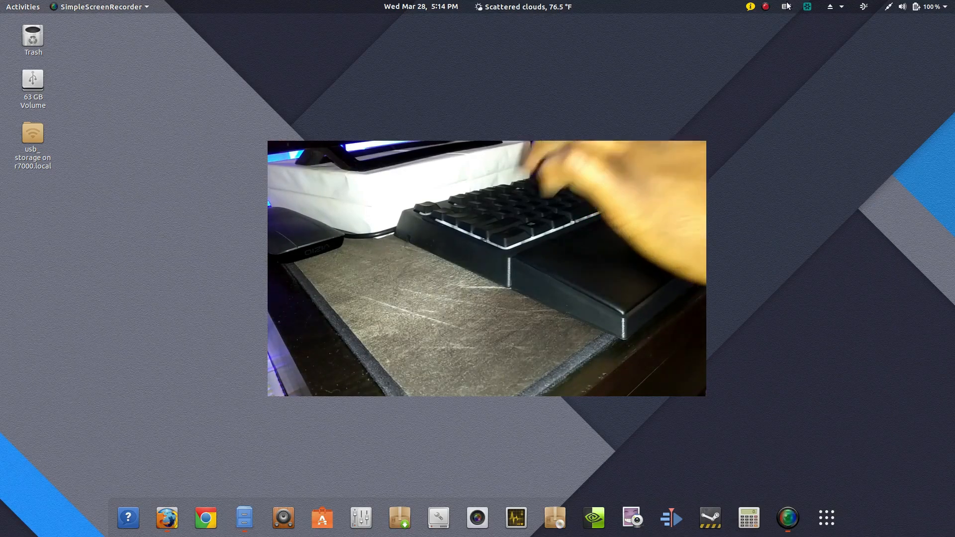
# Step: Switch the keyboard to the Wave lighting effect from the Effects submenu
pyautogui.click(782, 6)
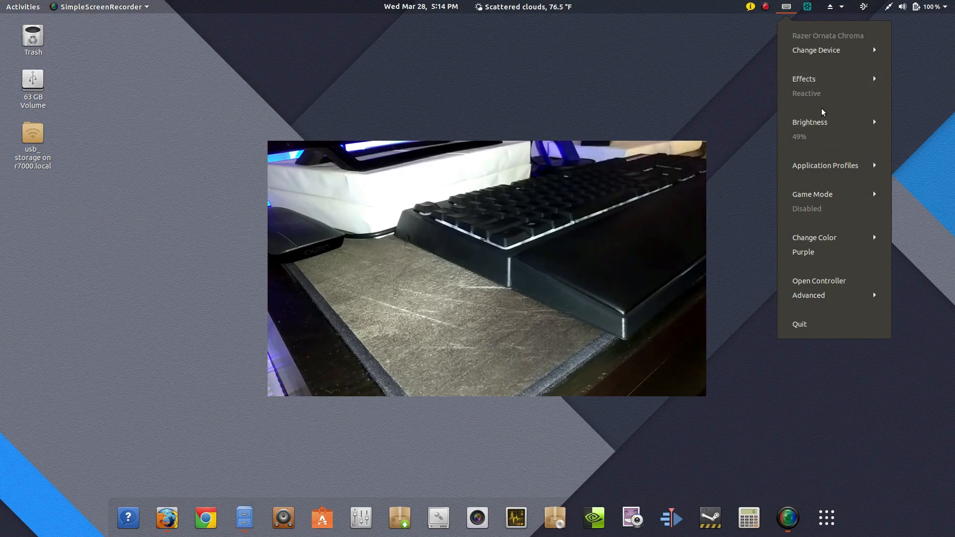
pyautogui.click(814, 79)
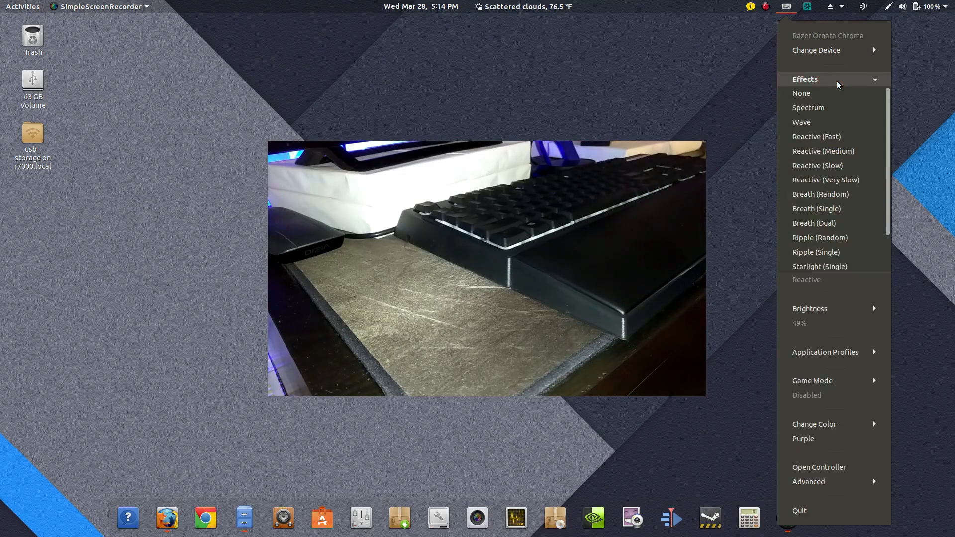
pyautogui.moveTo(826, 123)
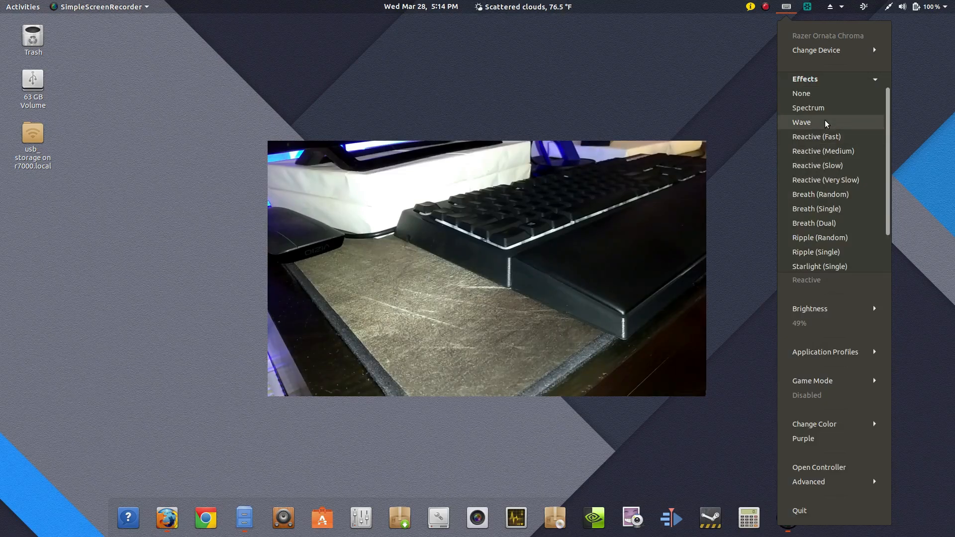
pyautogui.click(801, 122)
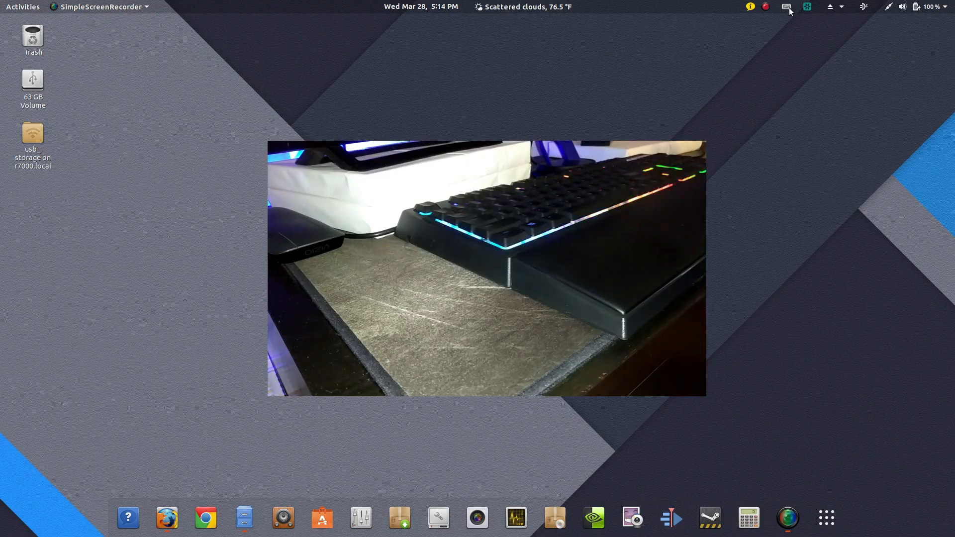
# Step: Switch the keyboard to the Starlight (Random) effect
pyautogui.click(782, 6)
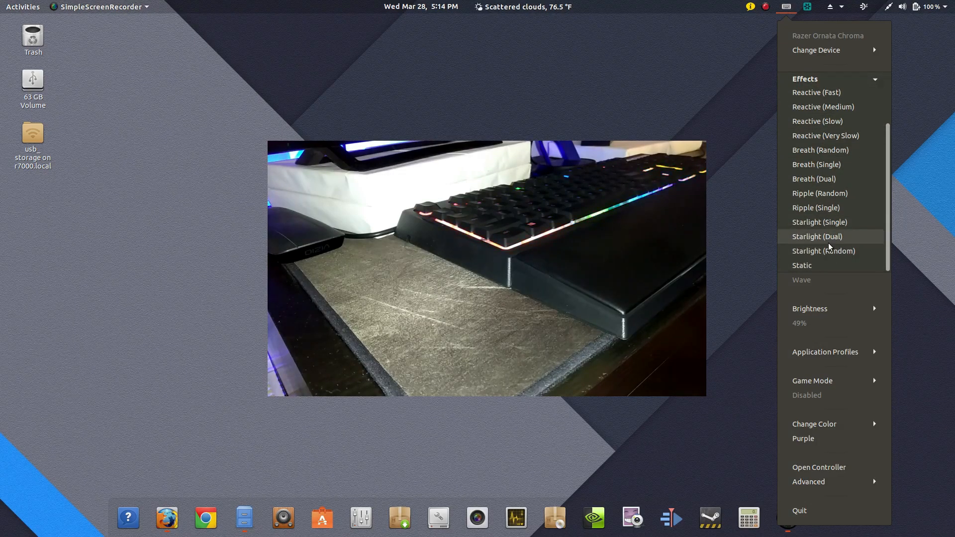
pyautogui.moveTo(827, 255)
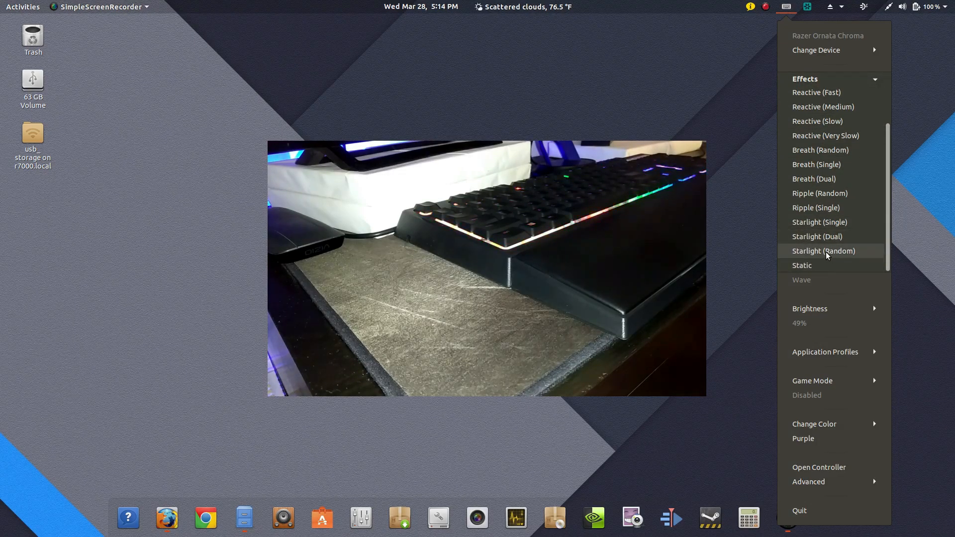
pyautogui.click(823, 251)
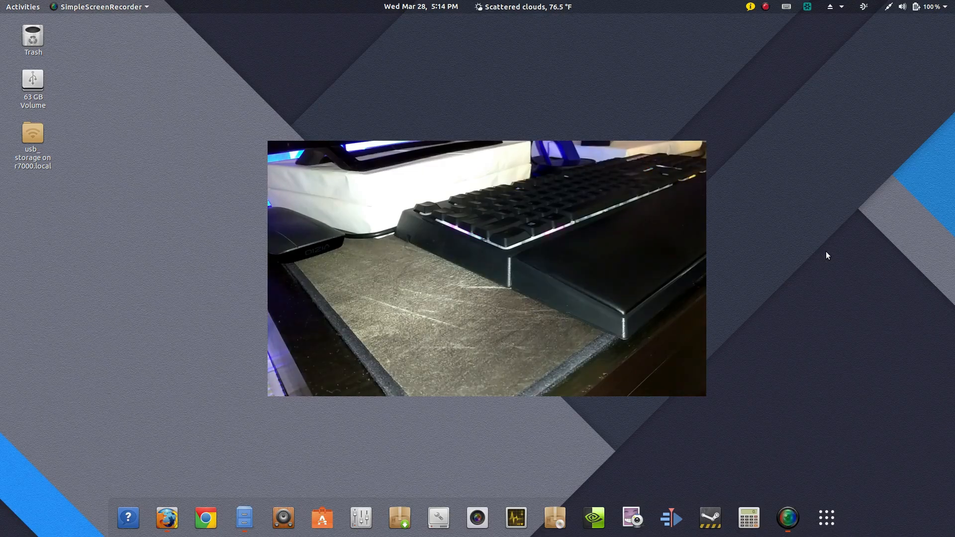
pyautogui.click(764, 6)
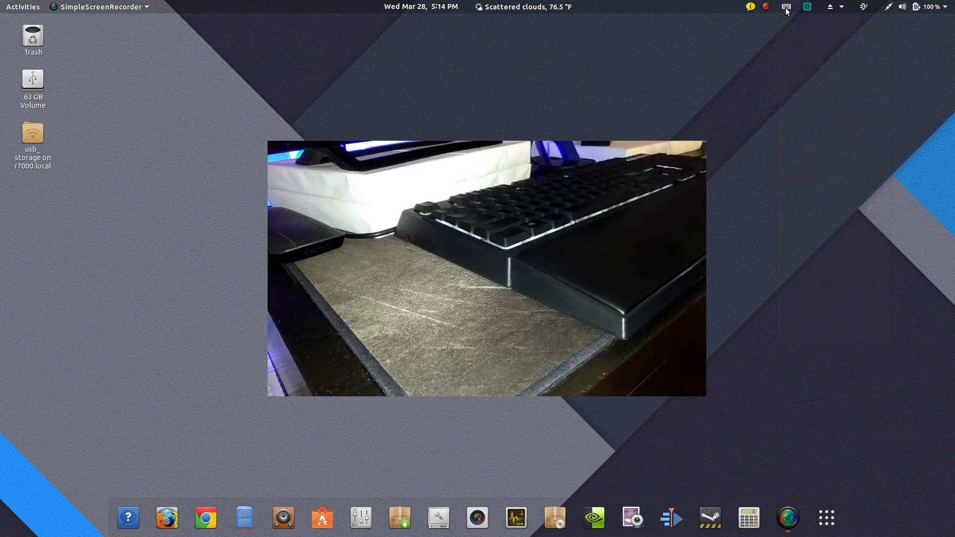
# Step: Set keyboard brightness to Full (100%) and the effect to Static
pyautogui.click(784, 6)
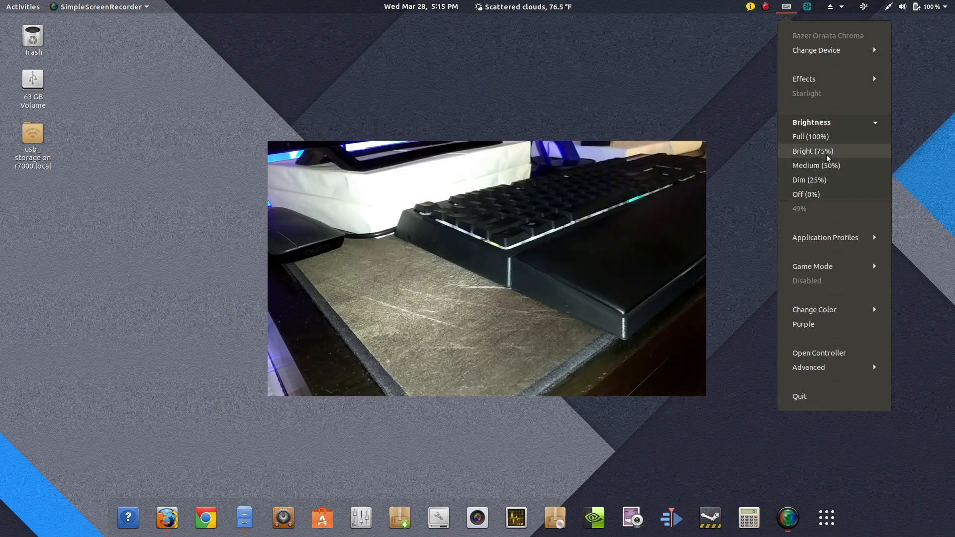
pyautogui.click(813, 151)
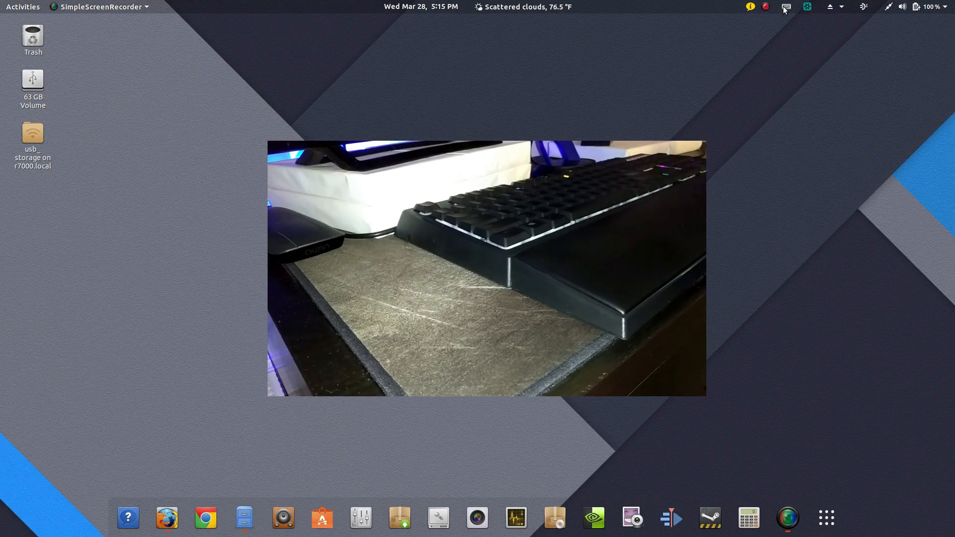
pyautogui.click(783, 6)
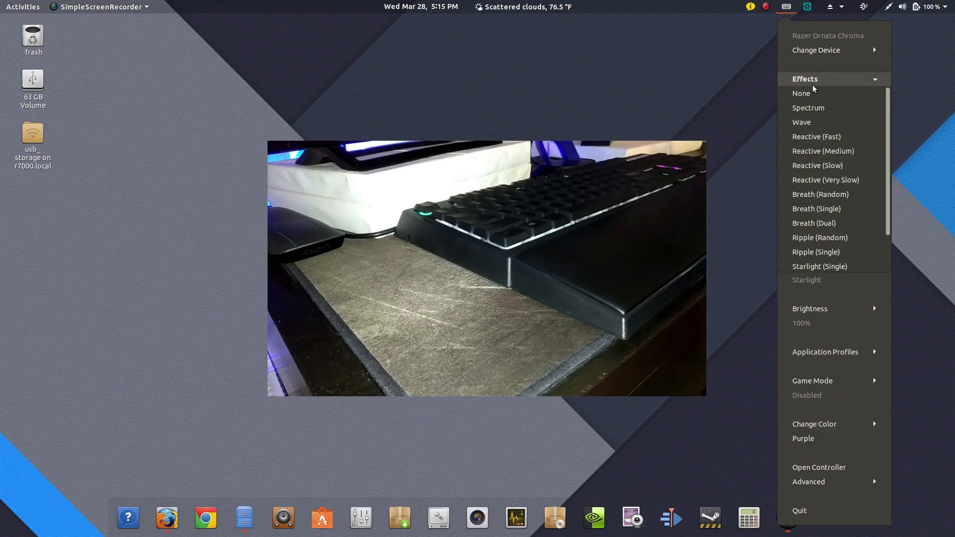
pyautogui.scroll(-3)
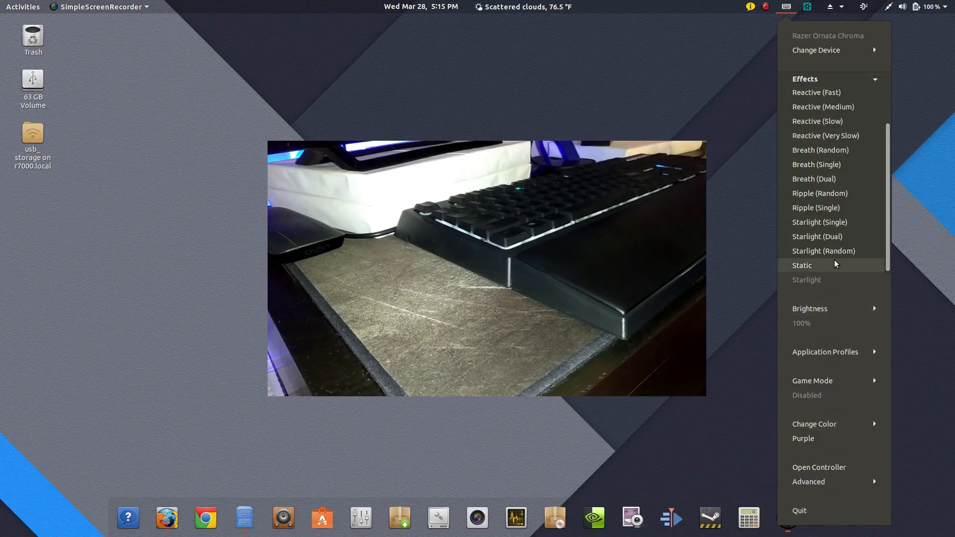
pyautogui.click(802, 264)
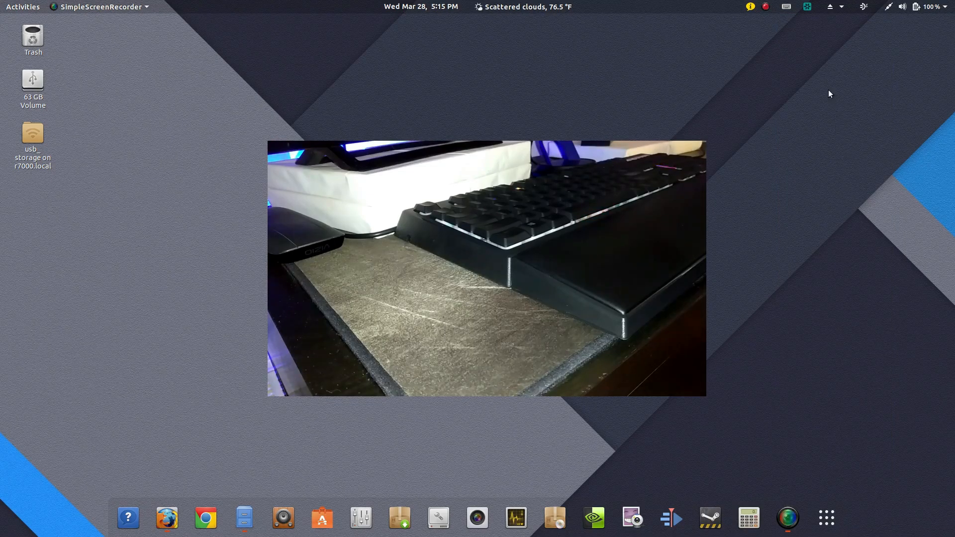
# Step: Change the static keyboard colour to Blue
pyautogui.click(784, 6)
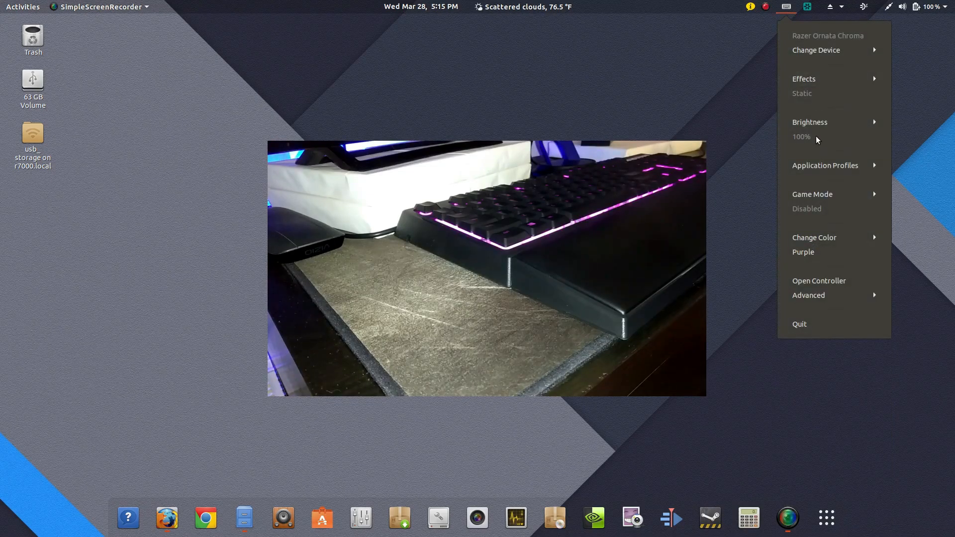
pyautogui.moveTo(828, 201)
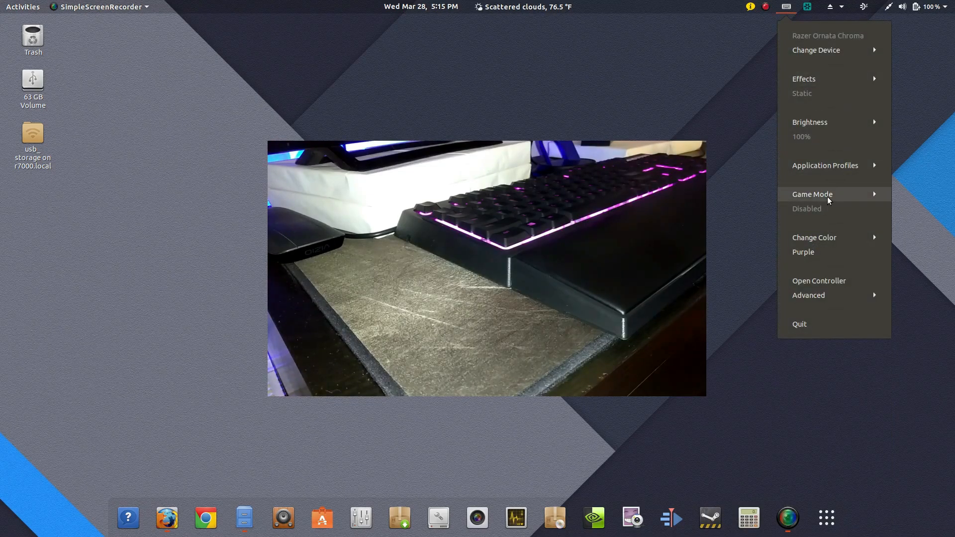
pyautogui.click(814, 236)
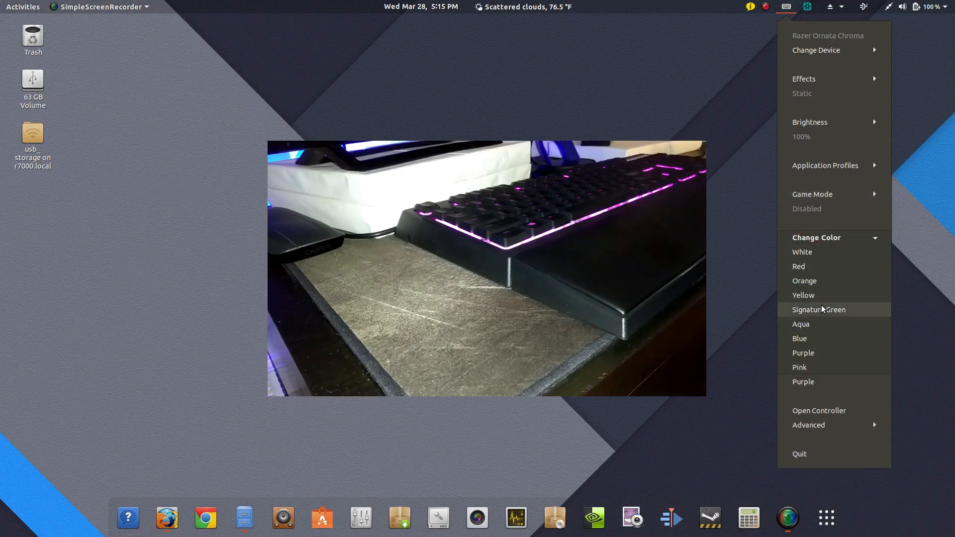
pyautogui.moveTo(813, 338)
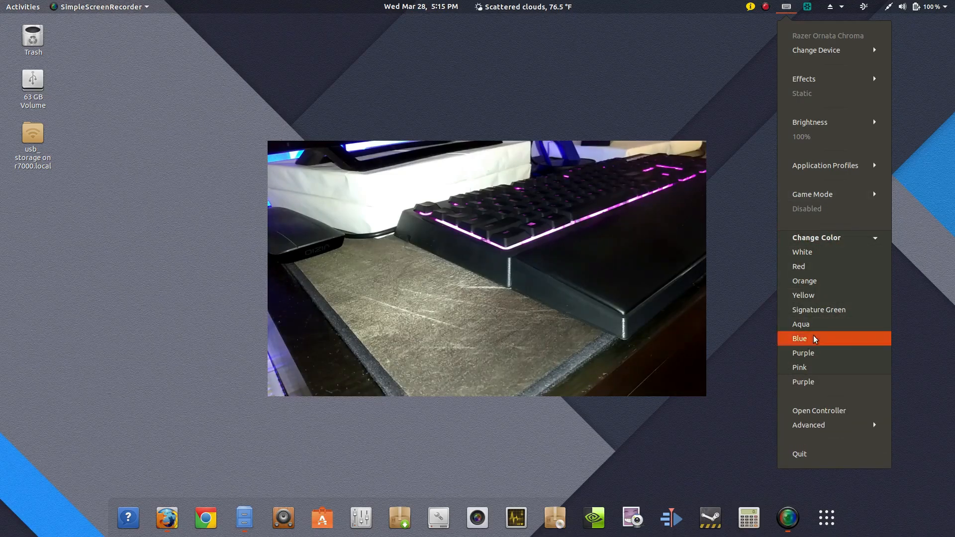
pyautogui.click(809, 338)
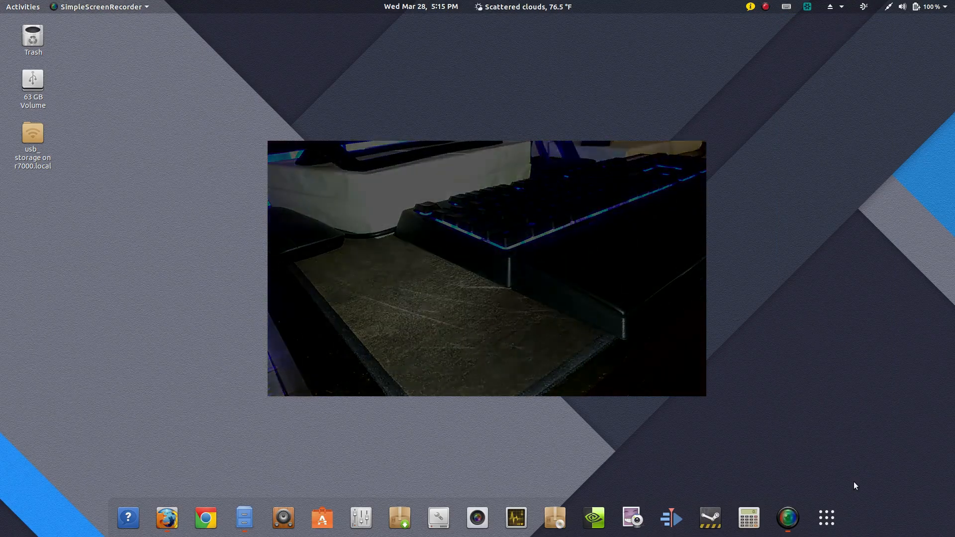
# Step: Show all installed applications in the GNOME Activities grid
pyautogui.click(825, 517)
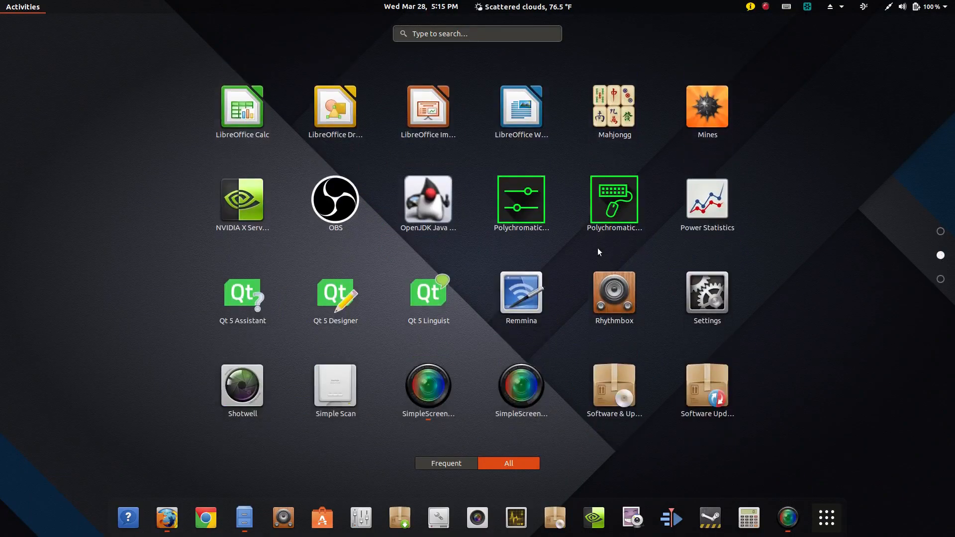
pyautogui.moveTo(566, 225)
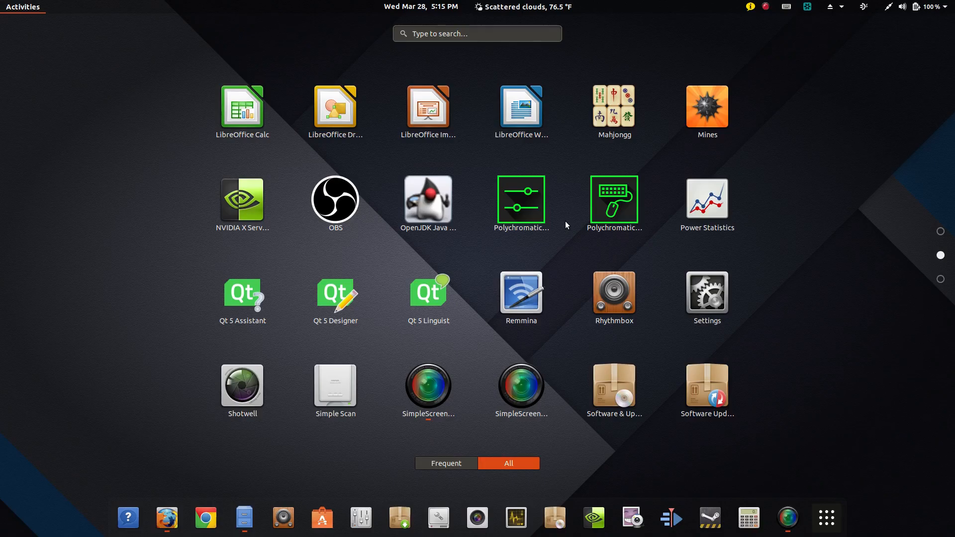
pyautogui.moveTo(645, 189)
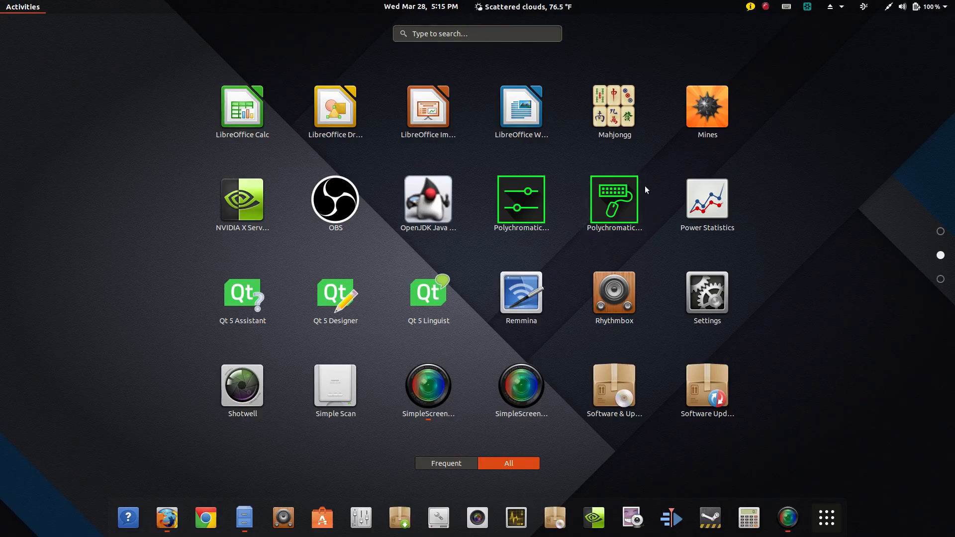
pyautogui.moveTo(531, 241)
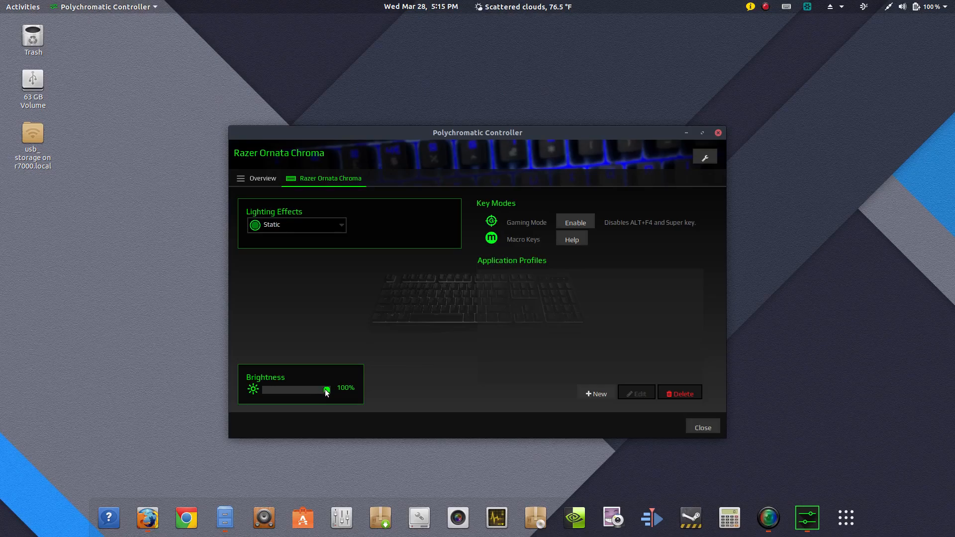
# Step: Drag keyboard brightness through half, off and 56% to 38%, then view the Overview
pyautogui.moveTo(327, 390); pyautogui.dragTo(297, 390)
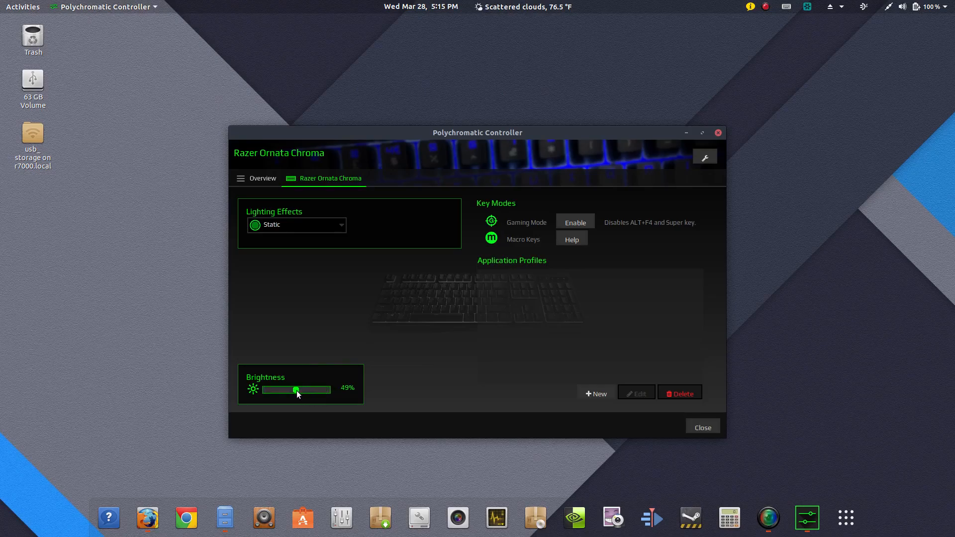
pyautogui.moveTo(297, 390); pyautogui.dragTo(262, 390)
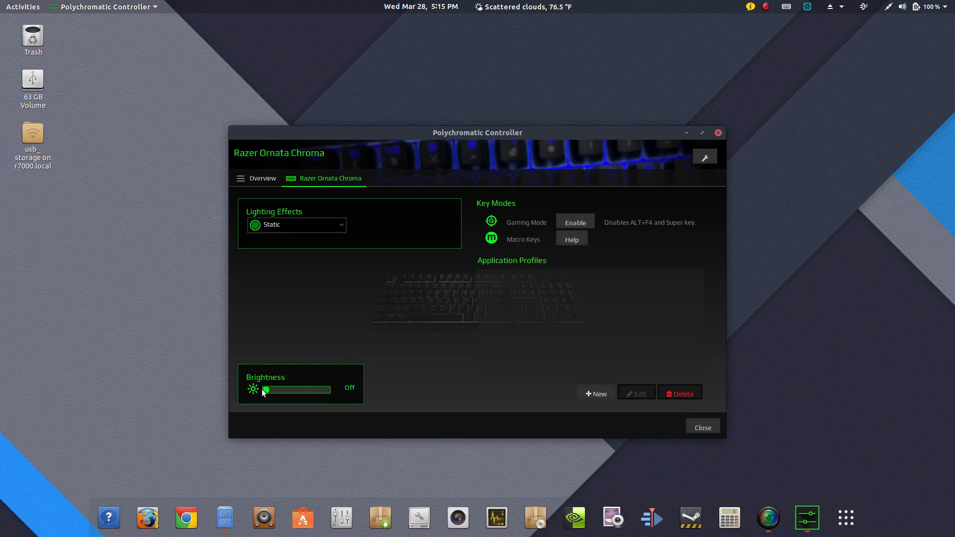
pyautogui.moveTo(264, 389); pyautogui.dragTo(291, 389)
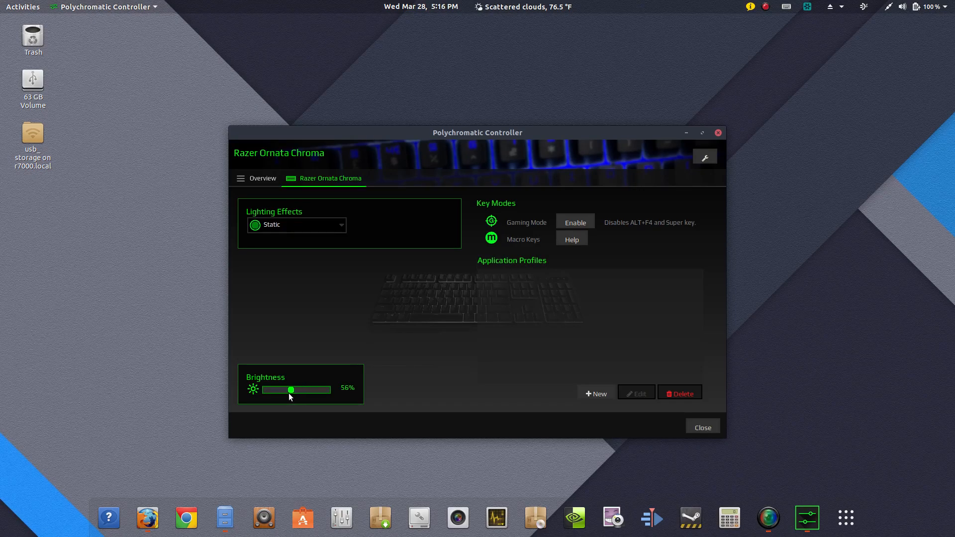
pyautogui.moveTo(290, 390); pyautogui.dragTo(288, 390)
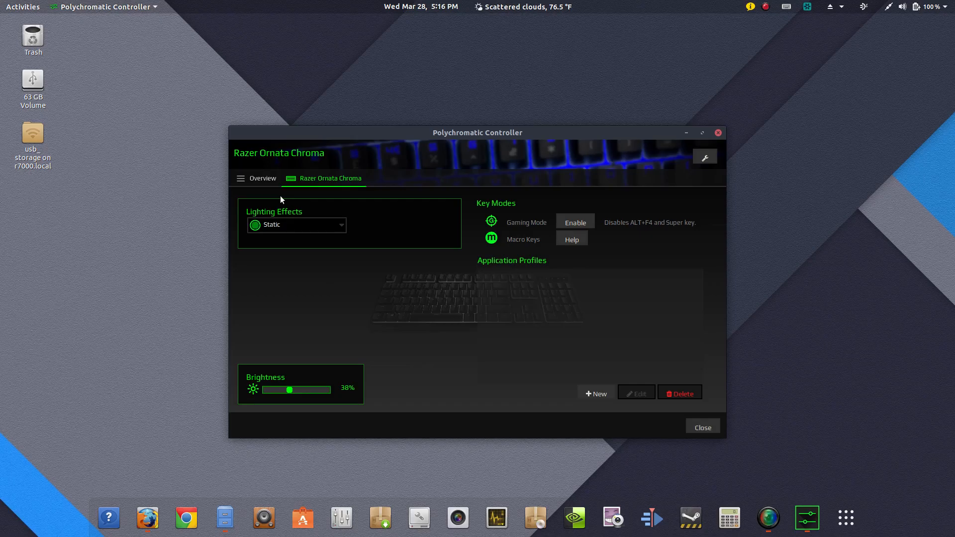
pyautogui.click(262, 178)
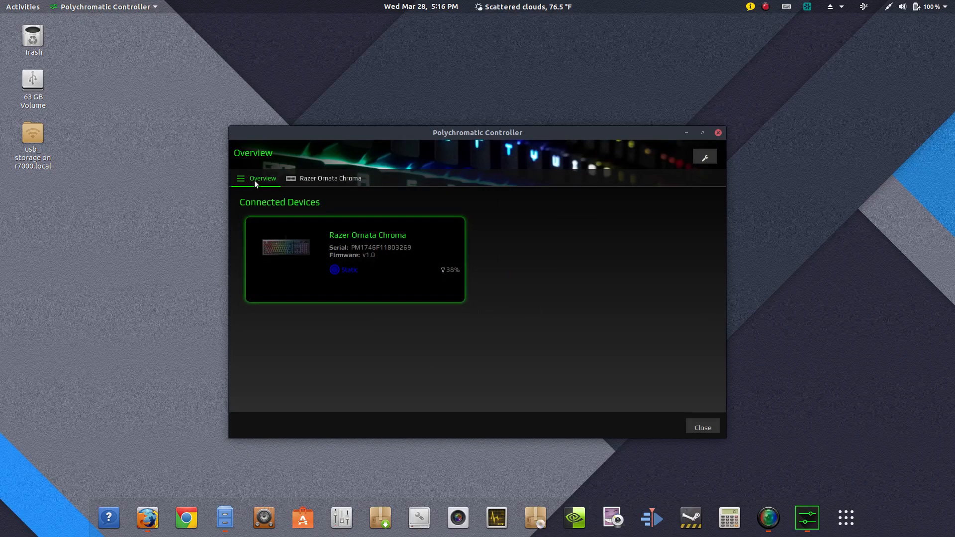
# Step: On the Ornata Chroma page, try the Reactive, Wave and Breath lighting effects
pyautogui.click(330, 178)
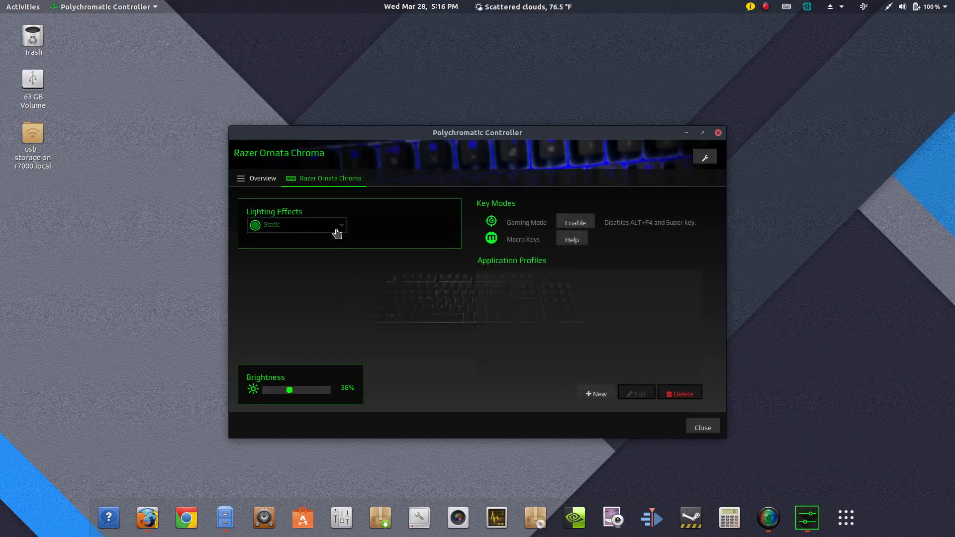
pyautogui.click(297, 224)
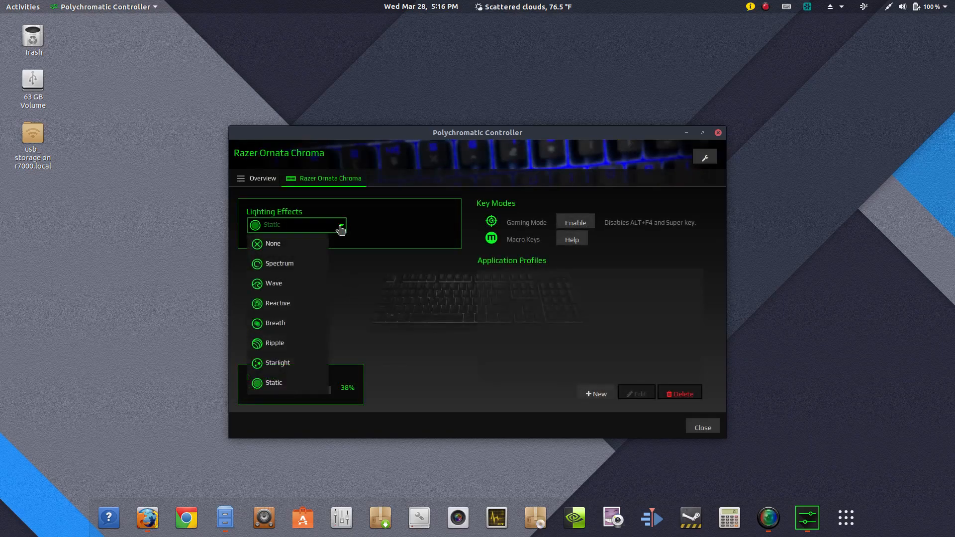
pyautogui.moveTo(308, 294)
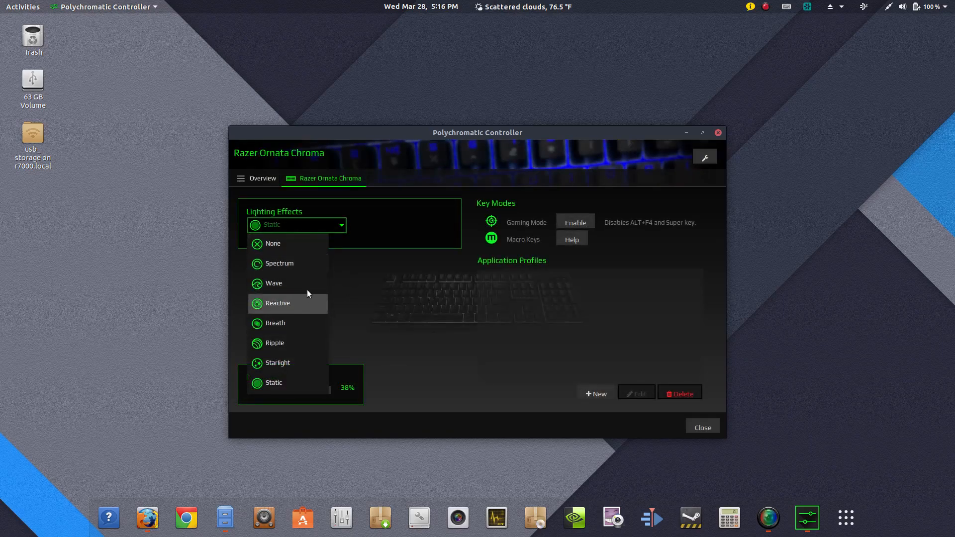
pyautogui.moveTo(314, 350)
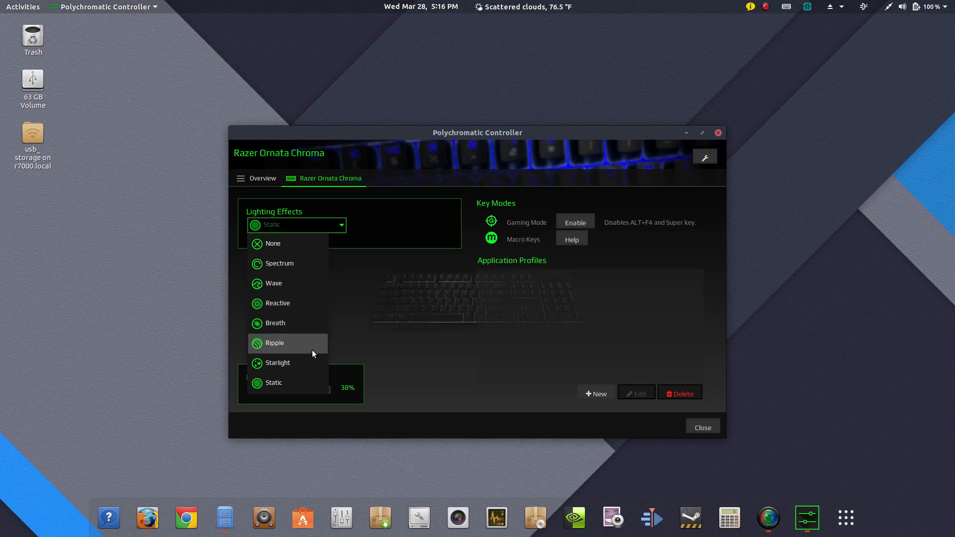
pyautogui.moveTo(298, 306)
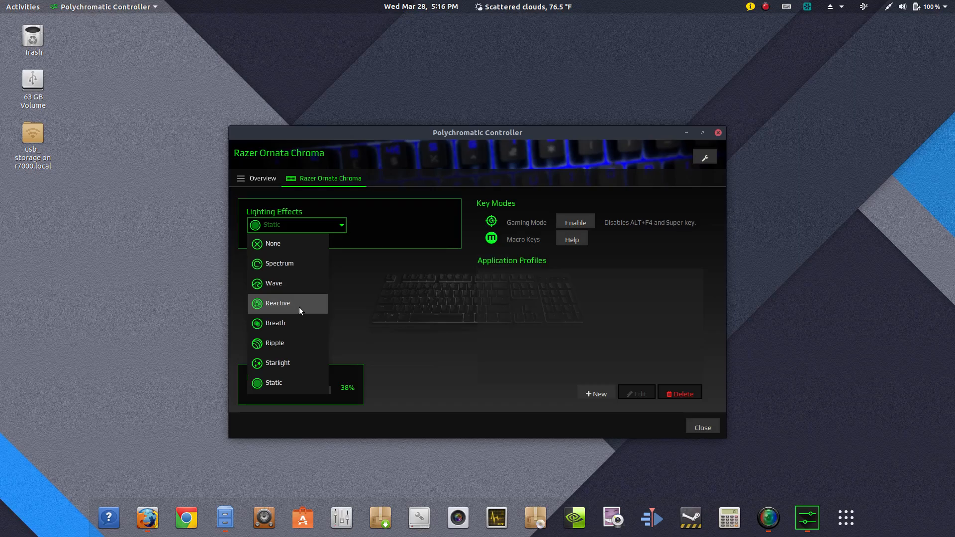
pyautogui.click(278, 303)
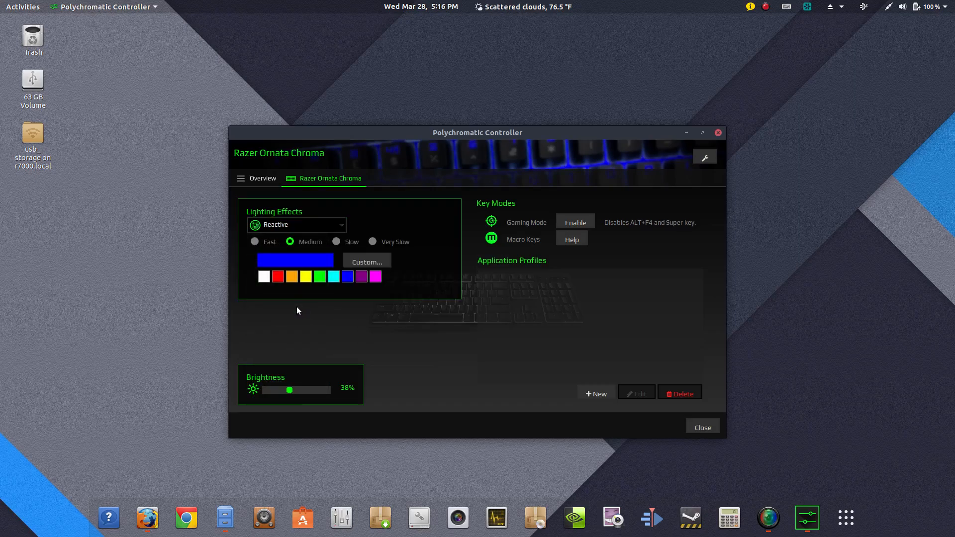
pyautogui.click(296, 225)
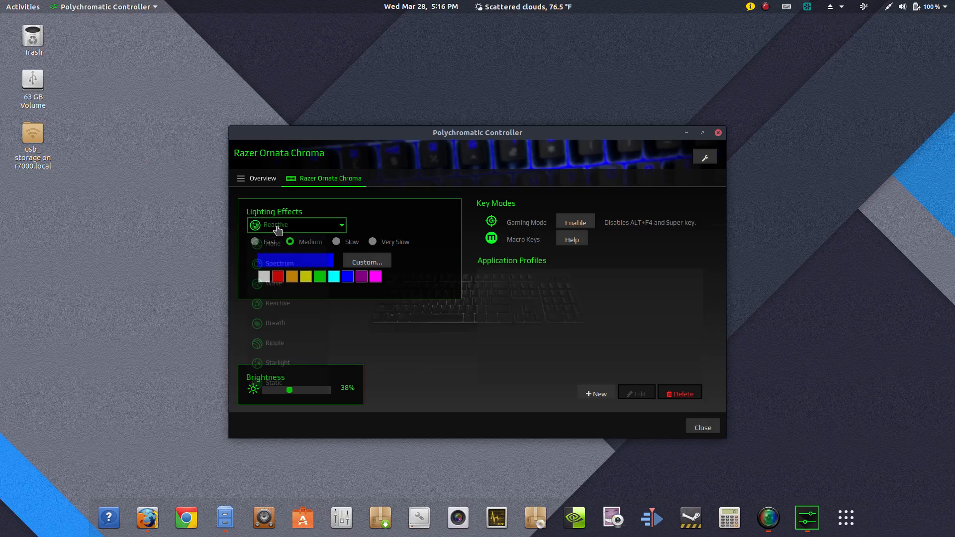
pyautogui.click(295, 225)
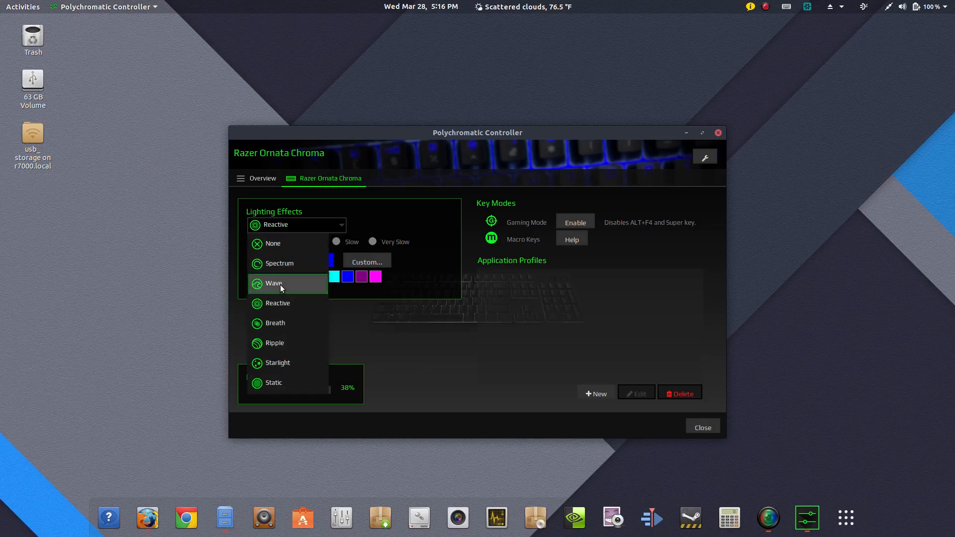
pyautogui.click(281, 284)
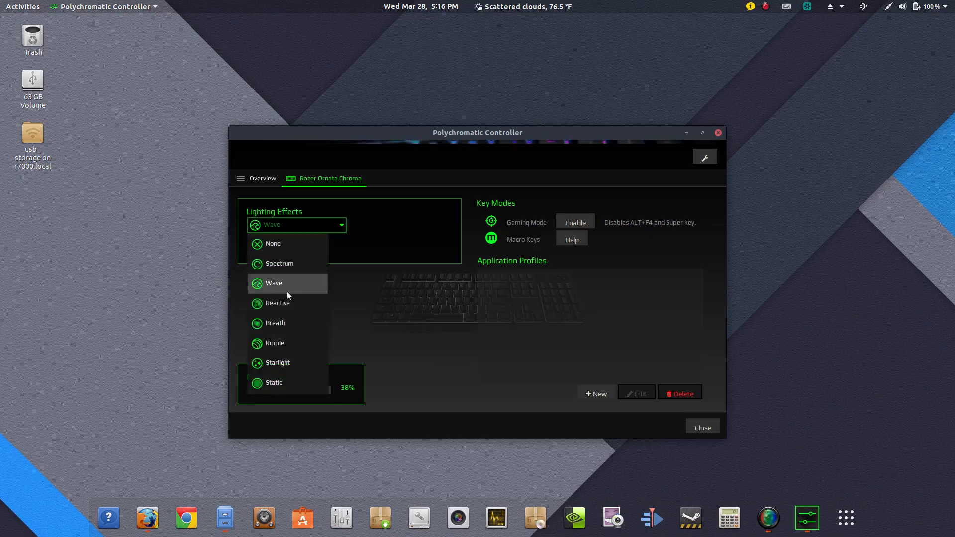
pyautogui.moveTo(296, 361)
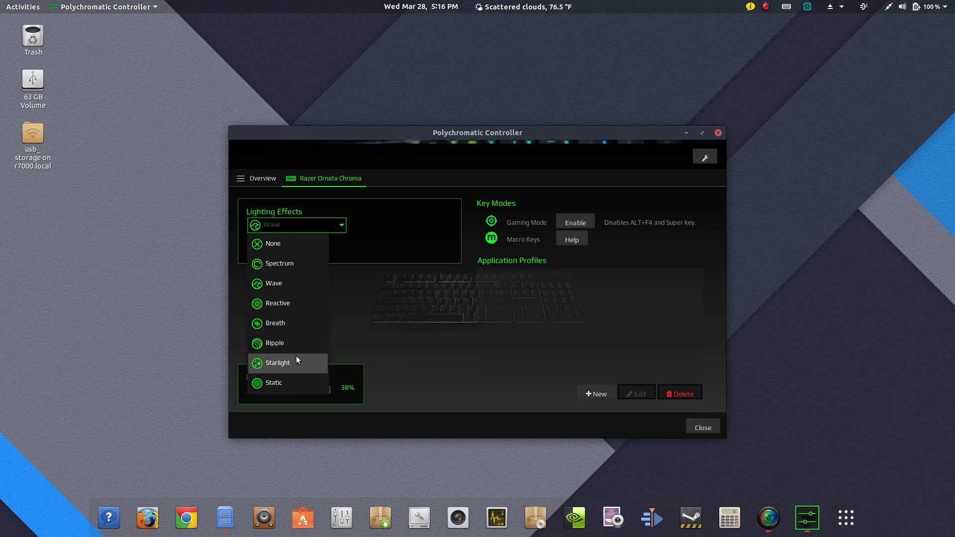
pyautogui.click(274, 323)
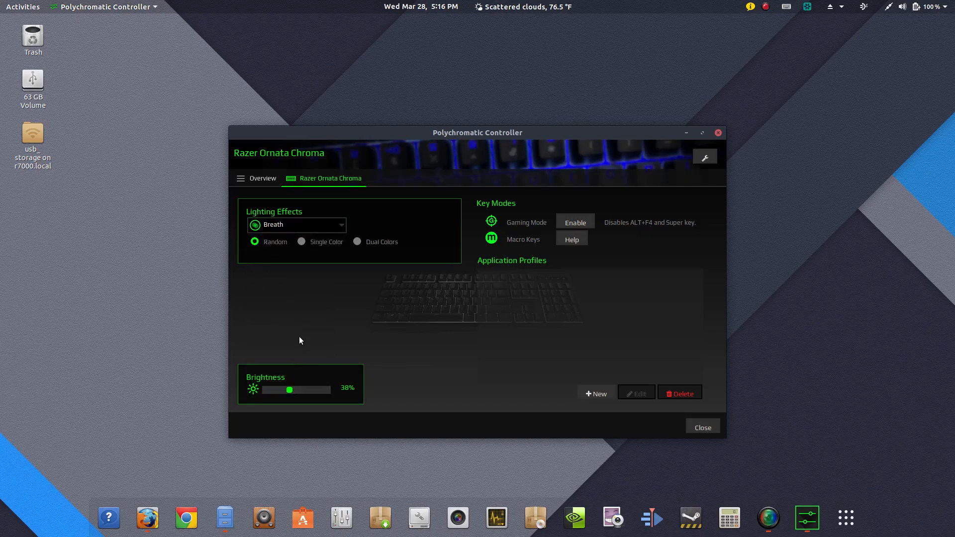
pyautogui.moveTo(294, 343)
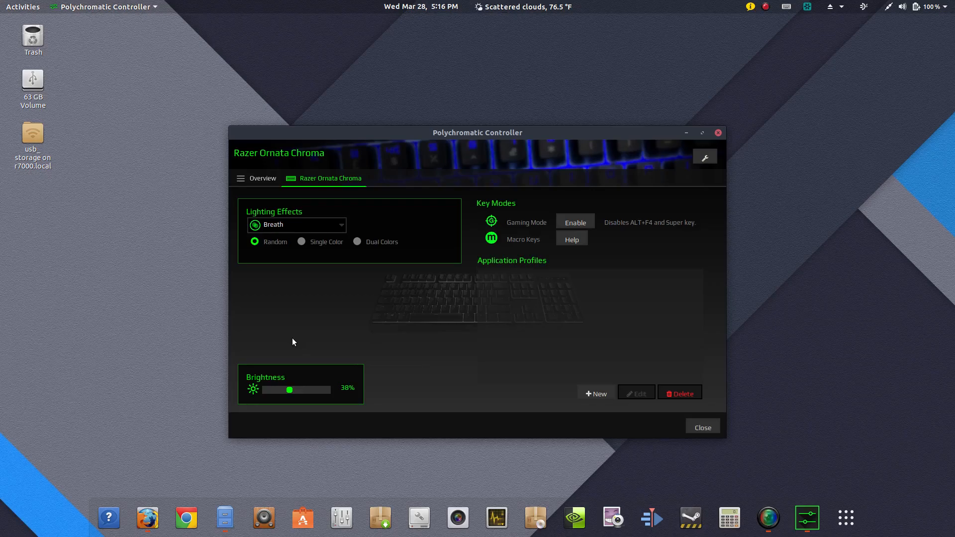
pyautogui.moveTo(297, 228)
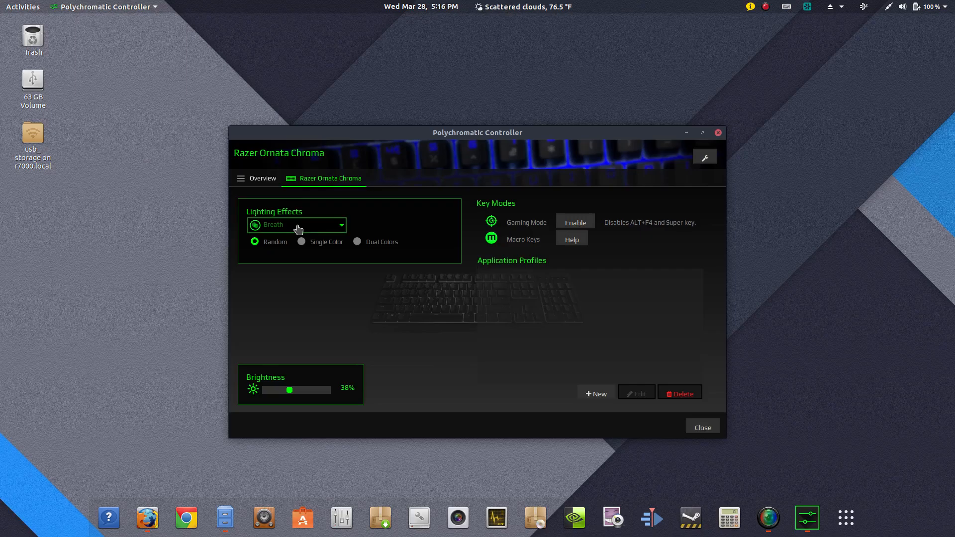
# Step: Try Starlight, then settle the keyboard on the Static lighting effect
pyautogui.click(296, 225)
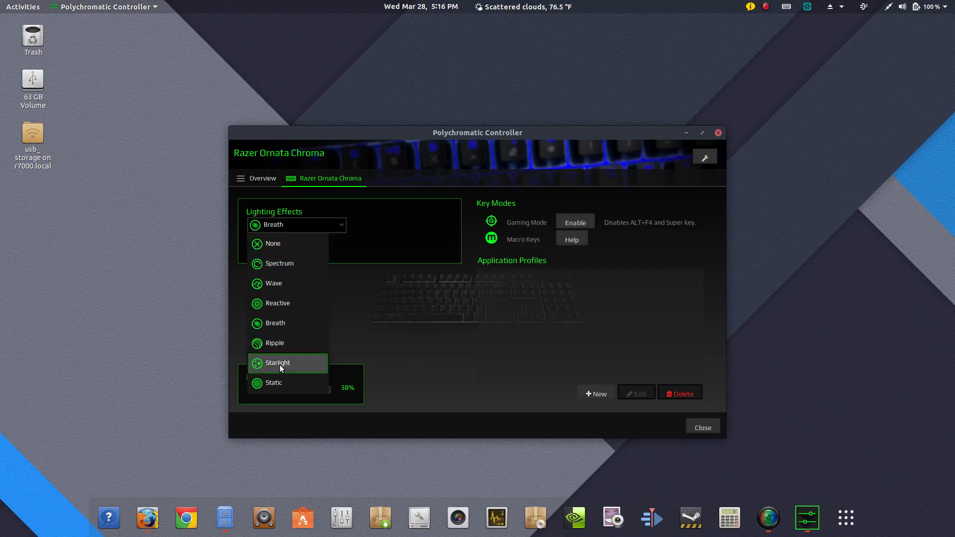
pyautogui.click(276, 362)
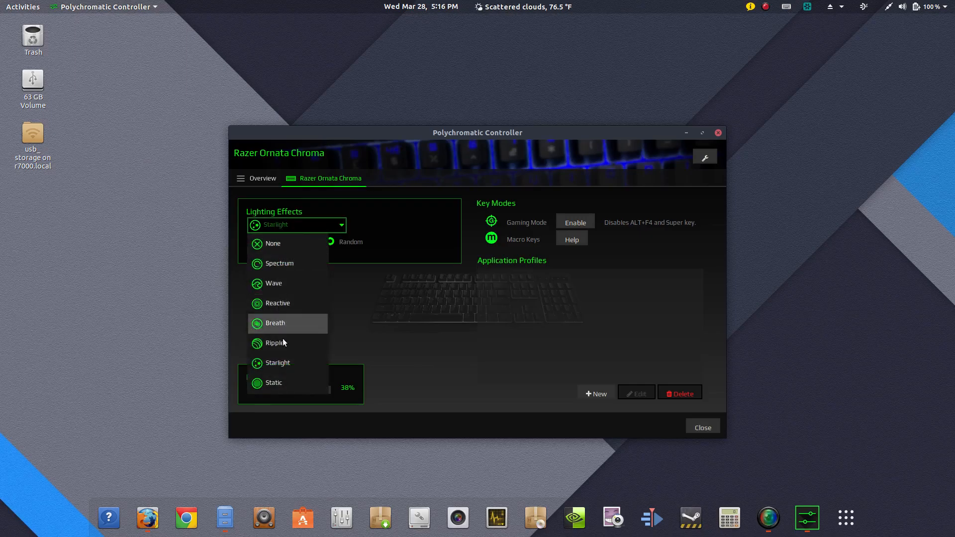
pyautogui.click(273, 382)
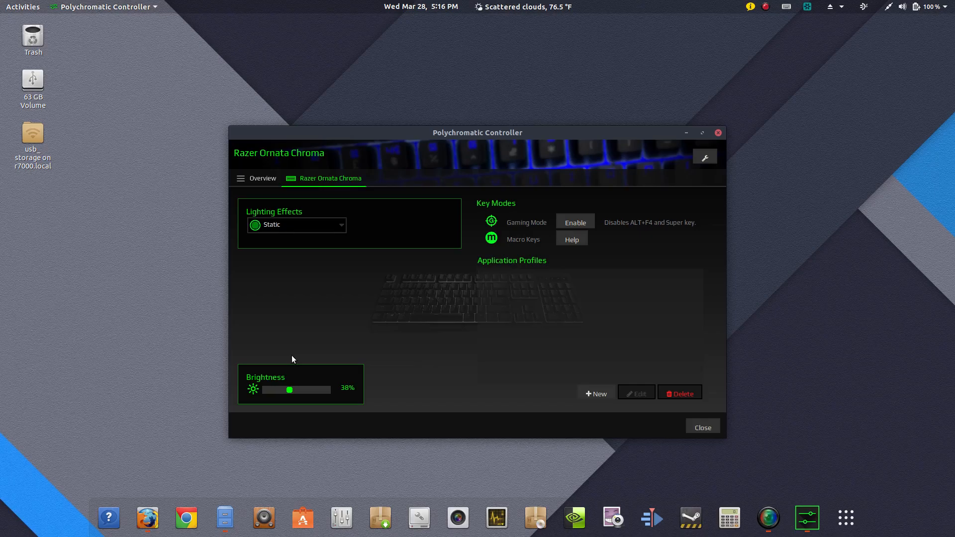
pyautogui.moveTo(499, 370)
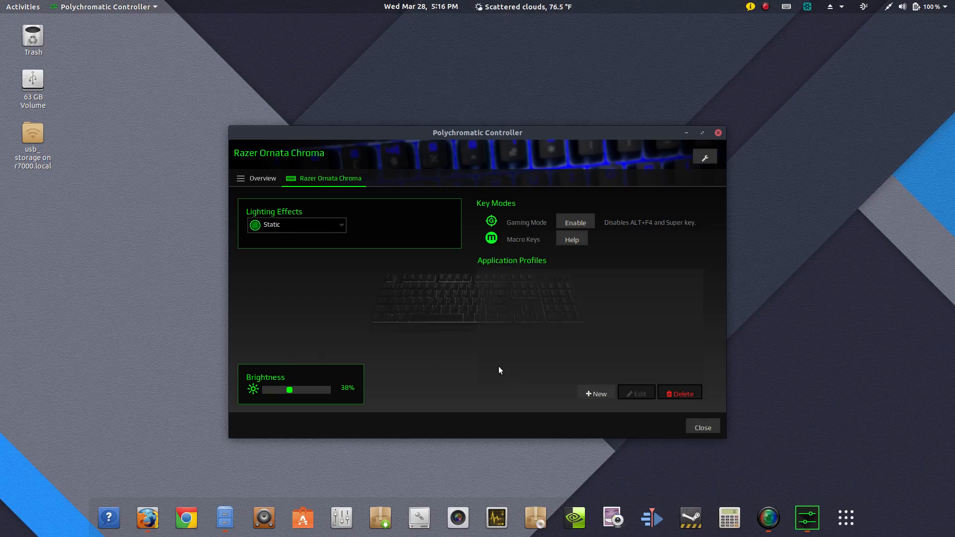
pyautogui.moveTo(543, 324)
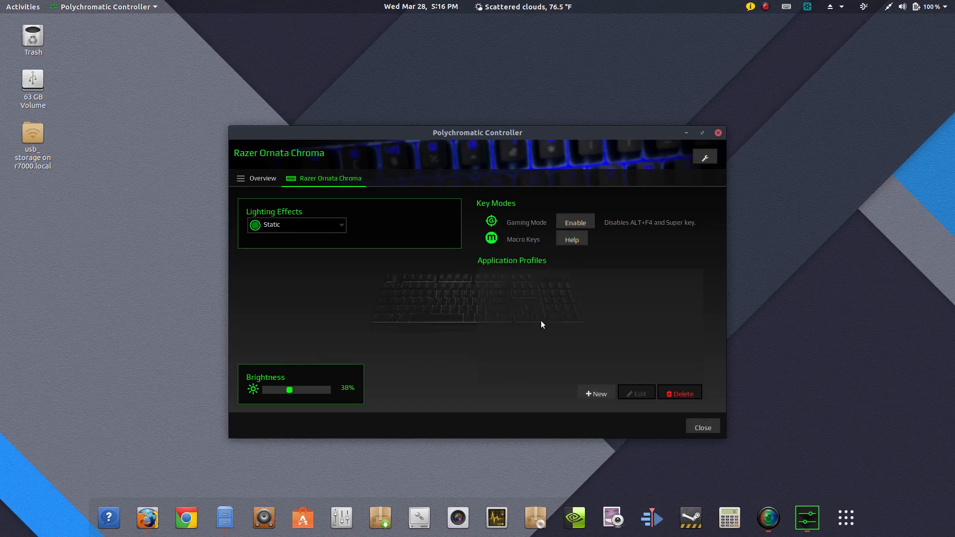
pyautogui.moveTo(646, 420)
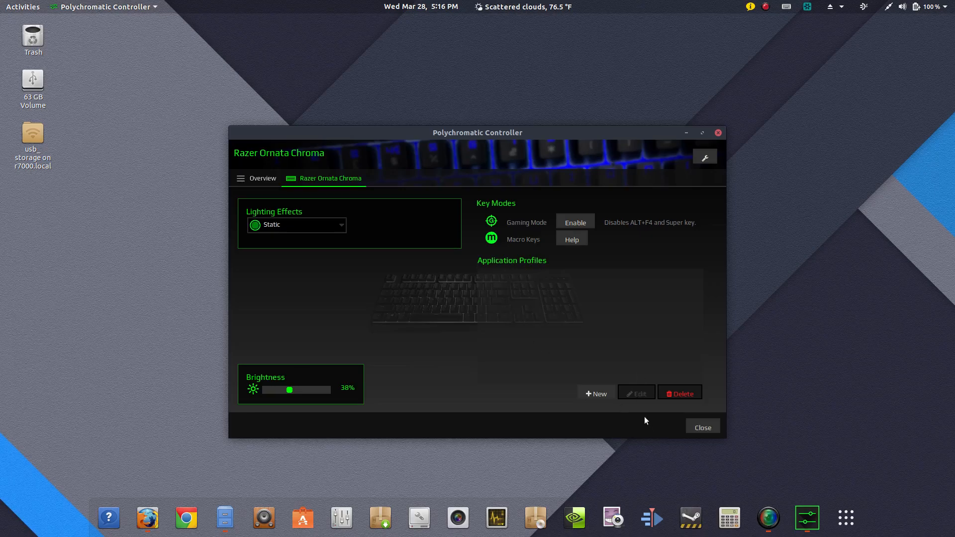
pyautogui.moveTo(599, 403)
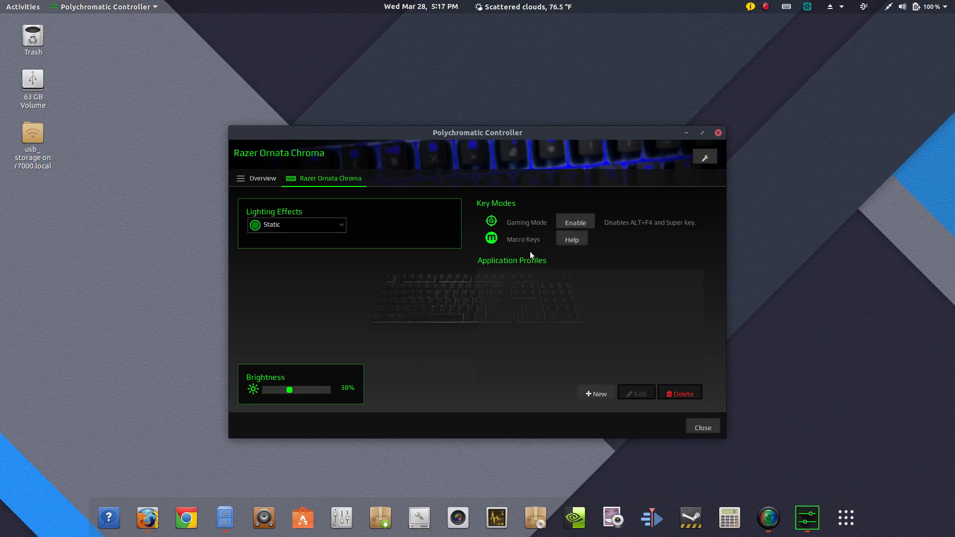
pyautogui.moveTo(633, 295)
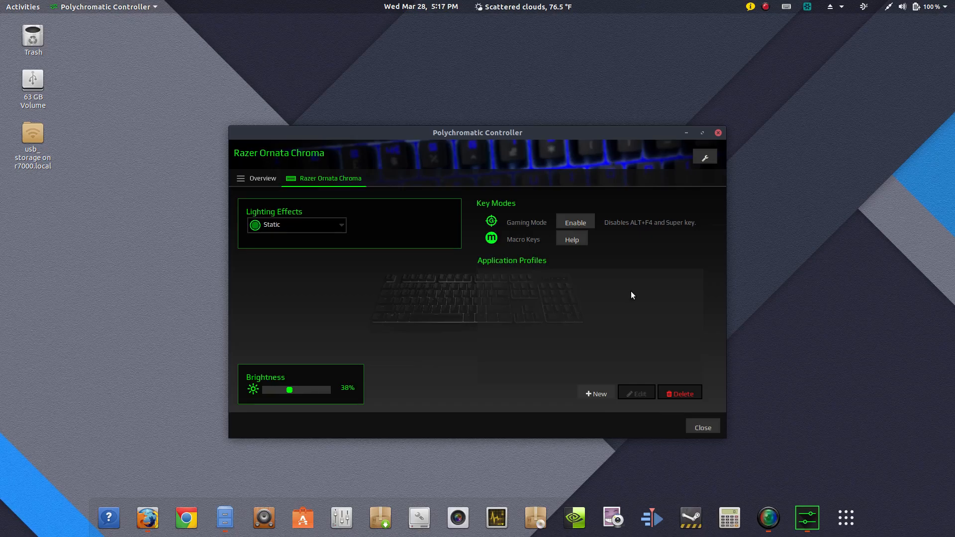
pyautogui.moveTo(637, 295)
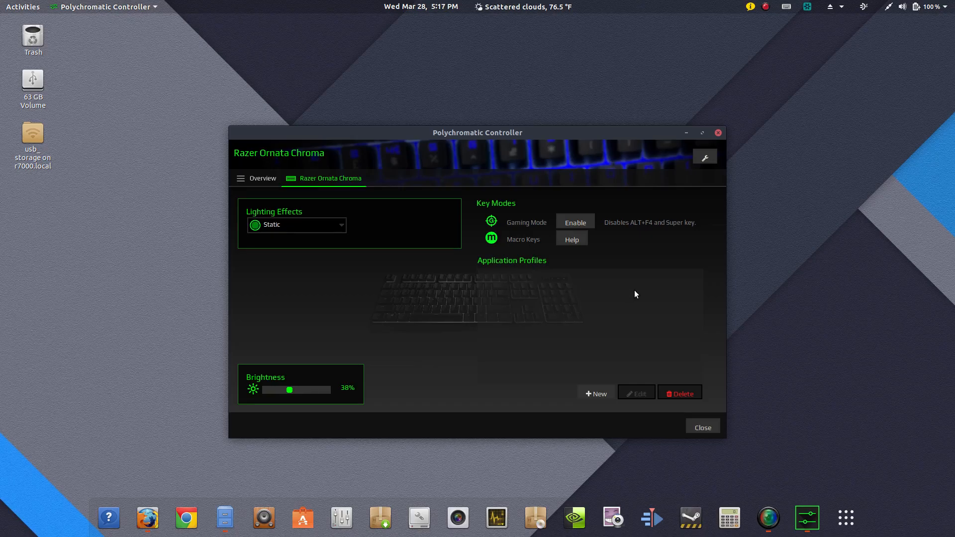
pyautogui.moveTo(700, 179)
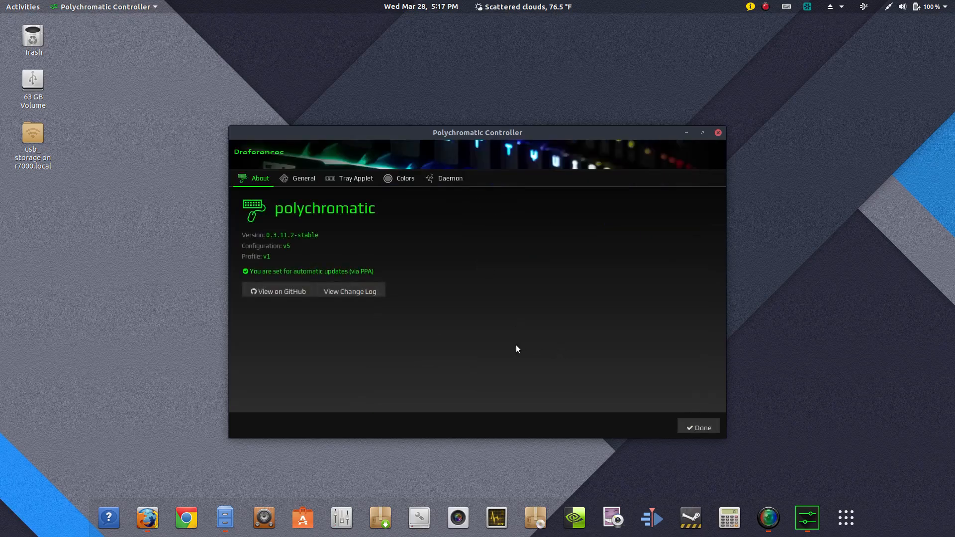
# Step: Browse General, Tray Applet, Colors, Daemon and About preferences, then close with Done
pyautogui.click(304, 178)
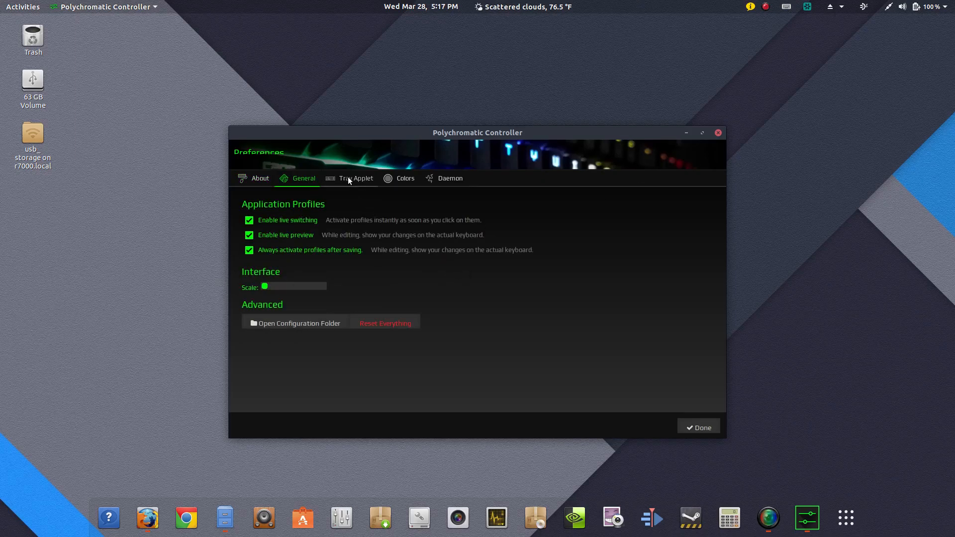
pyautogui.click(356, 178)
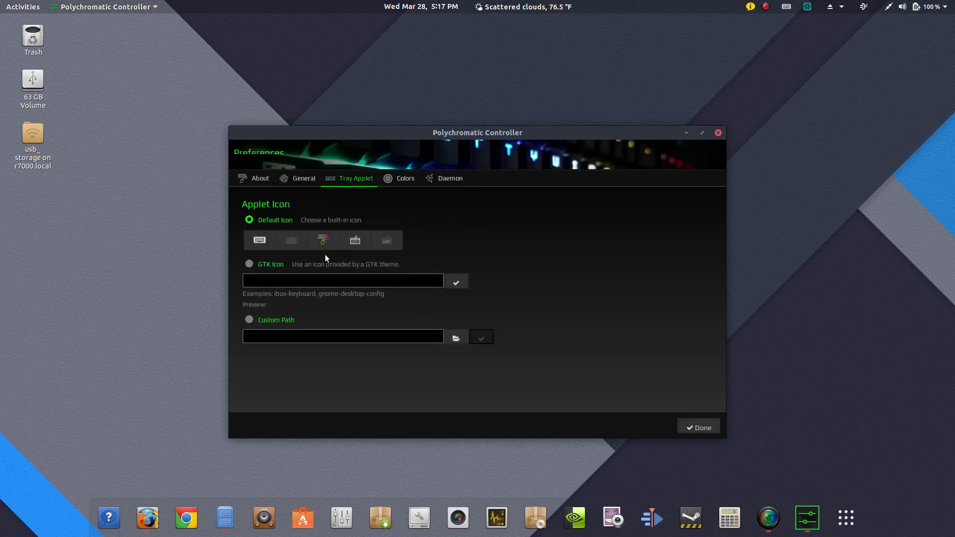
pyautogui.click(405, 178)
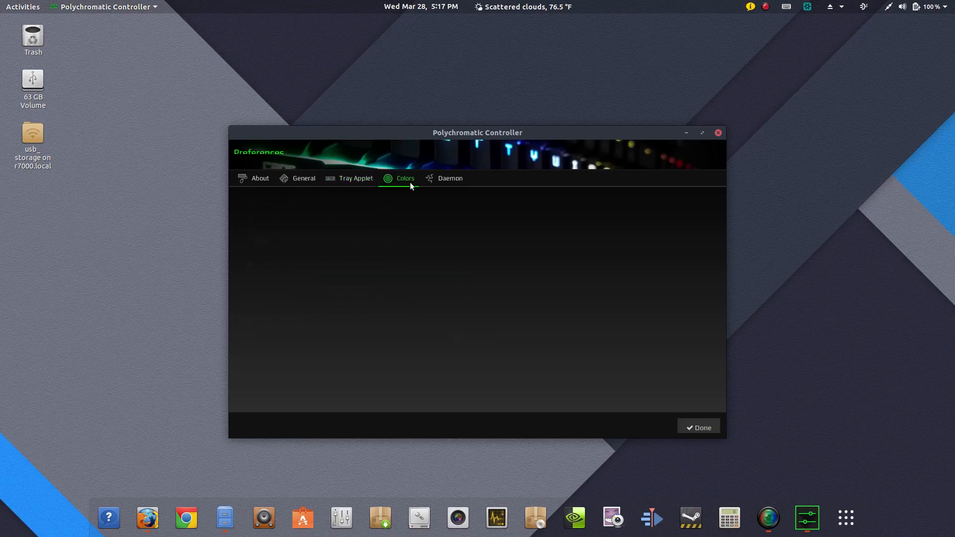
pyautogui.click(449, 178)
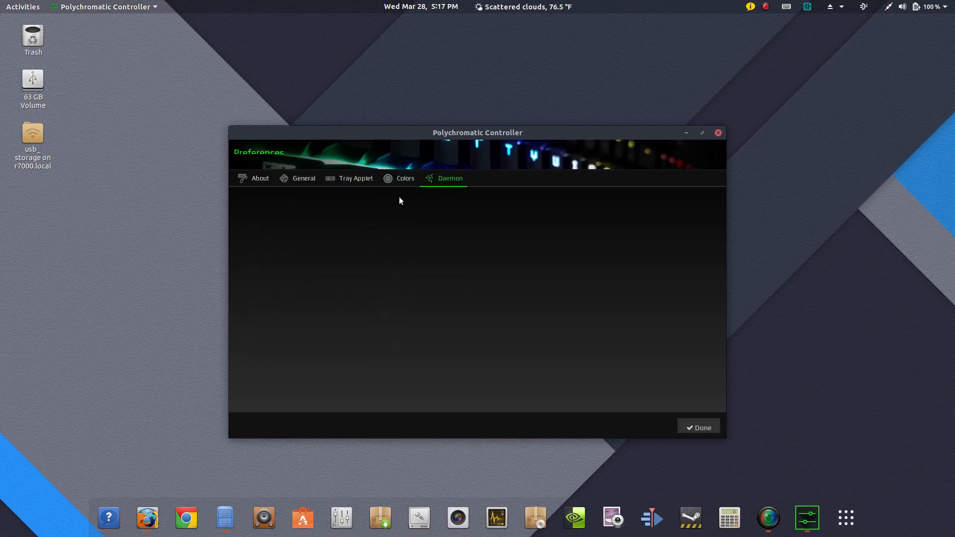
pyautogui.click(260, 178)
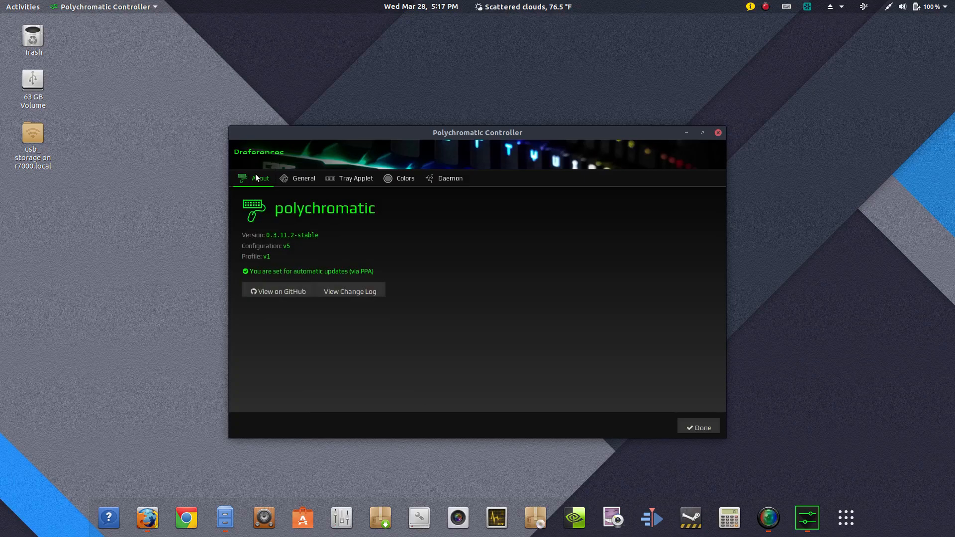
pyautogui.click(304, 178)
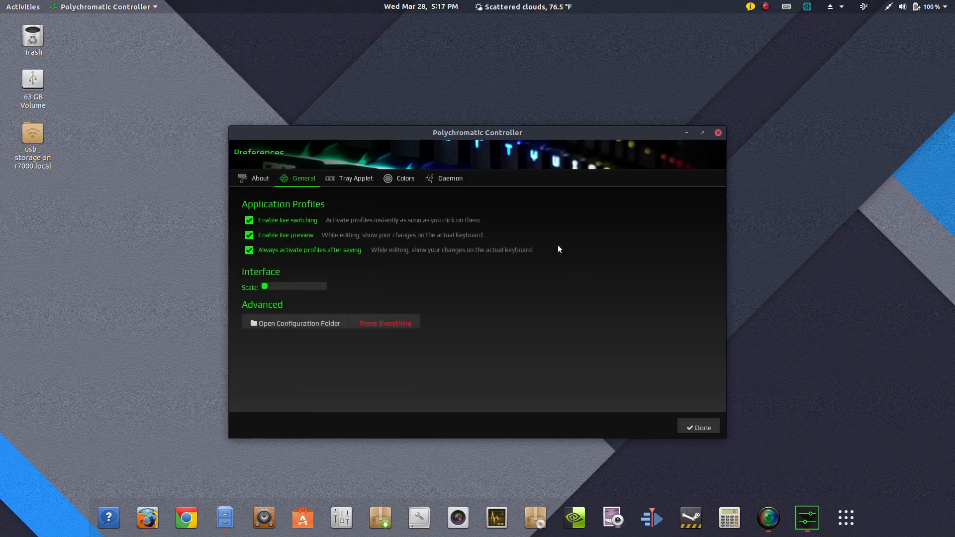
pyautogui.click(356, 178)
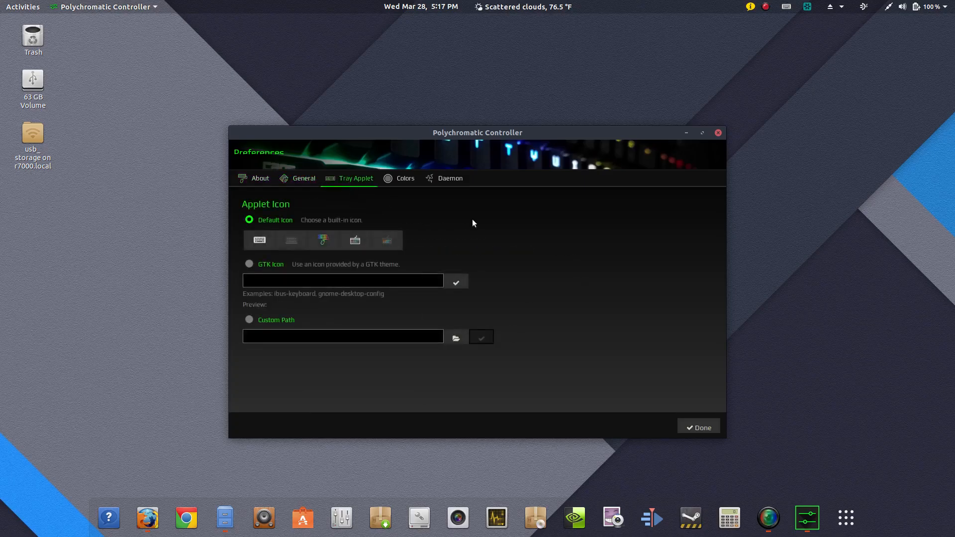
pyautogui.moveTo(710, 174)
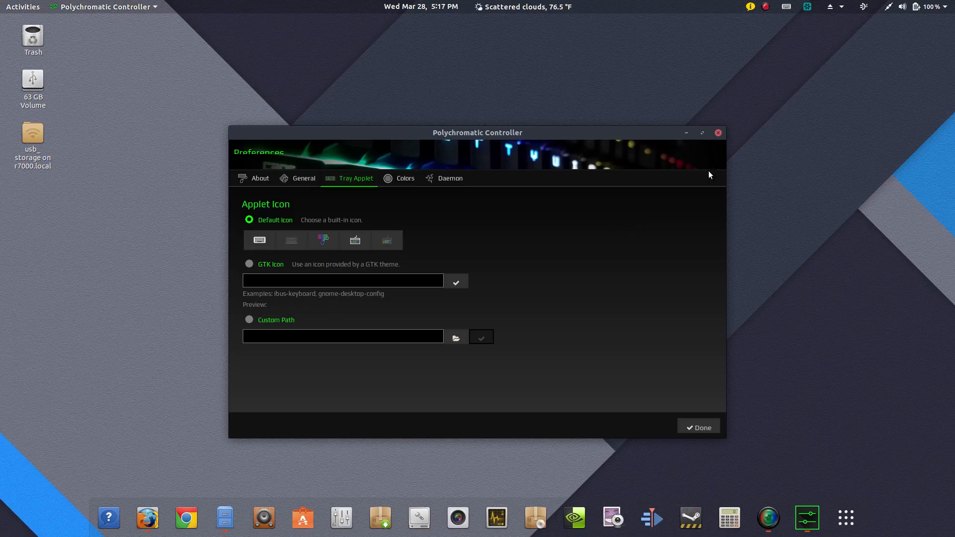
pyautogui.click(698, 428)
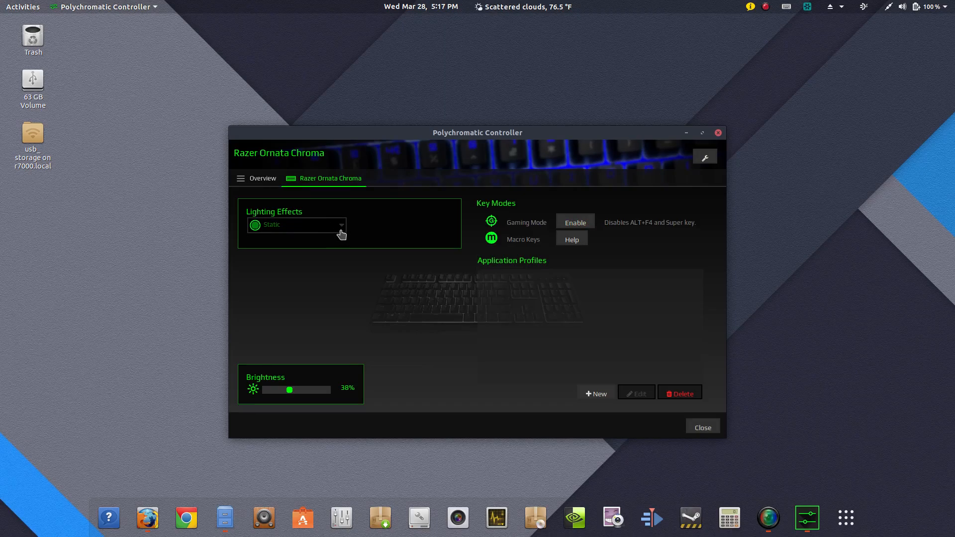
pyautogui.moveTo(736, 349)
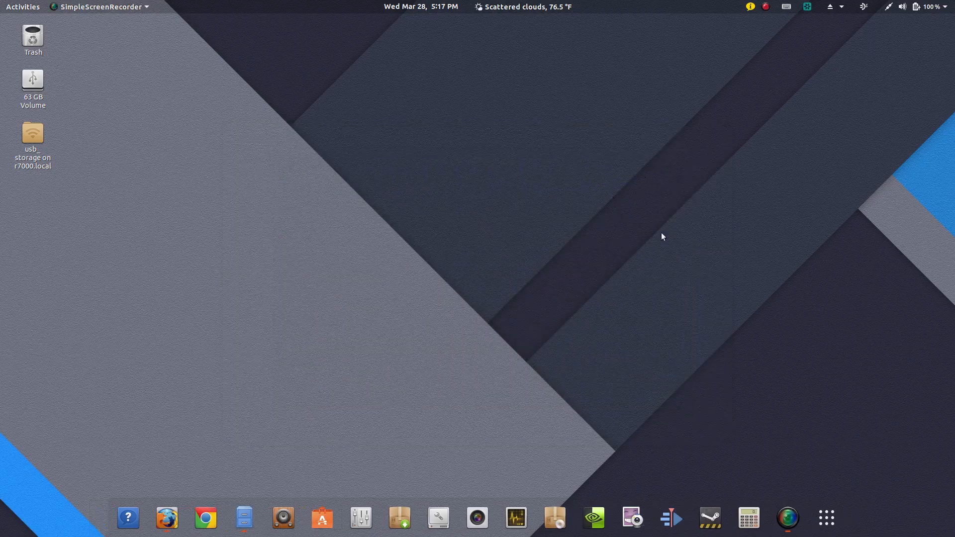
pyautogui.moveTo(762, 123)
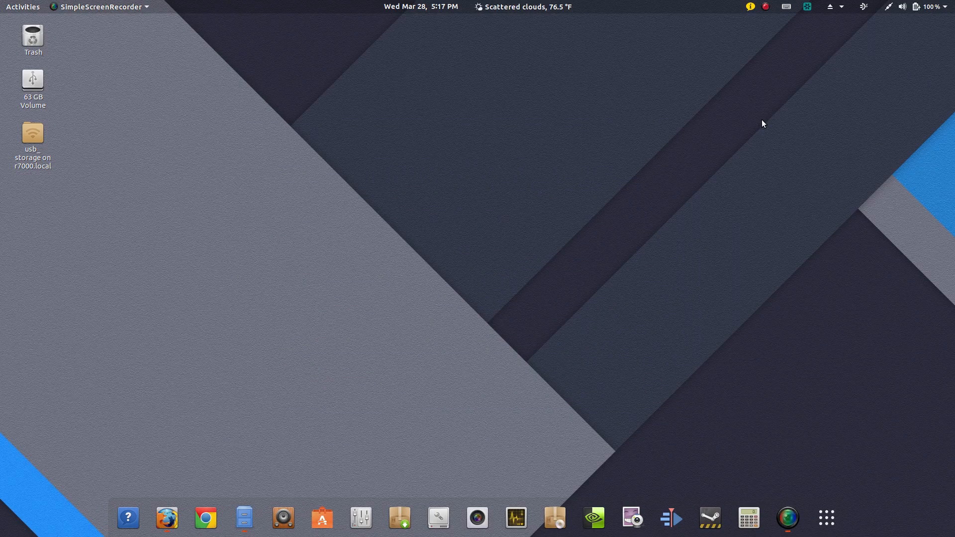
pyautogui.moveTo(167, 525)
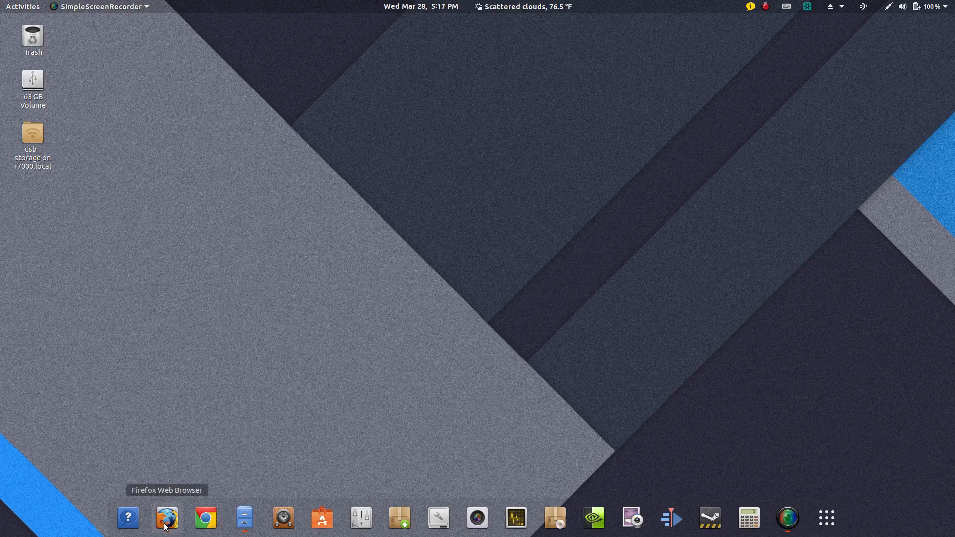
# Step: Launch Firefox and scroll the OpenRazer page from Features through the keyboards and mice lists
pyautogui.click(167, 519)
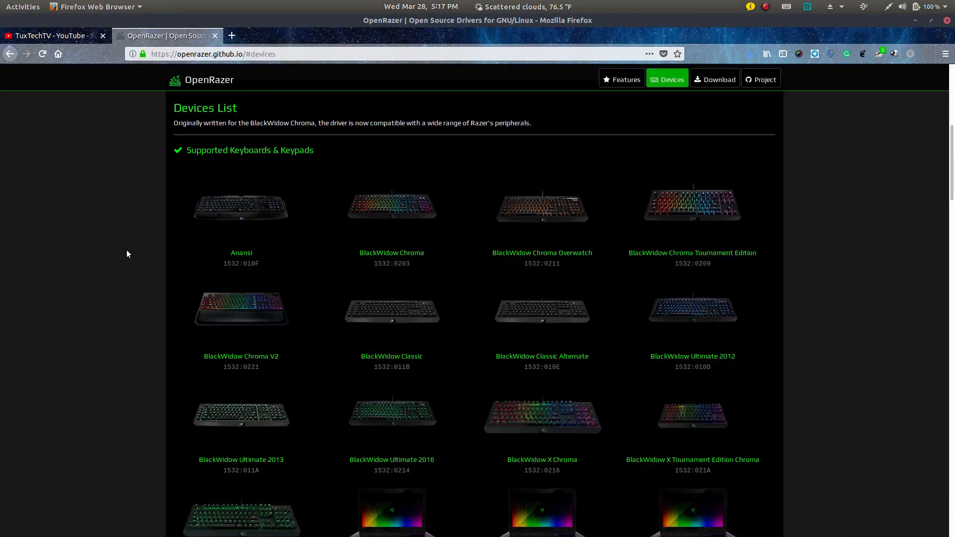
pyautogui.scroll(-3)
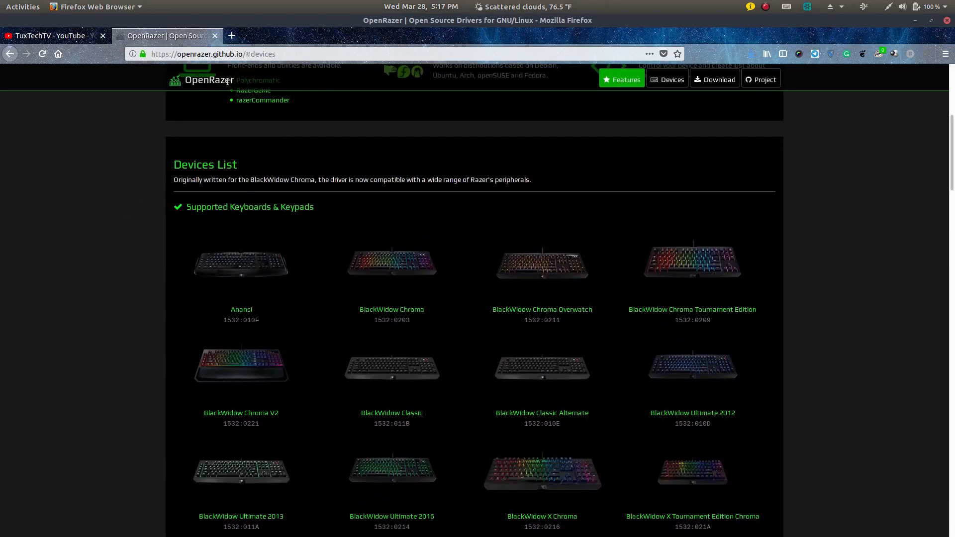
pyautogui.moveTo(125, 227)
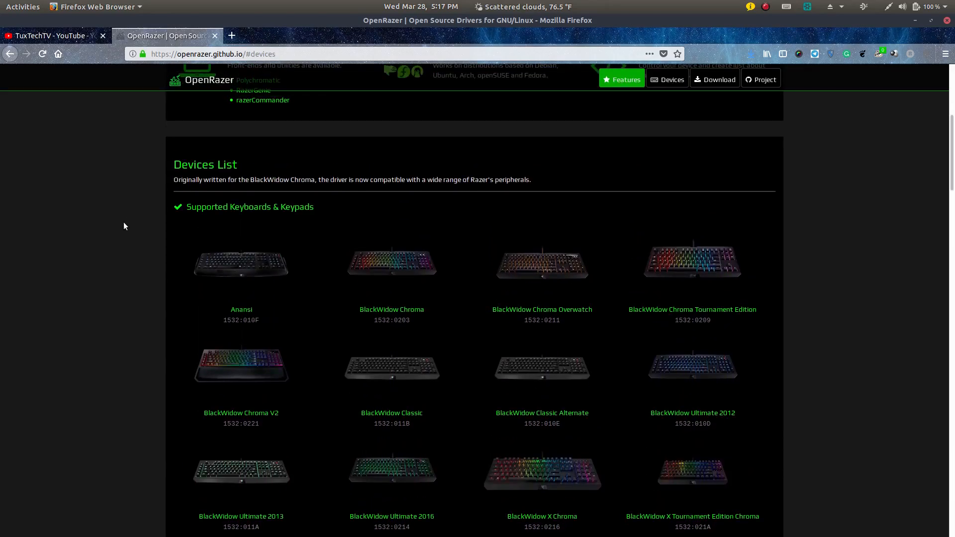
pyautogui.scroll(3)
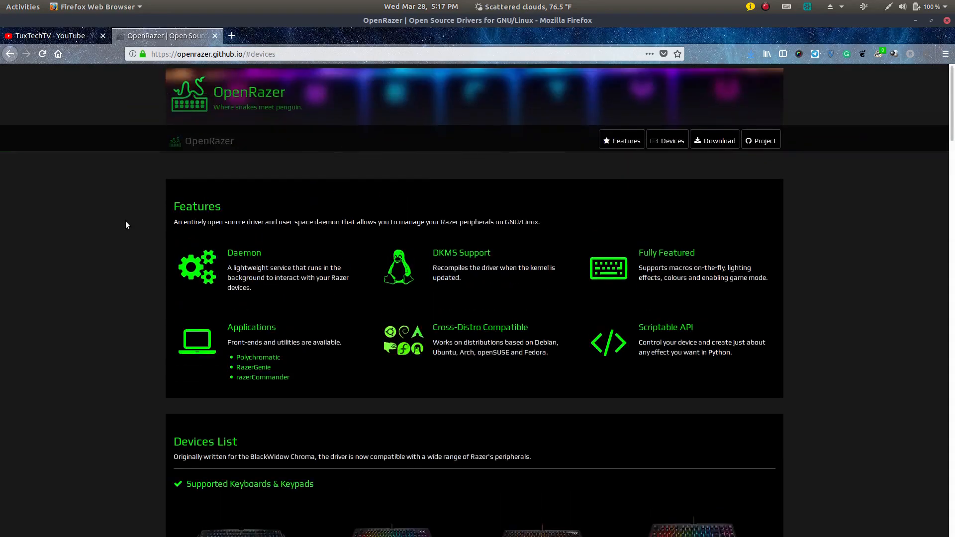
pyautogui.scroll(-3)
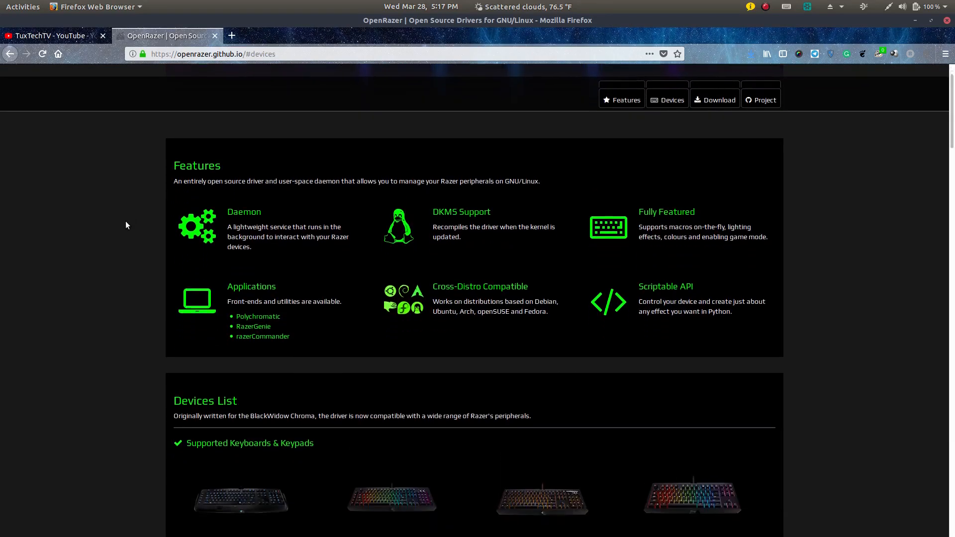
pyautogui.scroll(-3)
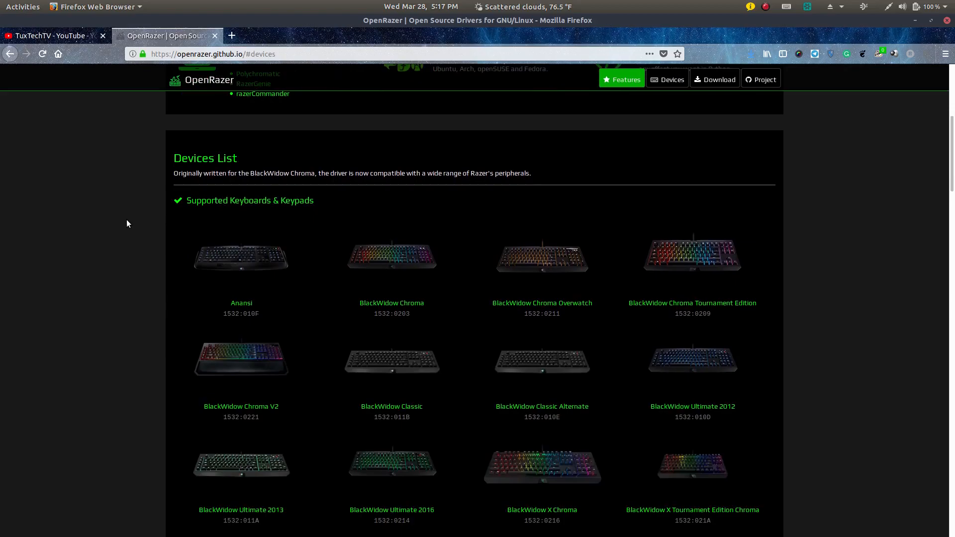
pyautogui.scroll(-3)
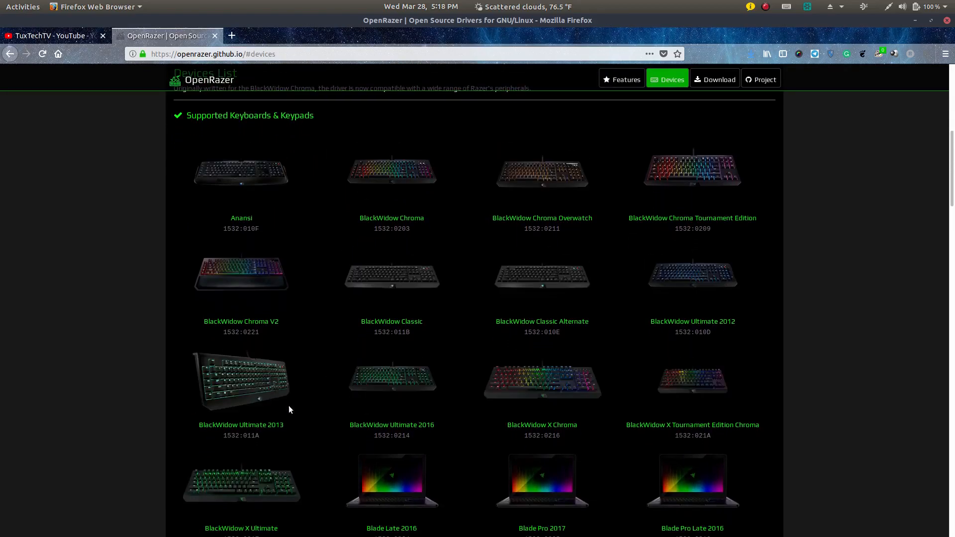
pyautogui.scroll(-3)
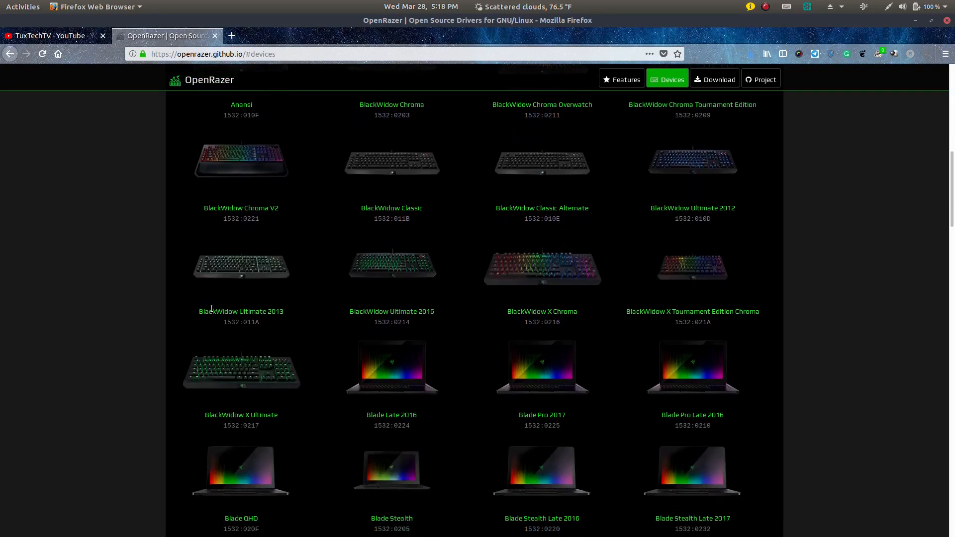
pyautogui.scroll(-3)
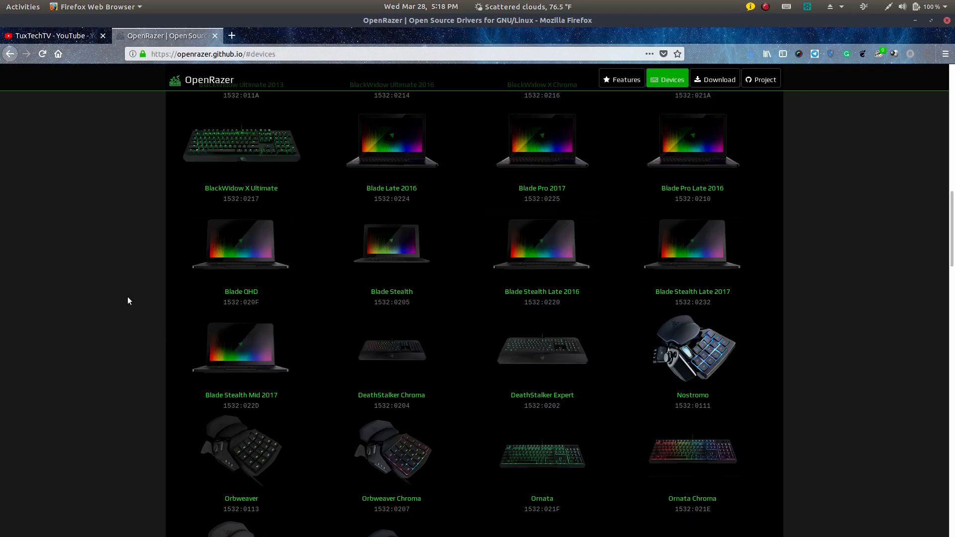
pyautogui.scroll(-3)
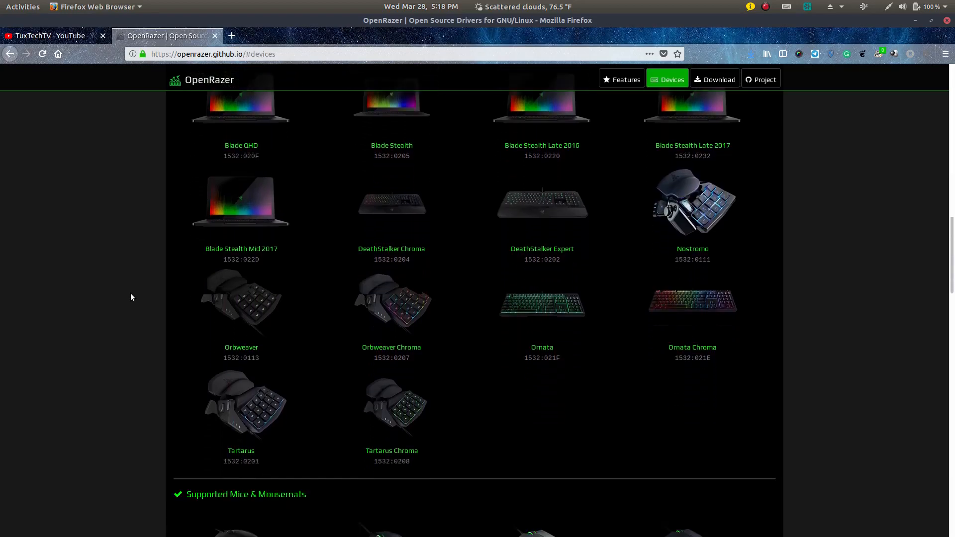
pyautogui.scroll(-3)
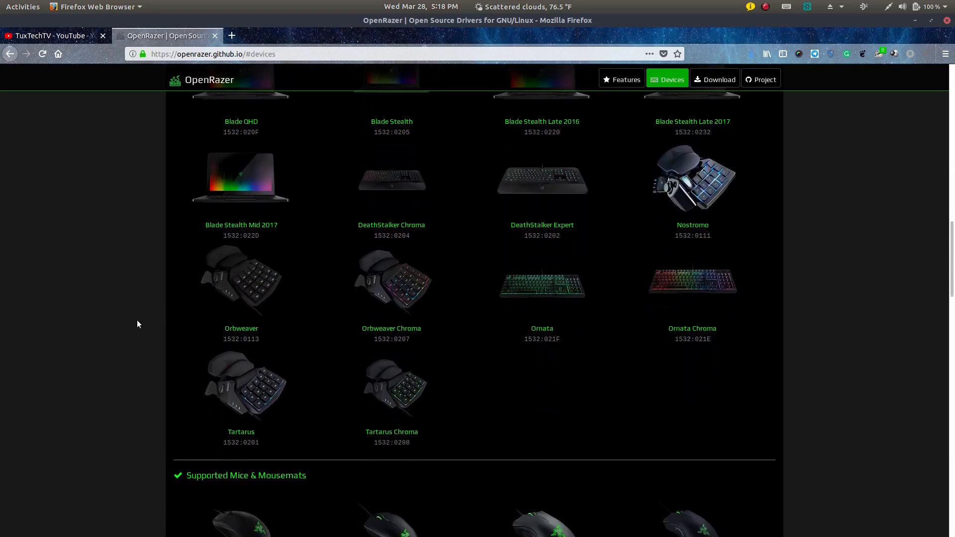
pyautogui.moveTo(261, 384)
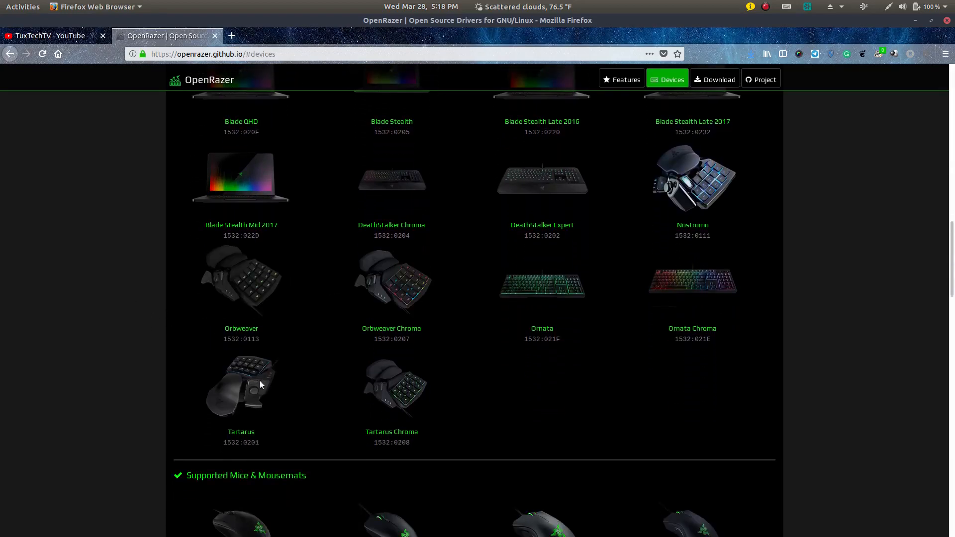
pyautogui.moveTo(410, 387)
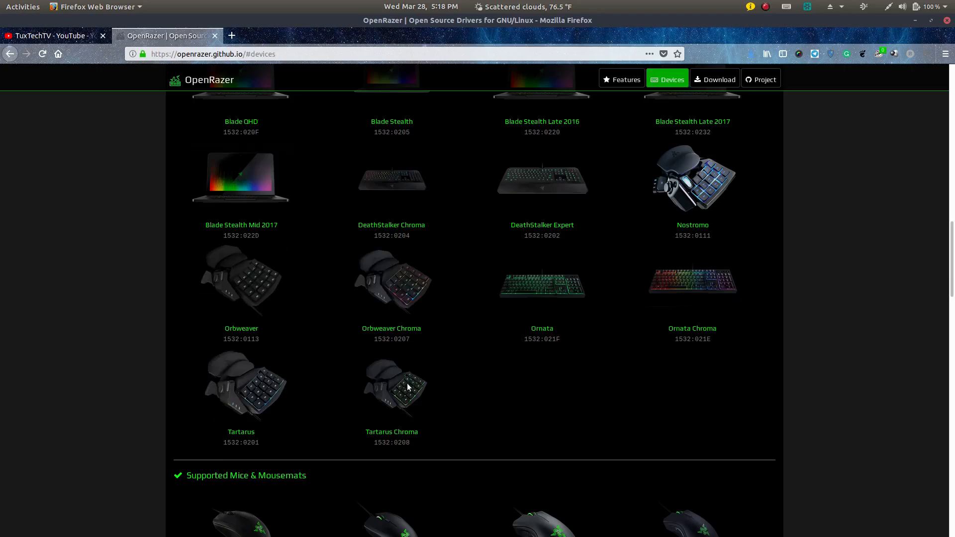
pyautogui.moveTo(151, 344)
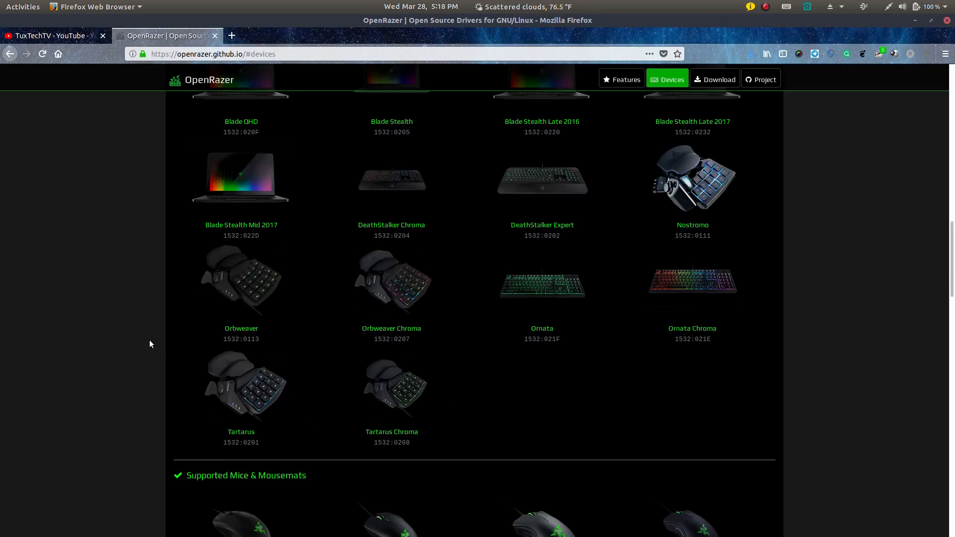
# Step: Continue past other working devices and Requested down to the Download heading
pyautogui.scroll(-3)
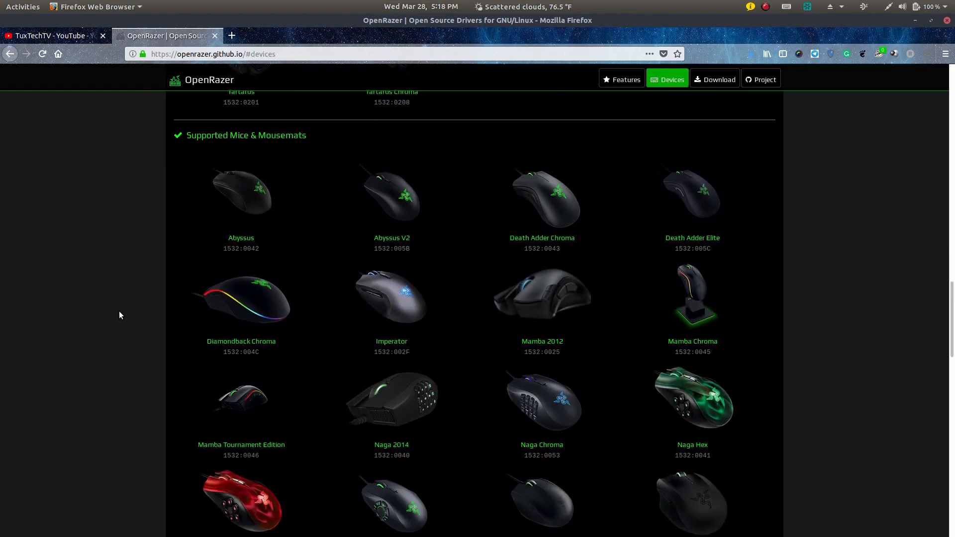
pyautogui.moveTo(659, 293)
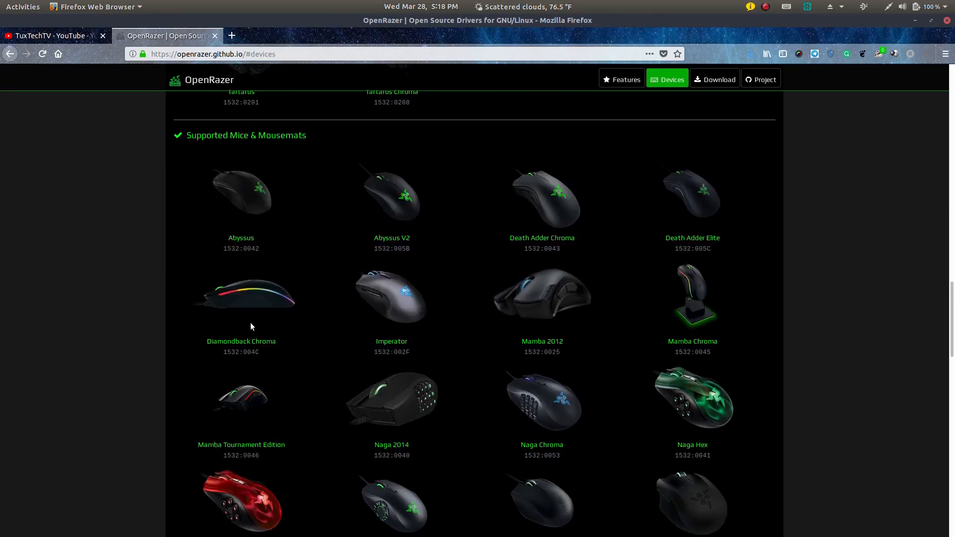
pyautogui.scroll(-3)
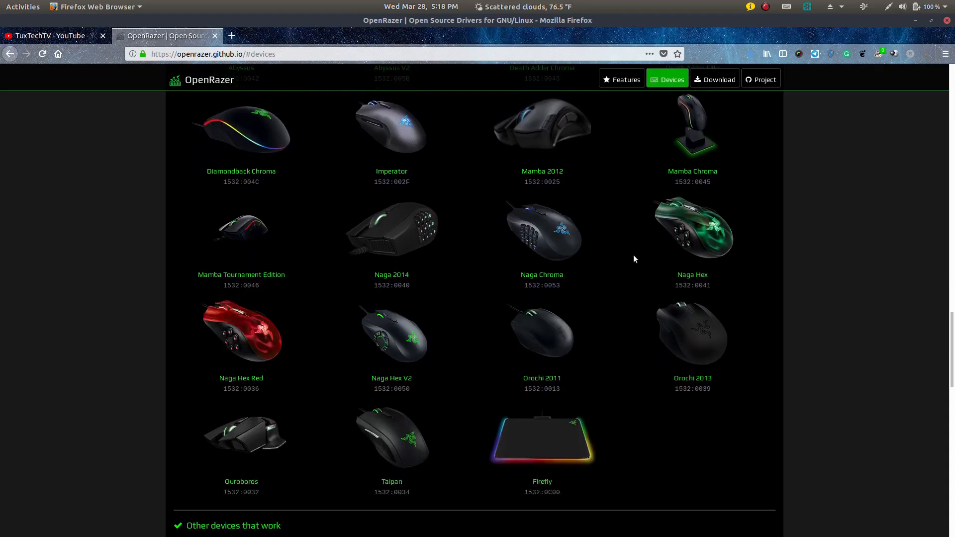
pyautogui.scroll(-3)
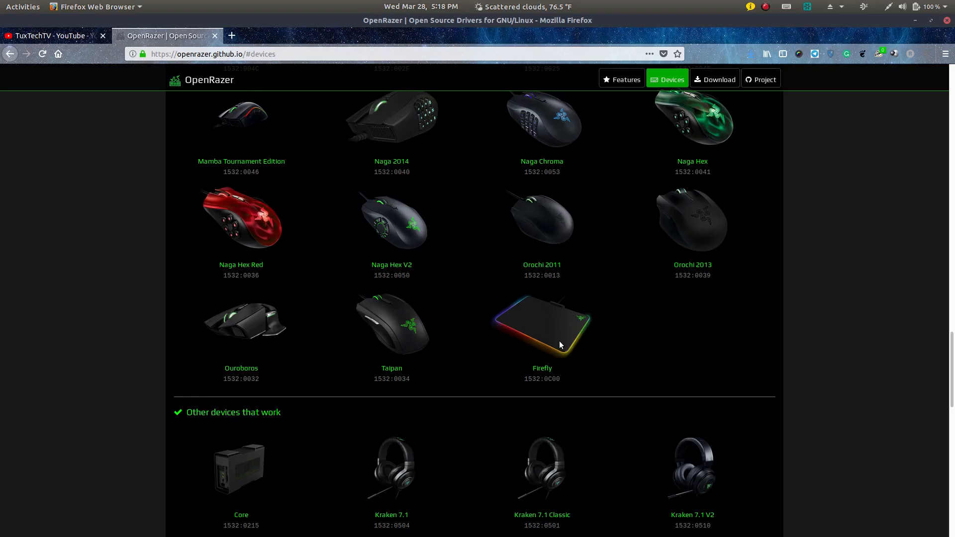
pyautogui.moveTo(505, 336)
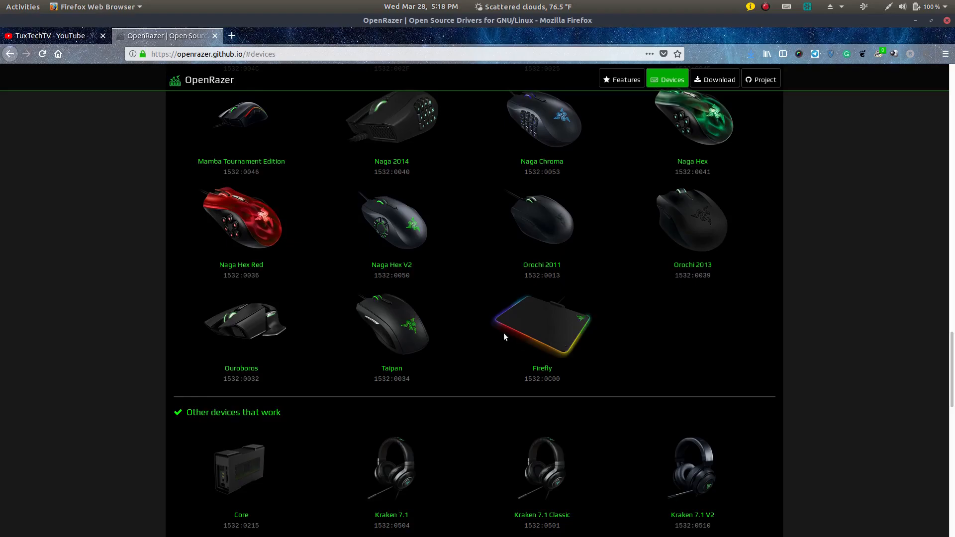
pyautogui.scroll(-3)
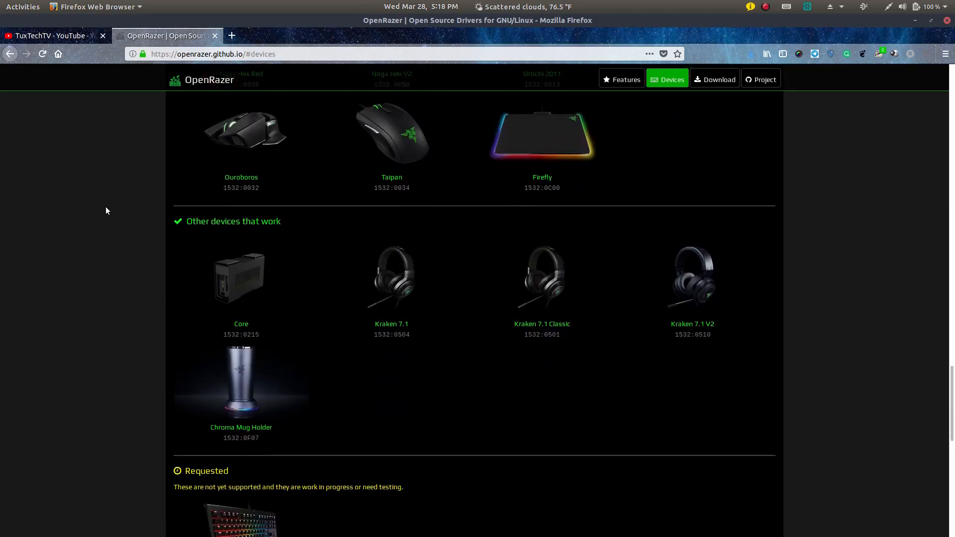
pyautogui.scroll(3)
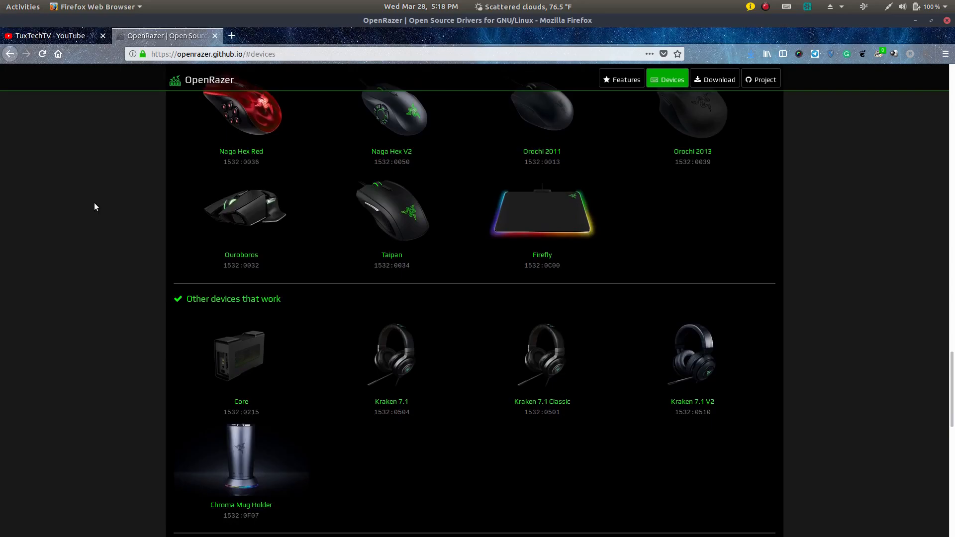
pyautogui.moveTo(114, 247)
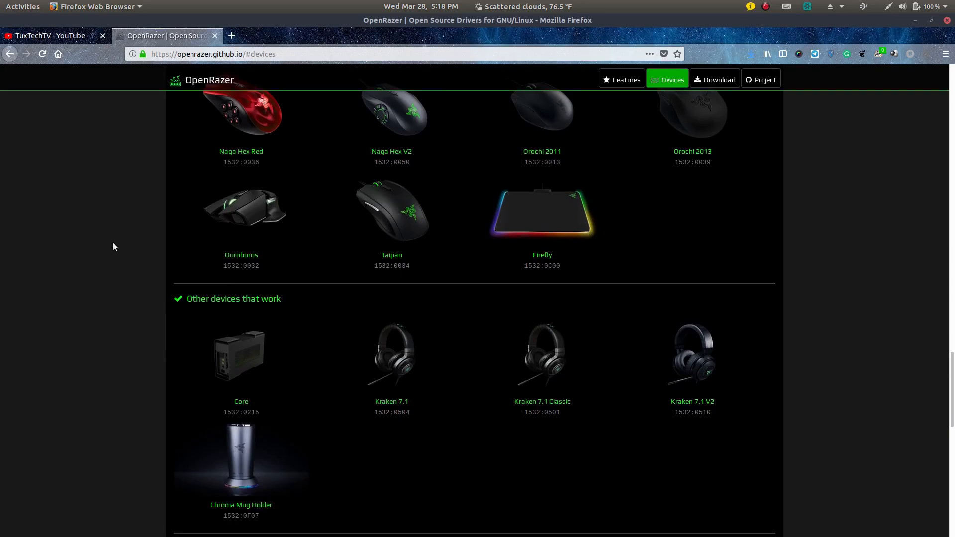
pyautogui.moveTo(532, 216)
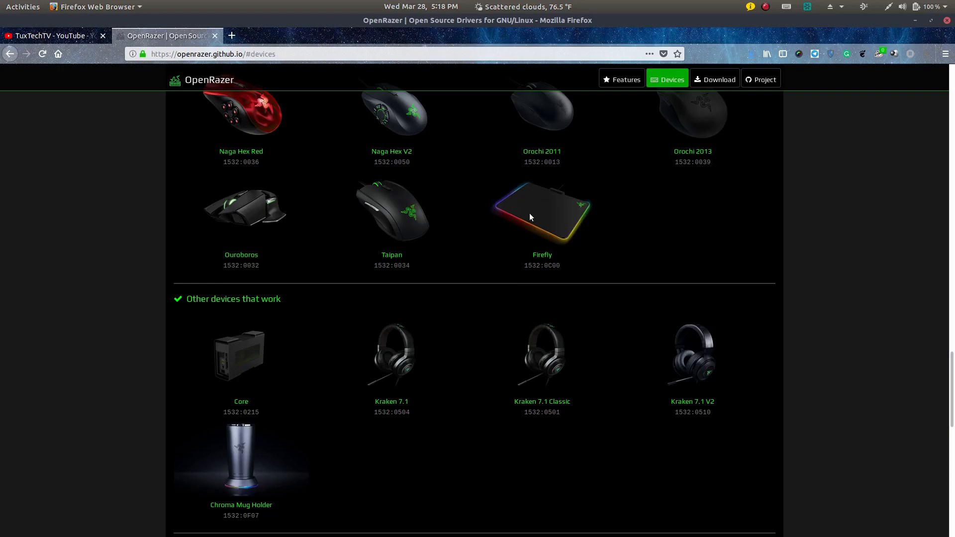
pyautogui.scroll(-3)
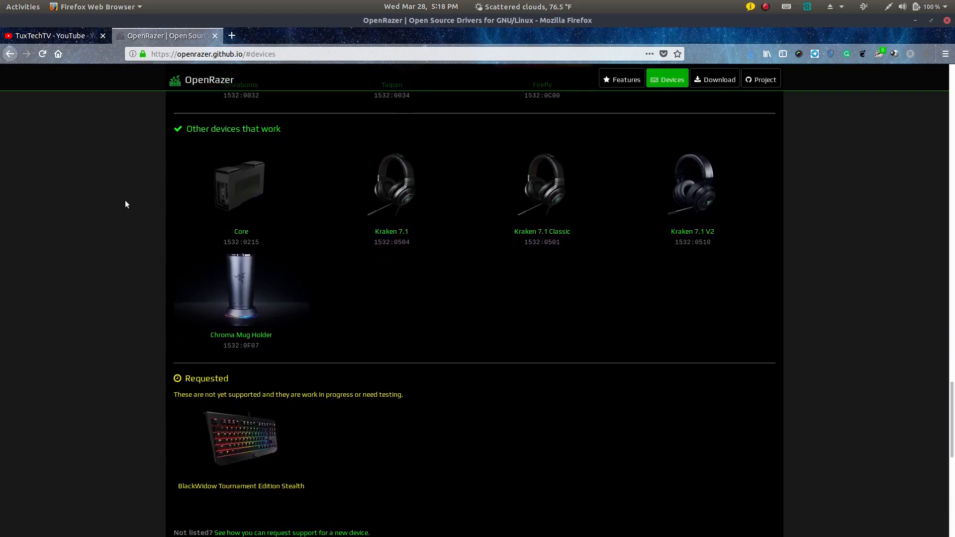
pyautogui.scroll(-3)
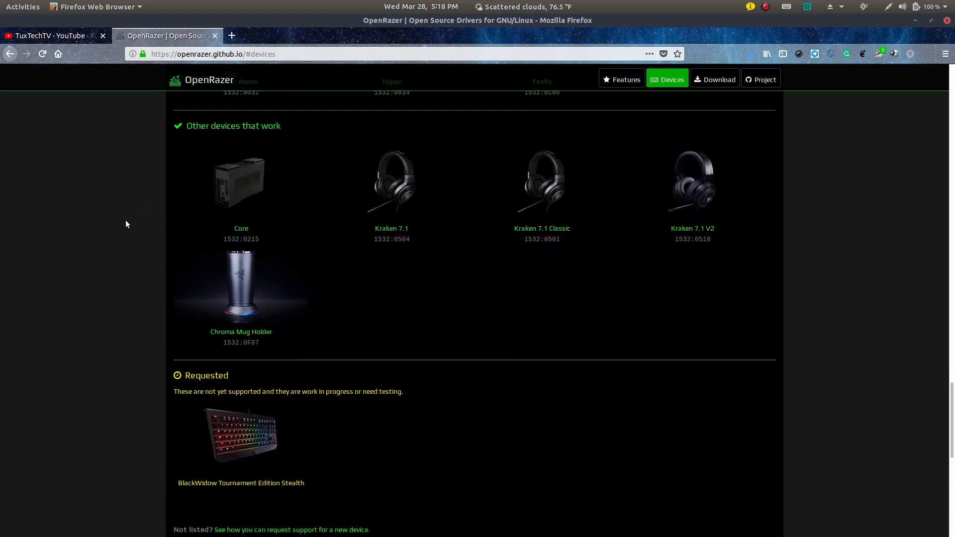
pyautogui.scroll(-3)
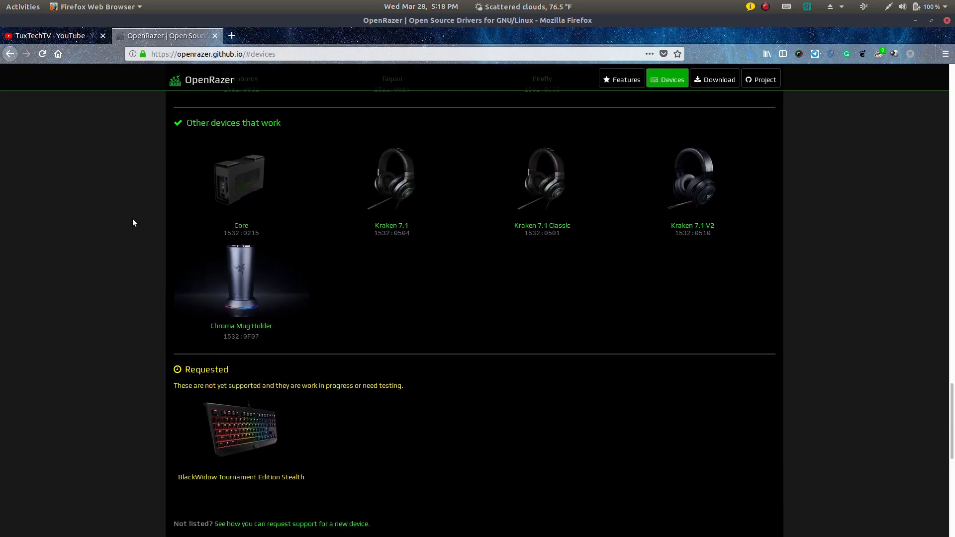
pyautogui.scroll(-3)
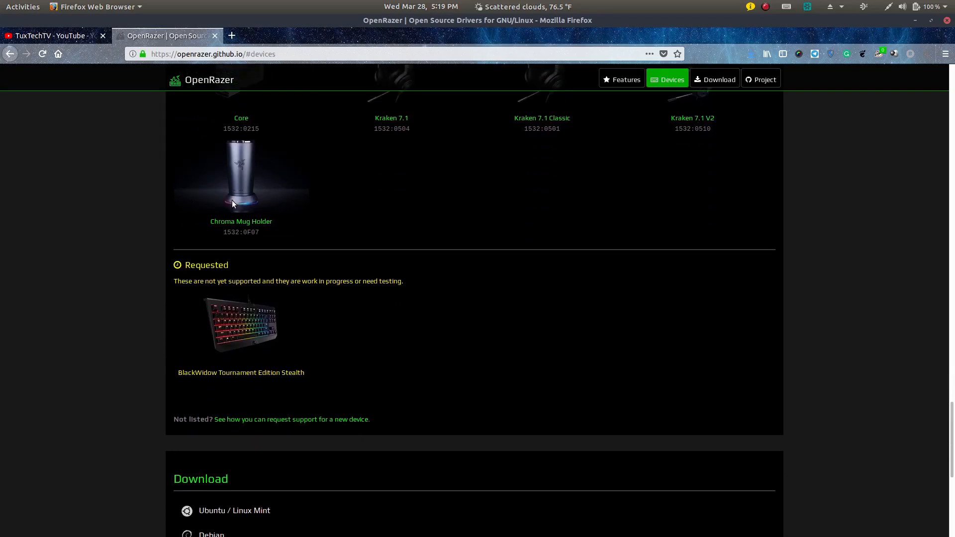
# Step: Scroll back up to Other devices that work: Core, Kraken 7.1, Chroma Mug Holder
pyautogui.scroll(3)
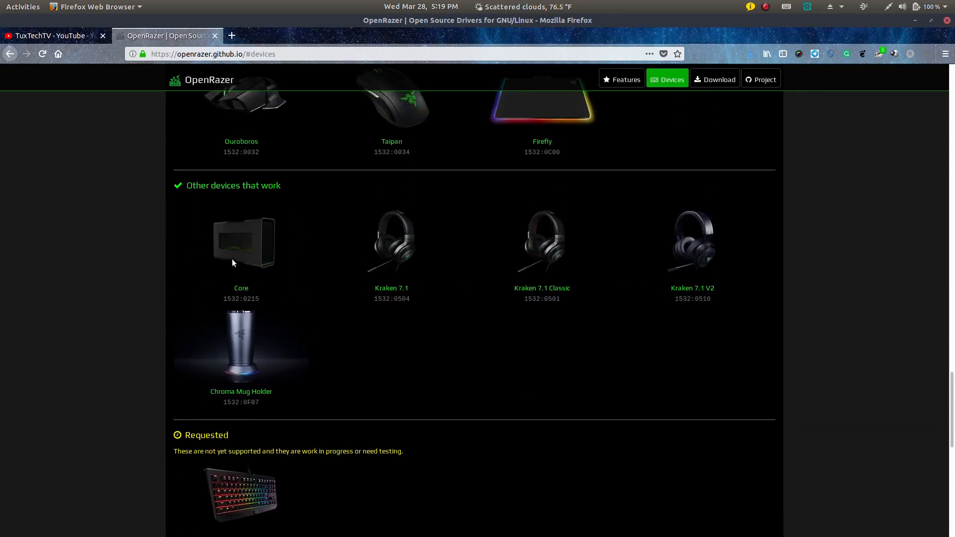
pyautogui.moveTo(236, 267)
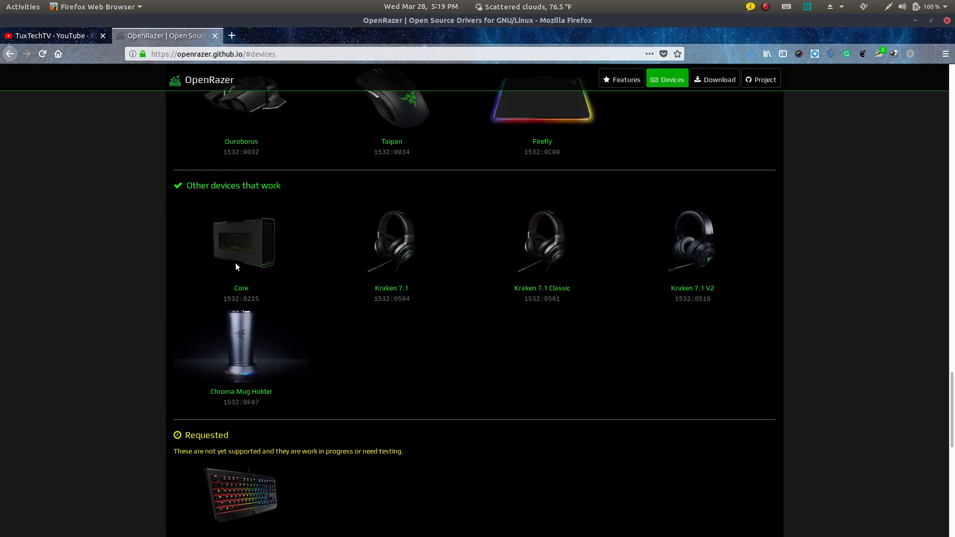
pyautogui.moveTo(239, 263)
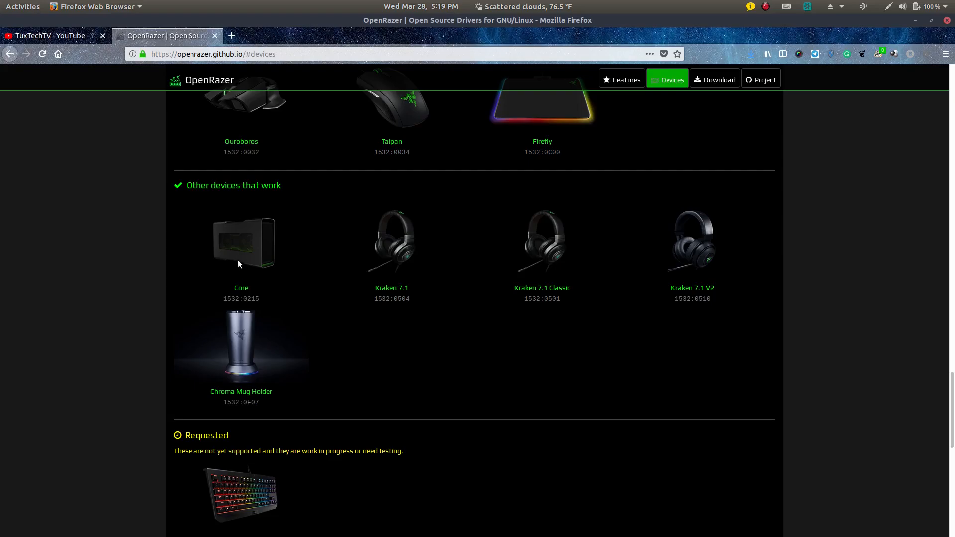
pyautogui.scroll(-3)
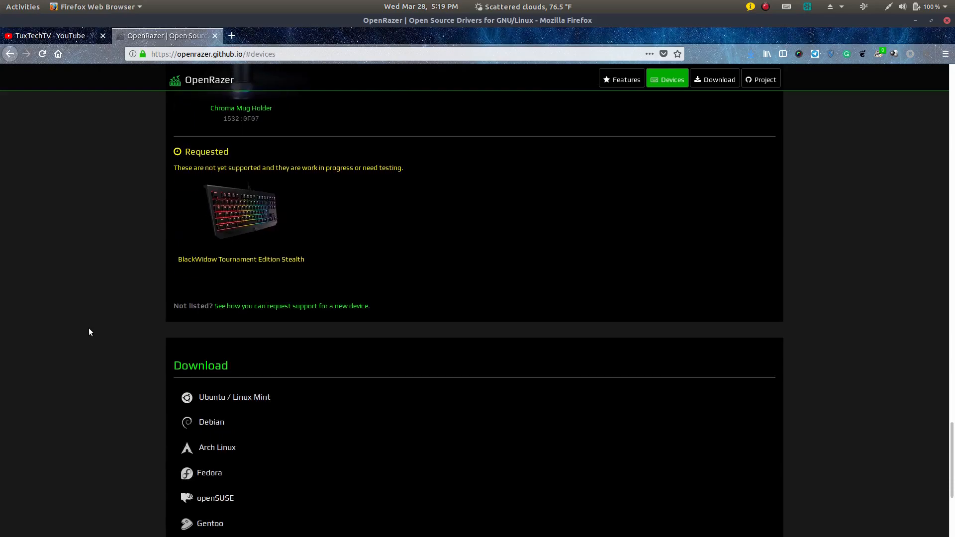
pyautogui.scroll(-3)
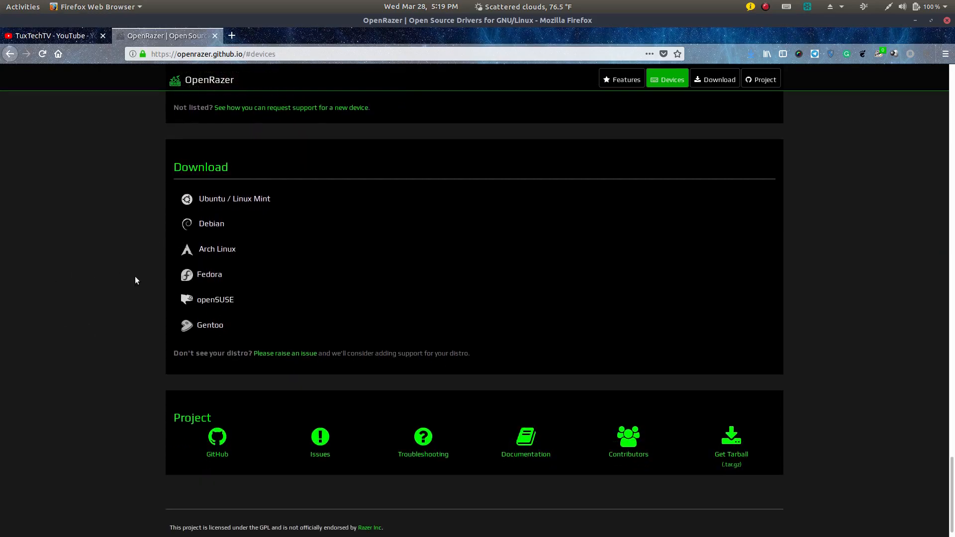
pyautogui.moveTo(217, 249)
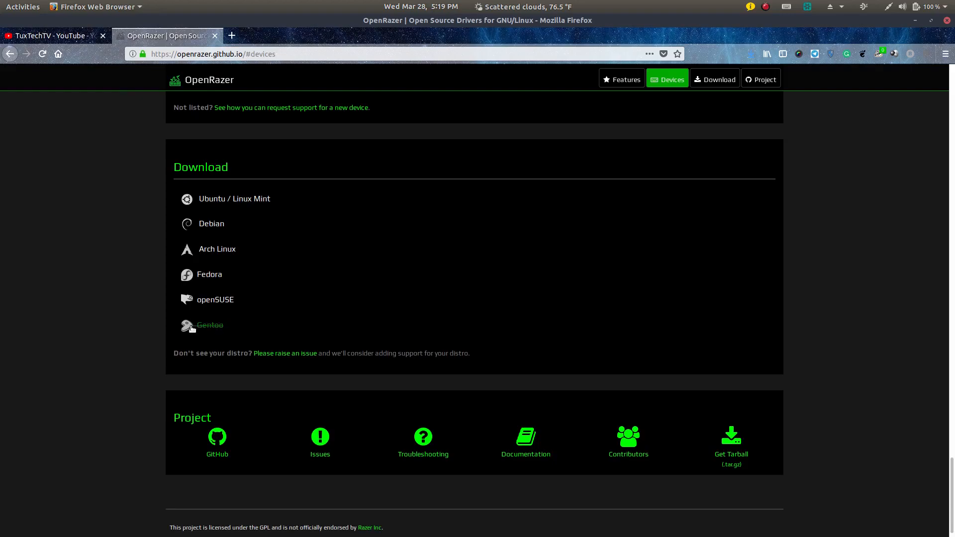
pyautogui.moveTo(192, 328)
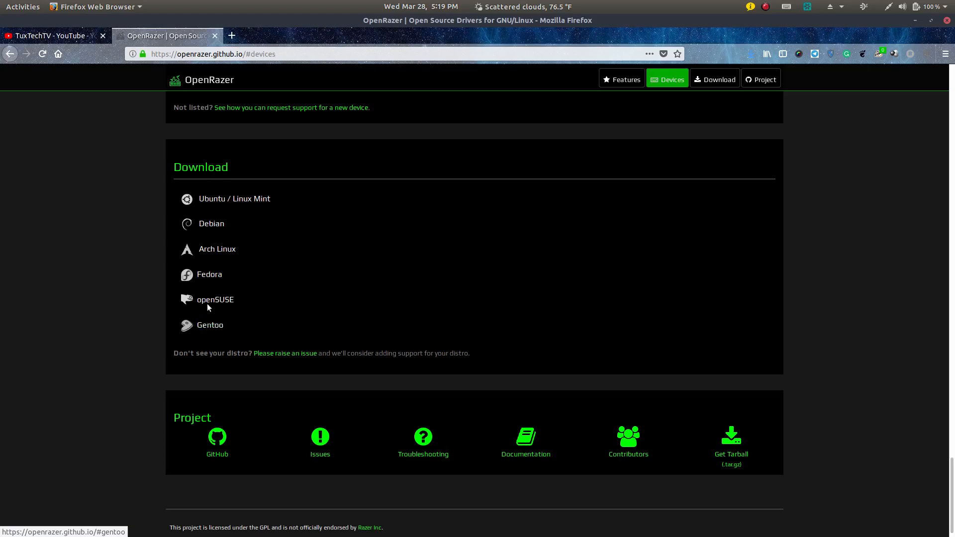
pyautogui.click(234, 198)
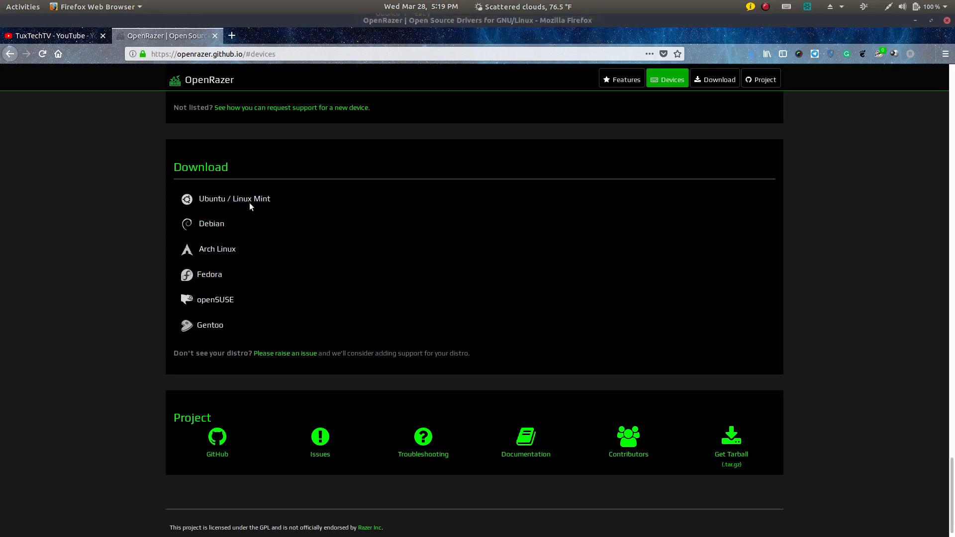
pyautogui.moveTo(206, 197)
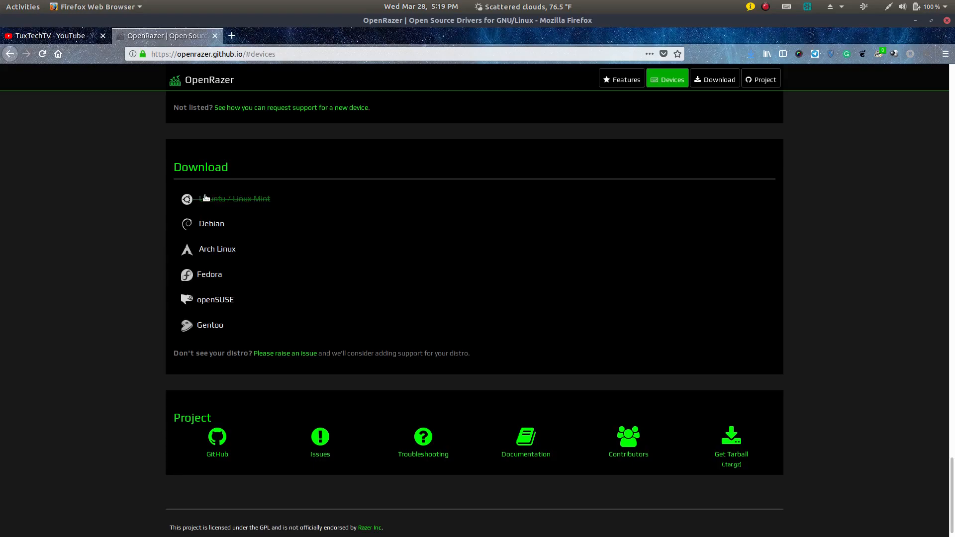
pyautogui.moveTo(215, 215)
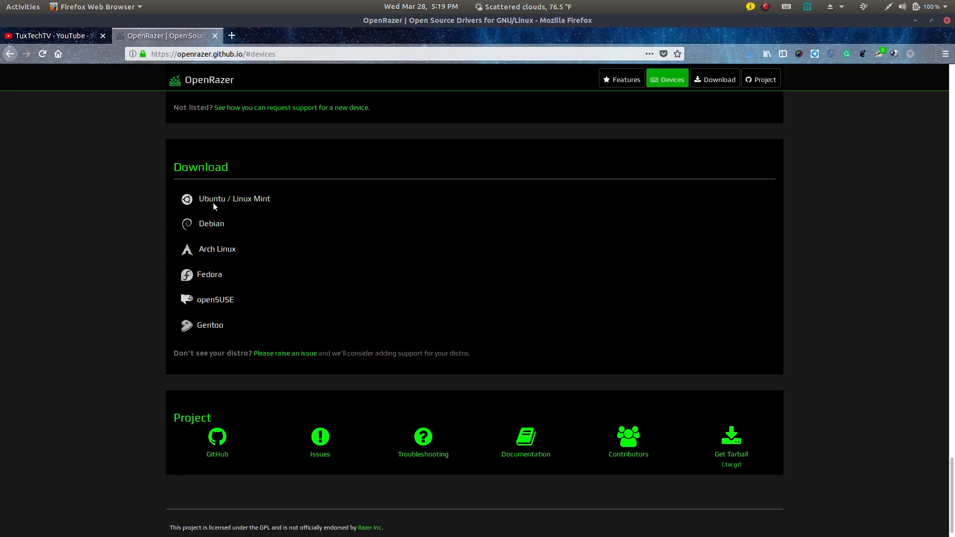
# Step: Expand the Ubuntu / Linux Mint entry to show its PPA and apt install commands
pyautogui.click(234, 198)
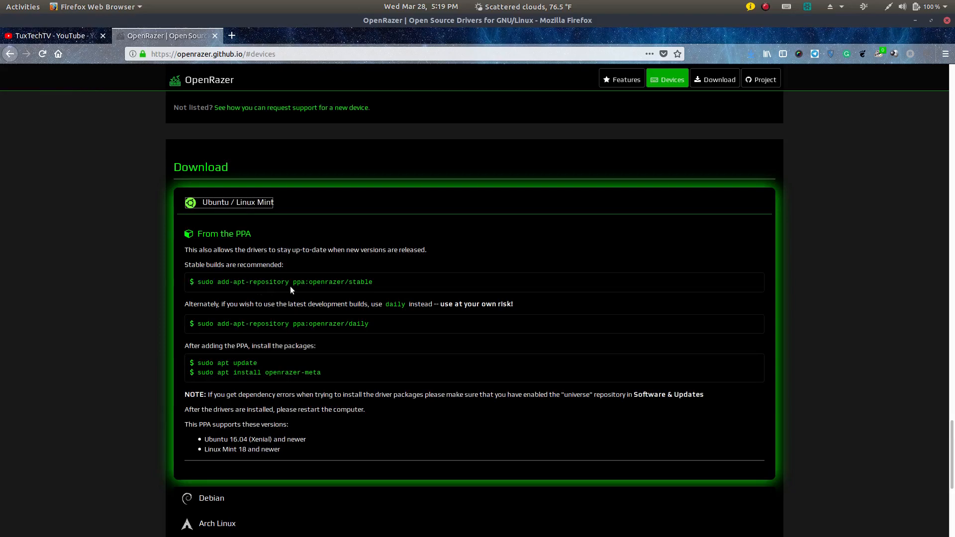
pyautogui.moveTo(193, 373)
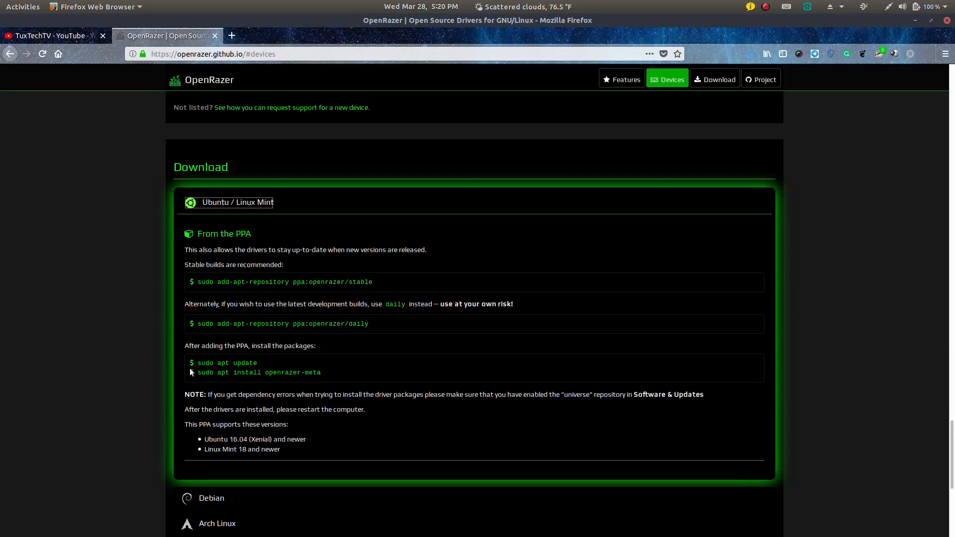
pyautogui.moveTo(144, 410)
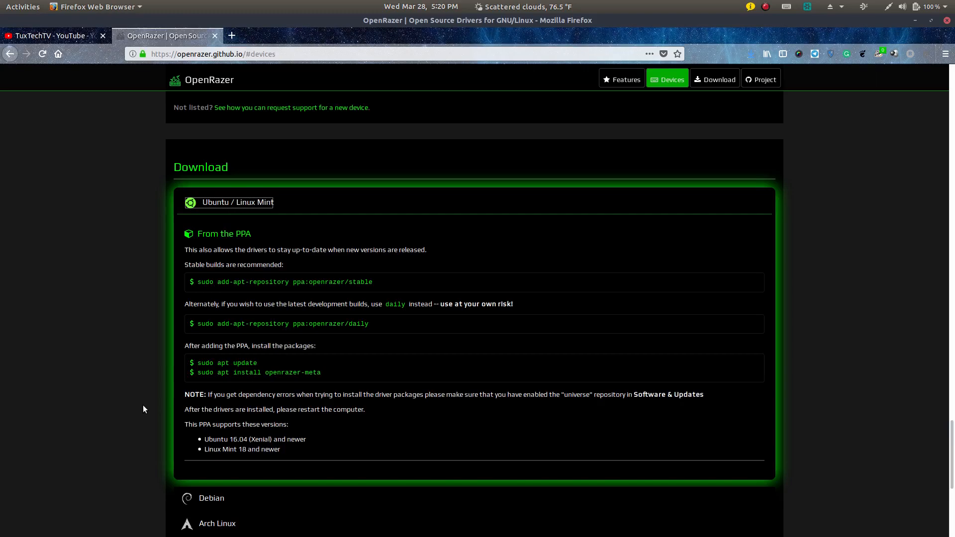
pyautogui.moveTo(248, 384)
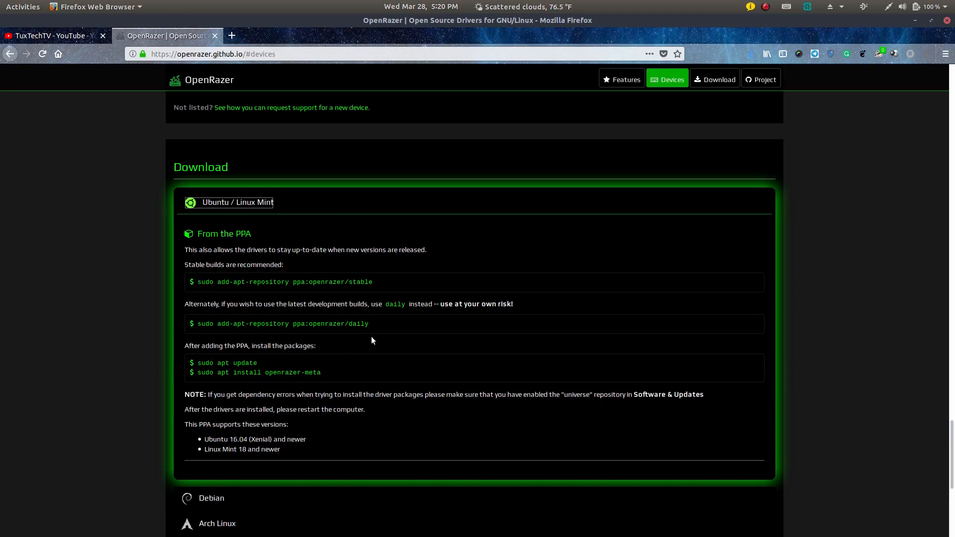
pyautogui.moveTo(307, 356)
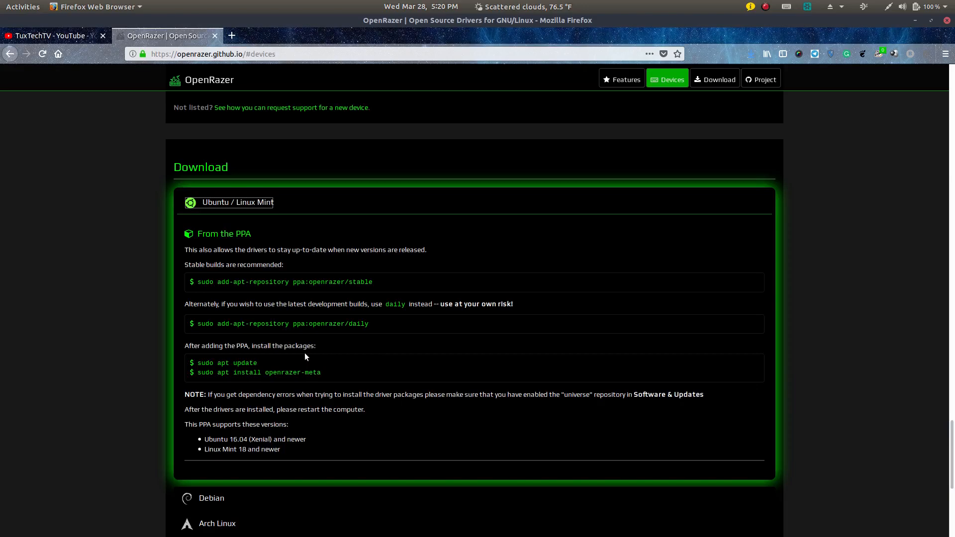
pyautogui.moveTo(145, 370)
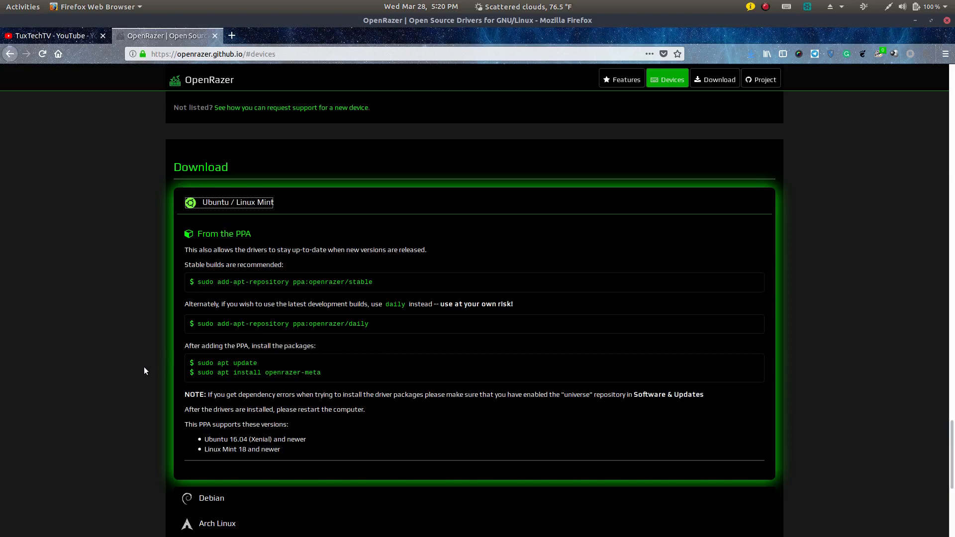
pyautogui.moveTo(352, 355)
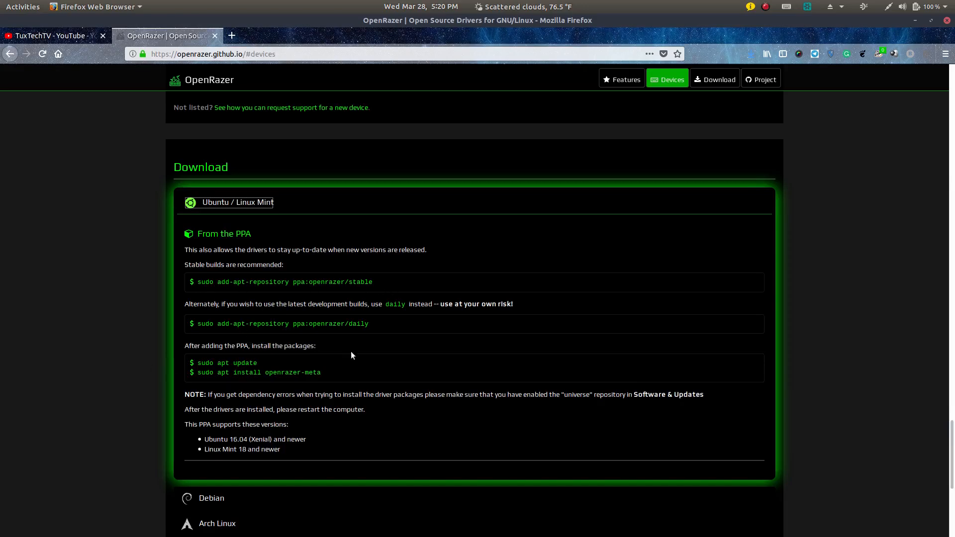
pyautogui.moveTo(101, 380)
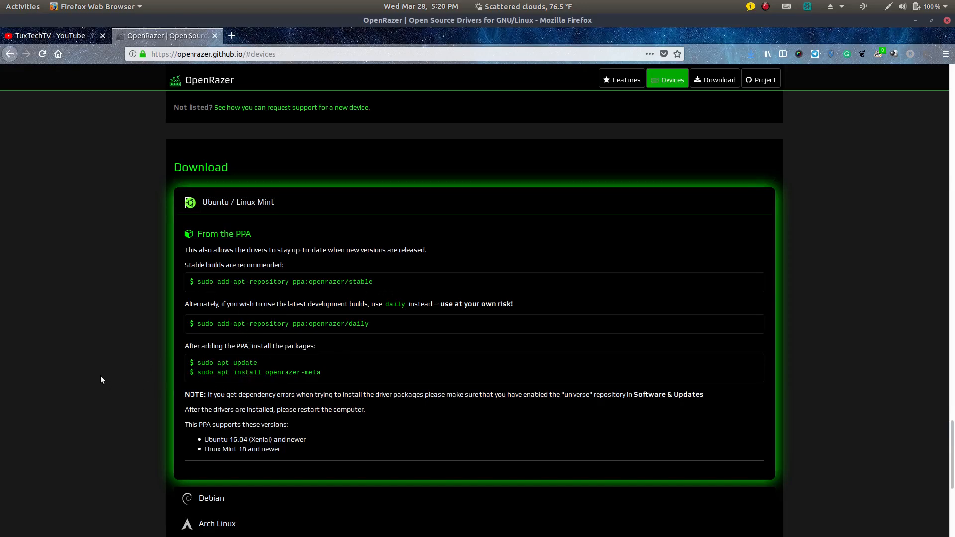
pyautogui.scroll(3)
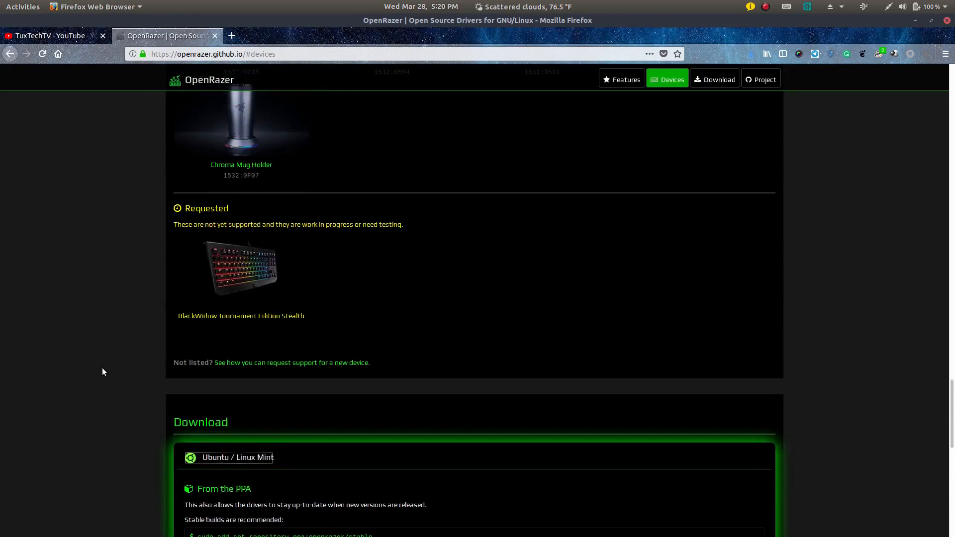
pyautogui.scroll(-3)
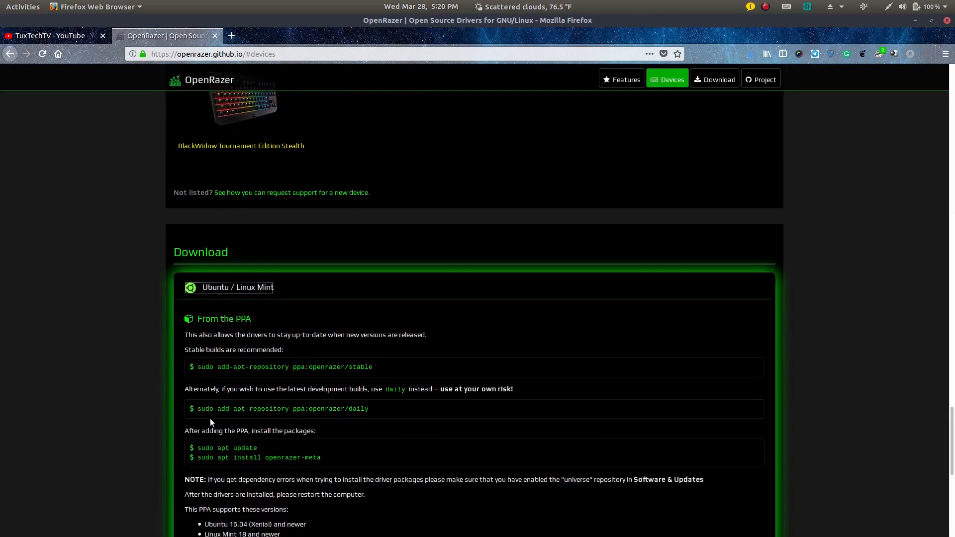
pyautogui.scroll(-3)
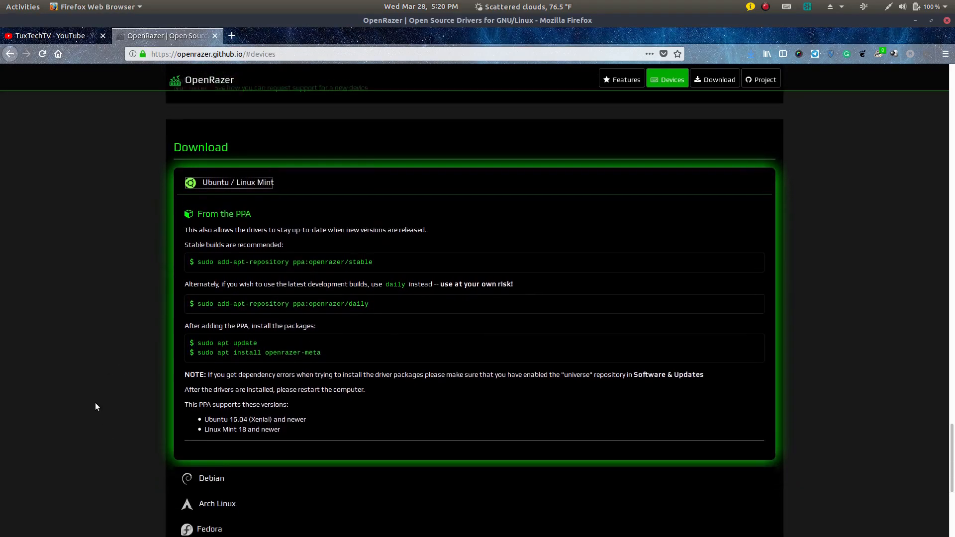
pyautogui.scroll(3)
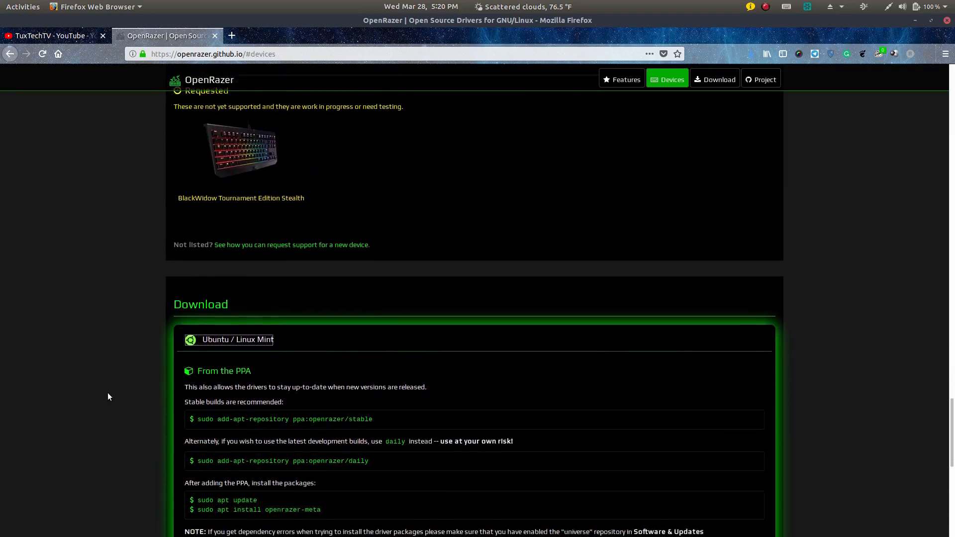
pyautogui.scroll(-3)
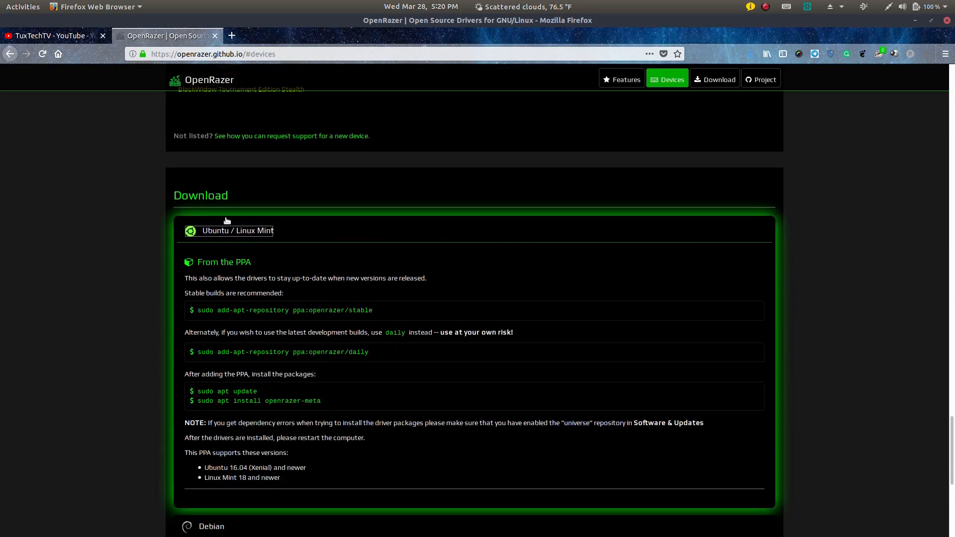
pyautogui.moveTo(138, 237)
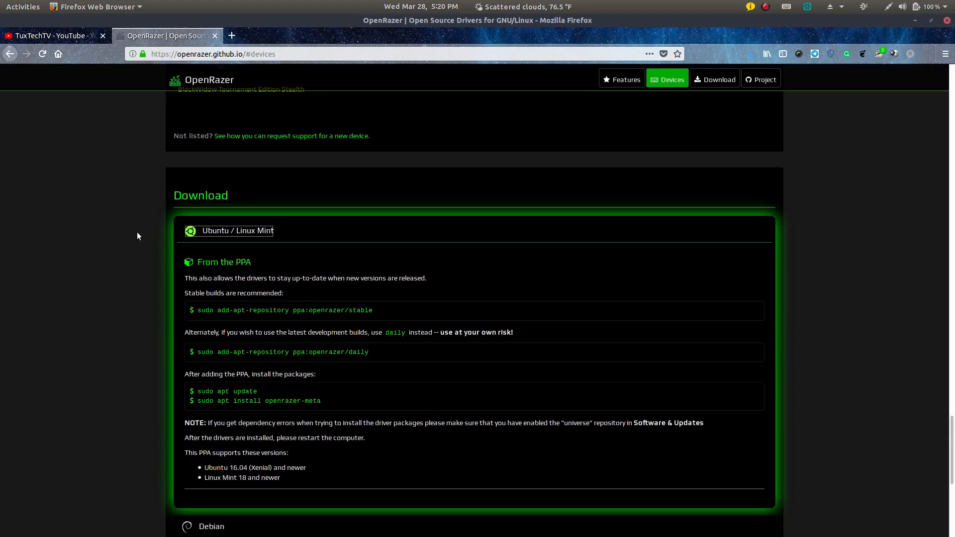
pyautogui.moveTo(243, 340)
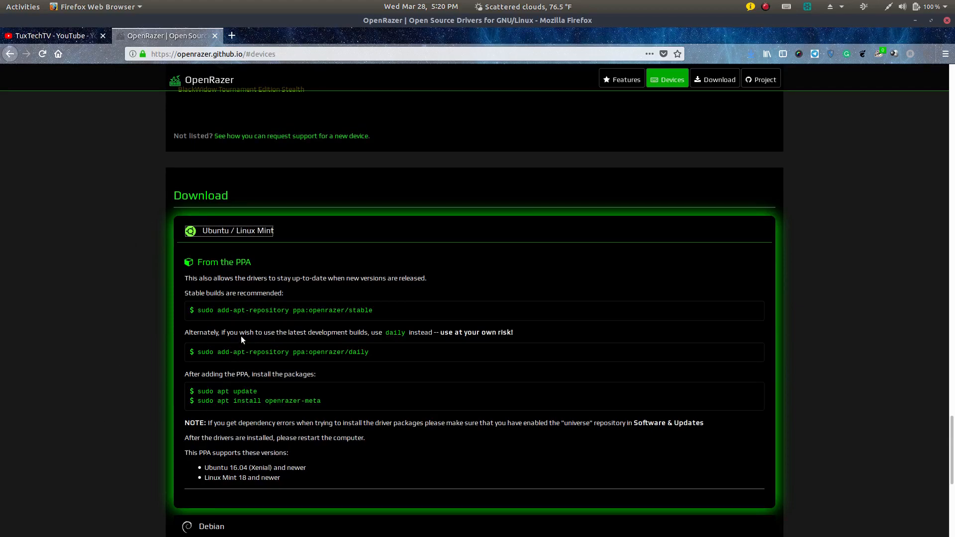
pyautogui.moveTo(219, 310)
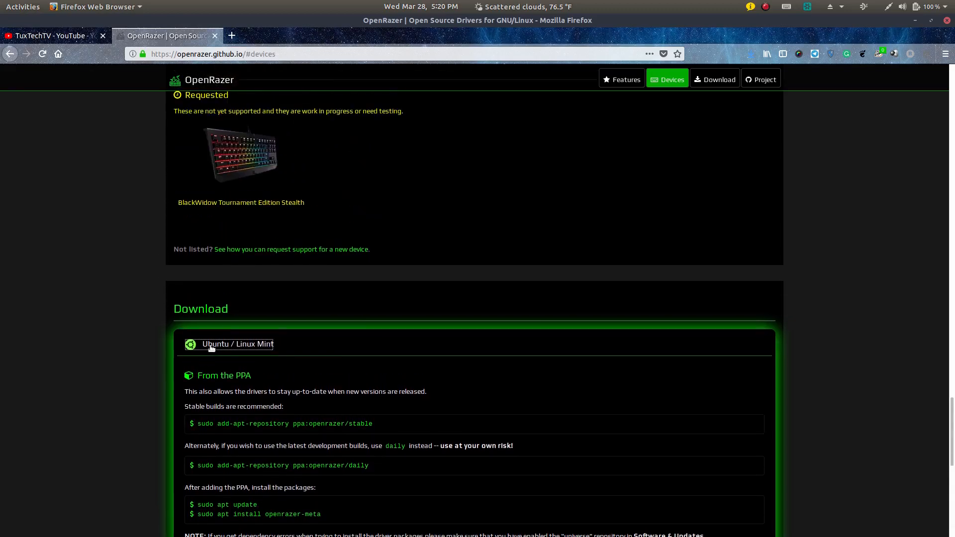
# Step: Collapse the Ubuntu / Linux Mint entry so only the distribution list remains
pyautogui.click(237, 345)
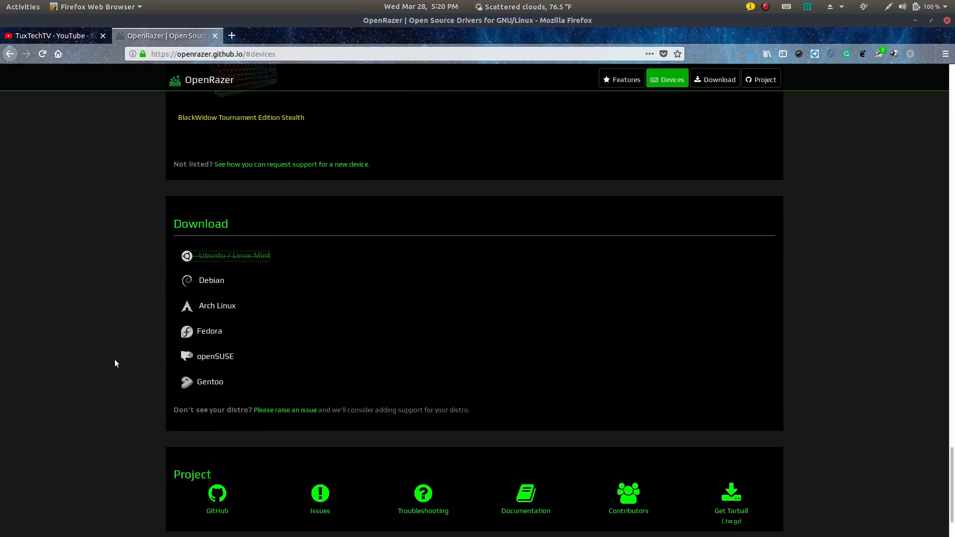
pyautogui.scroll(3)
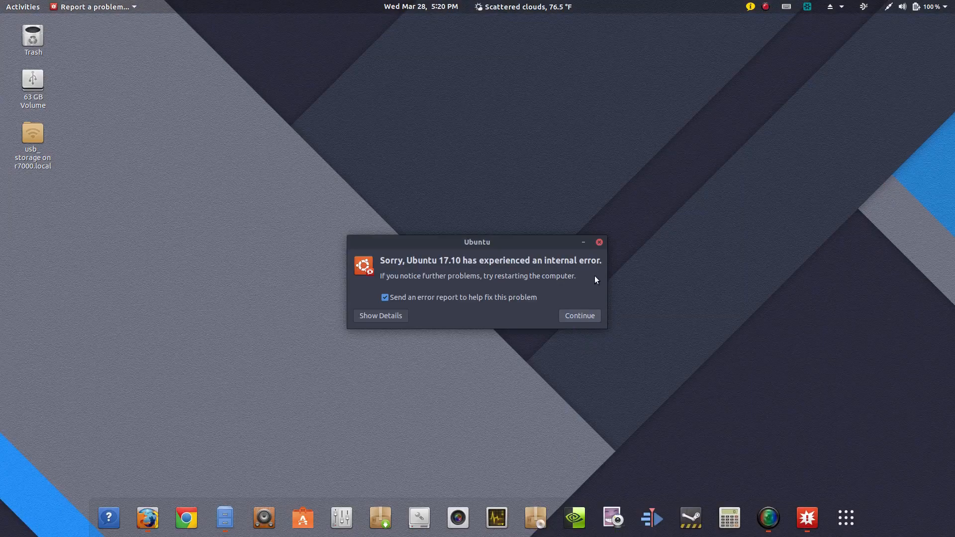
# Step: Dismiss the 'Ubuntu 17.10 has experienced an internal error' dialog with Continue
pyautogui.click(579, 317)
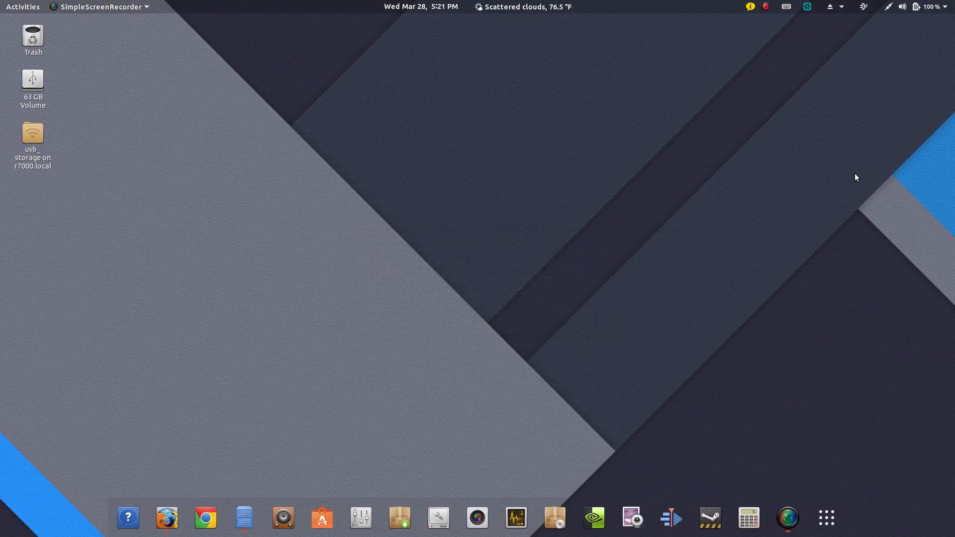
pyautogui.moveTo(686, 325)
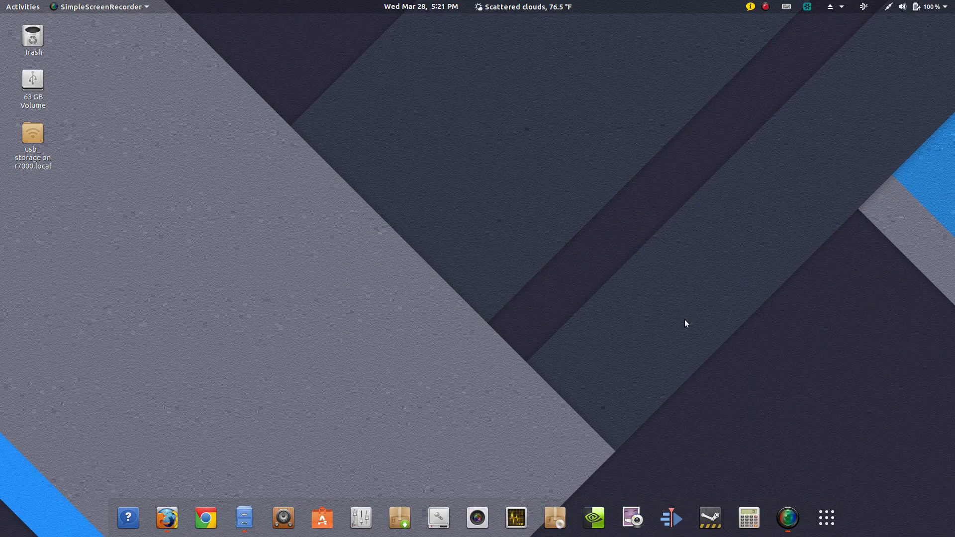